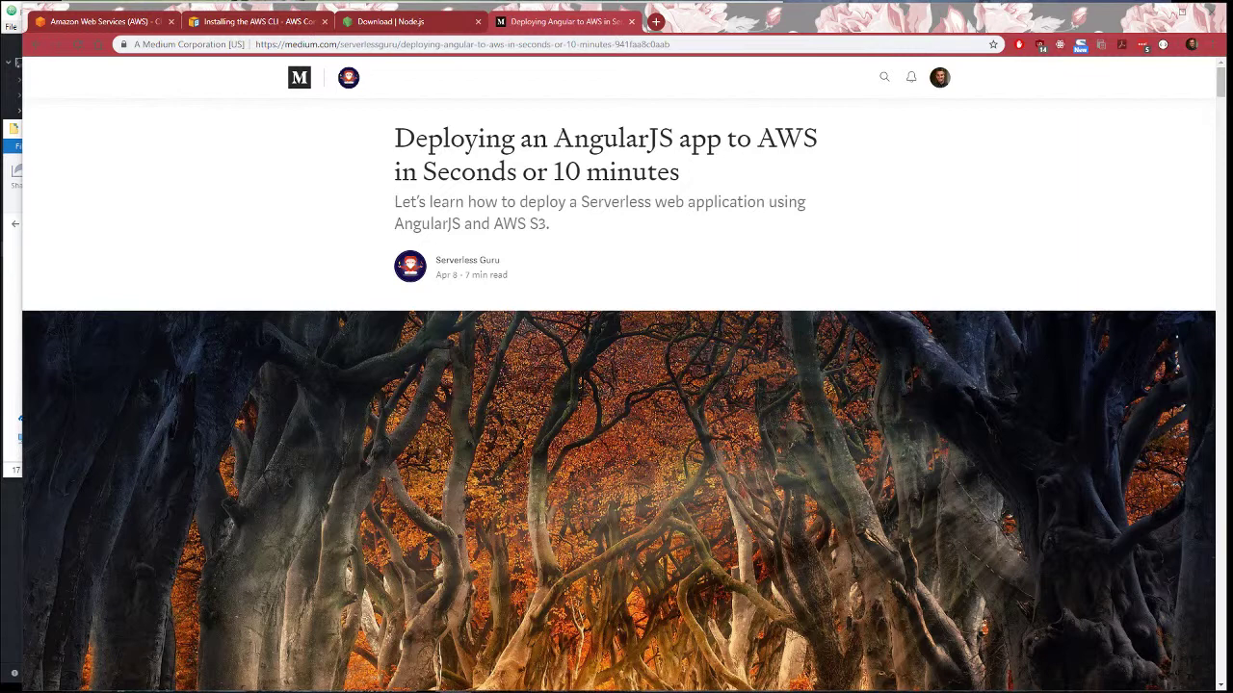
mouse_move(189, 439)
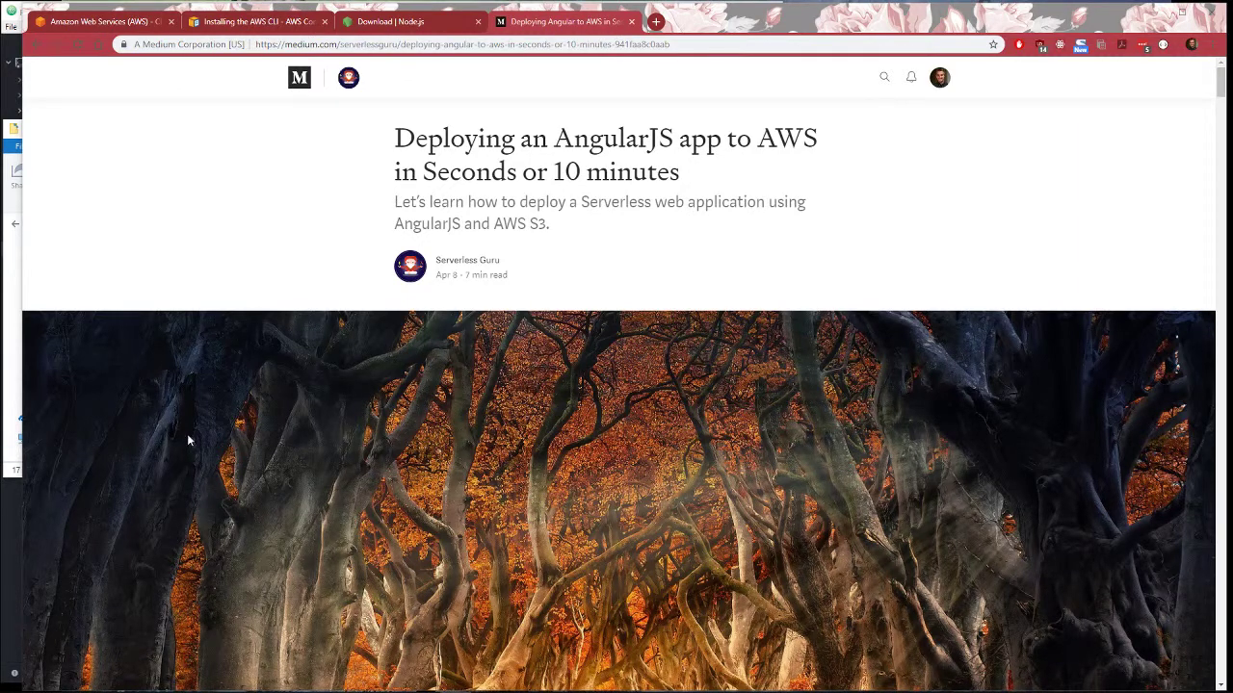
mouse_move(472, 290)
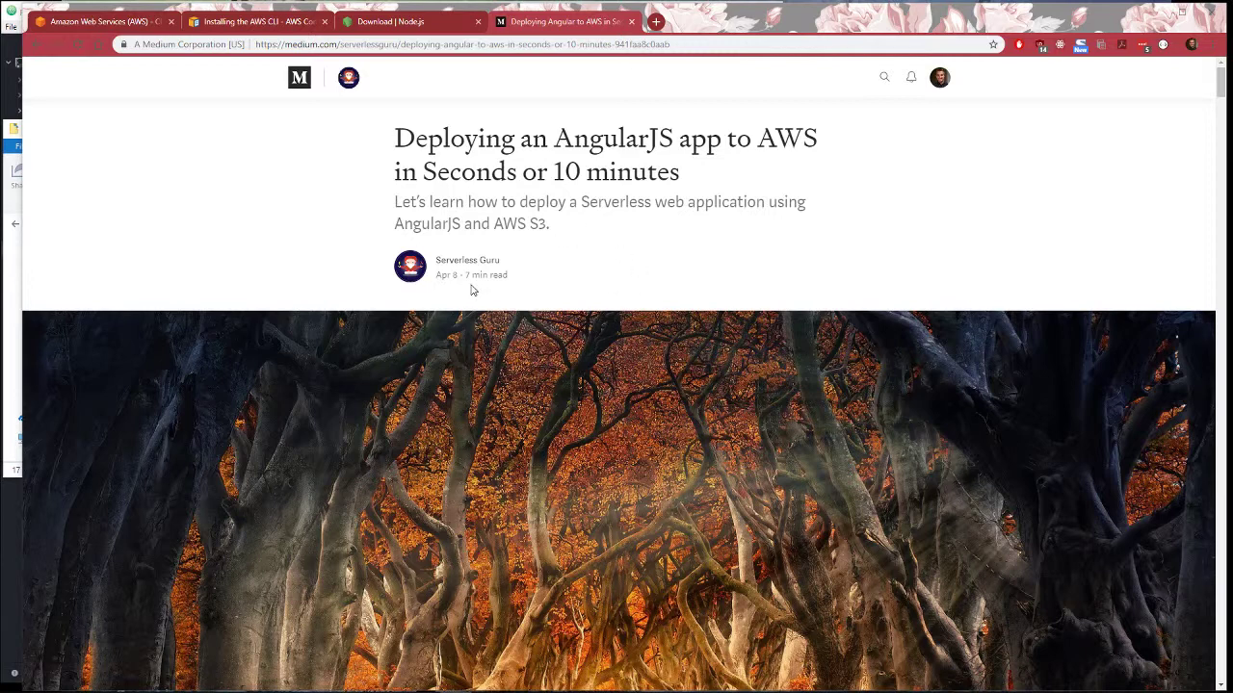
mouse_move(686, 182)
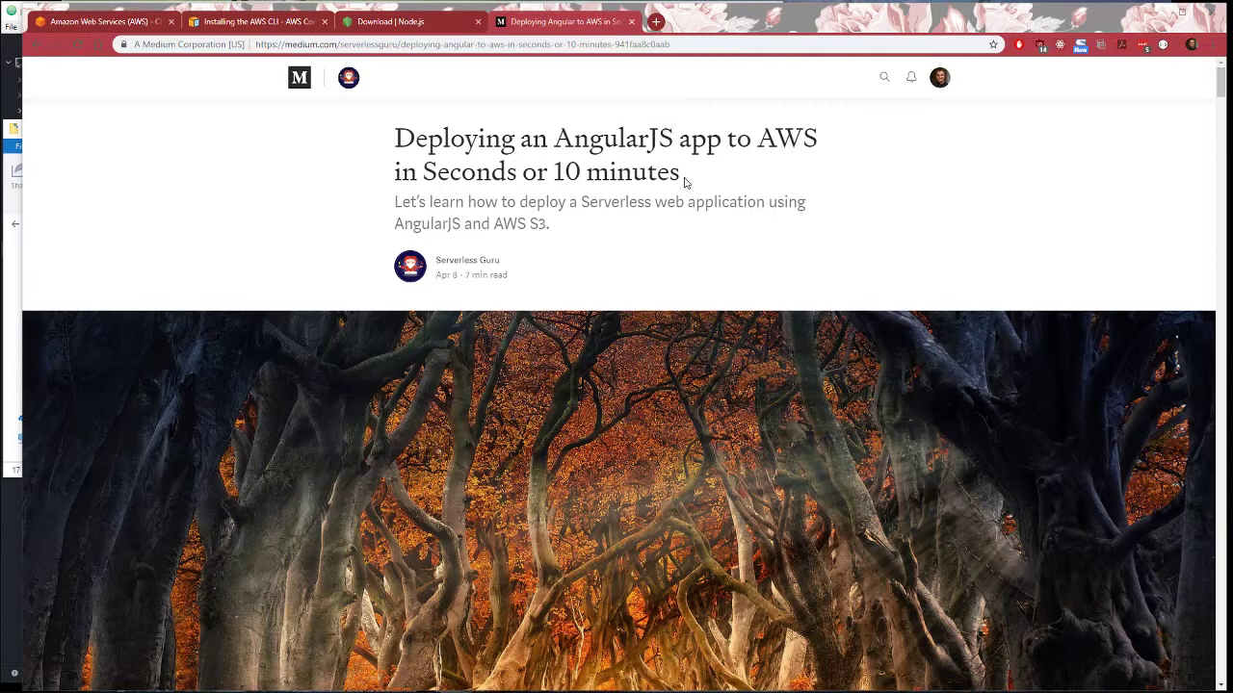
mouse_move(268, 110)
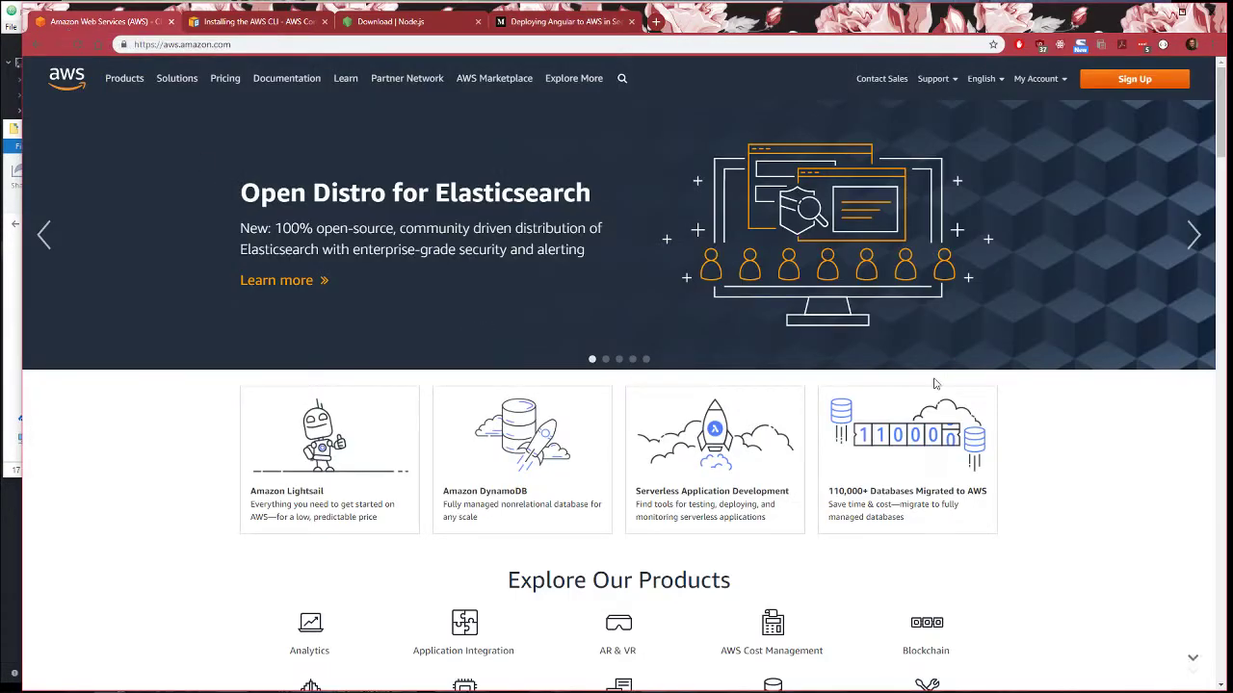
Sign in to the AWS Management Console from aws.amazon.com's My Account menu
left_click(1036, 78)
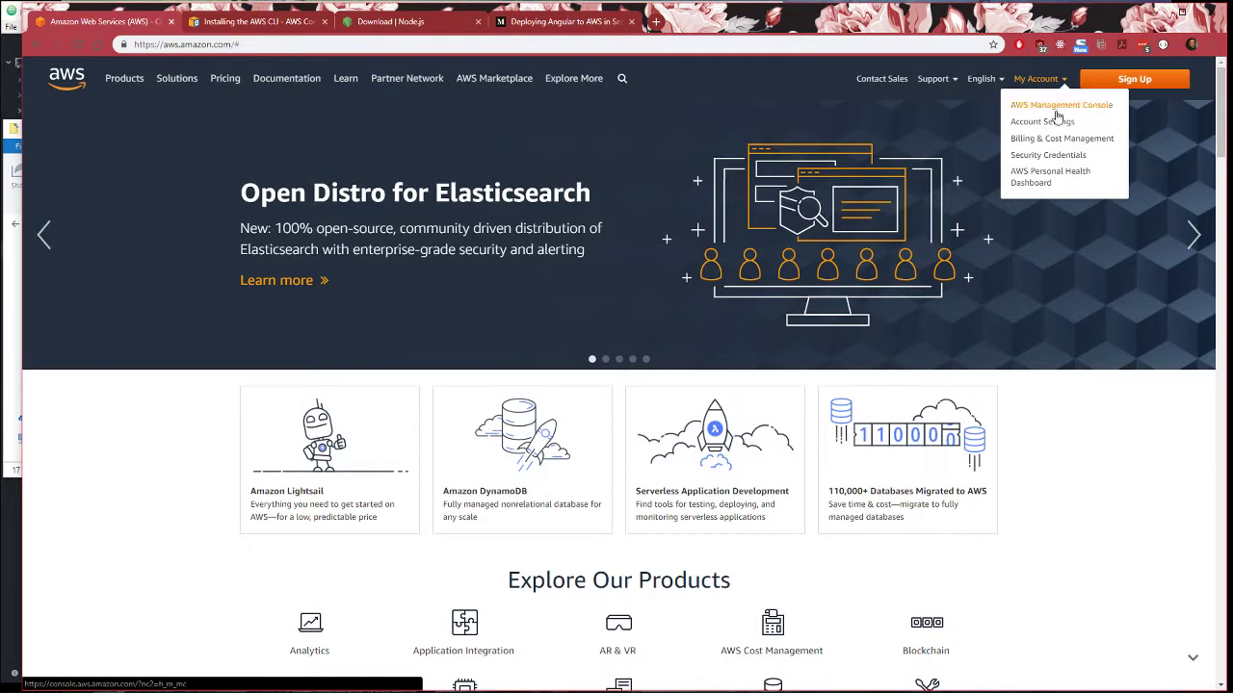
left_click(1061, 104)
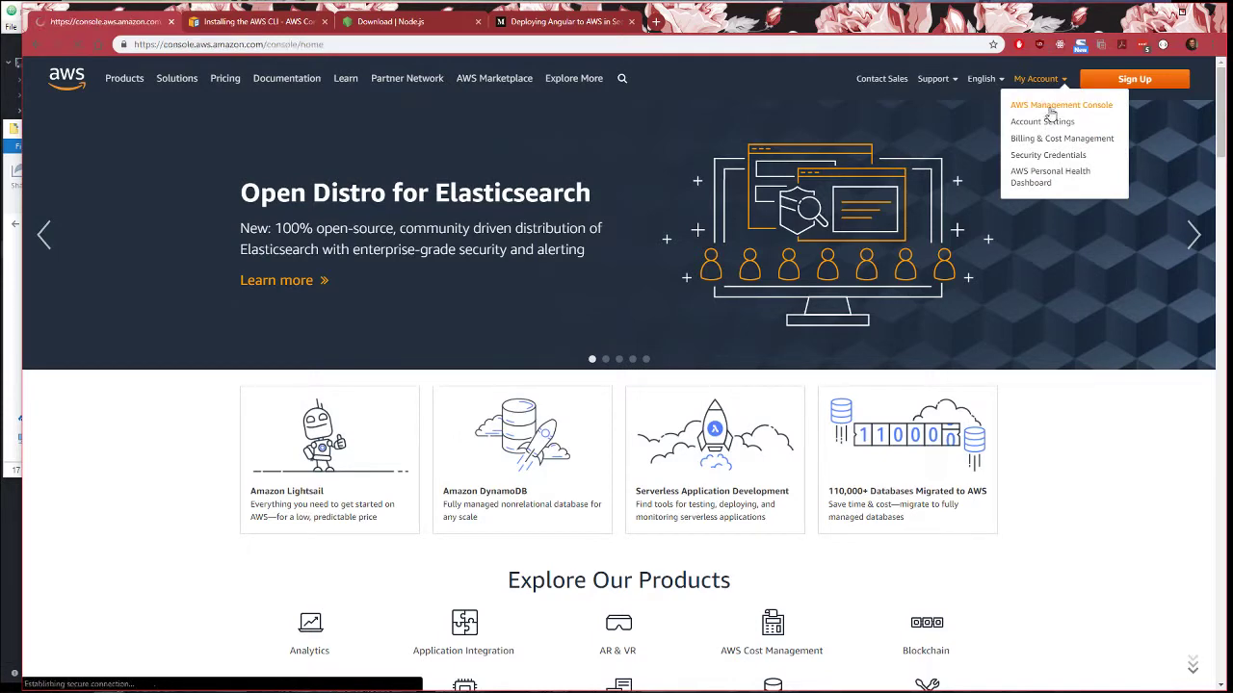
left_click(1060, 104)
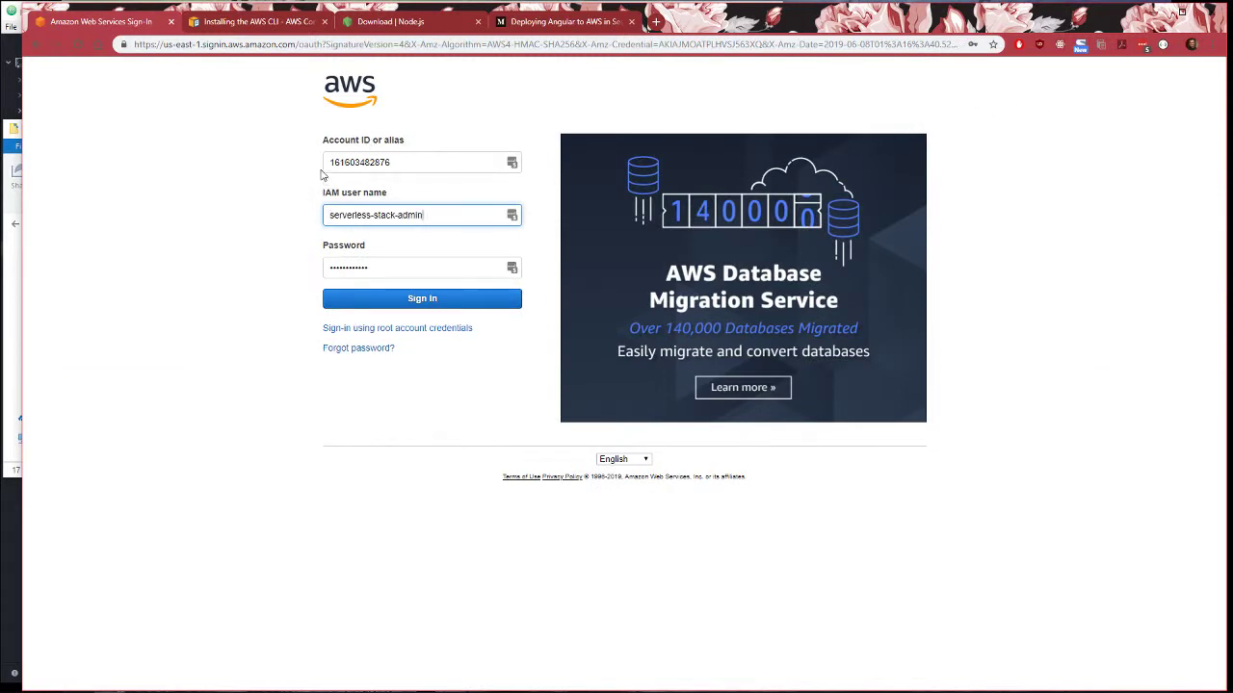
left_click(422, 298)
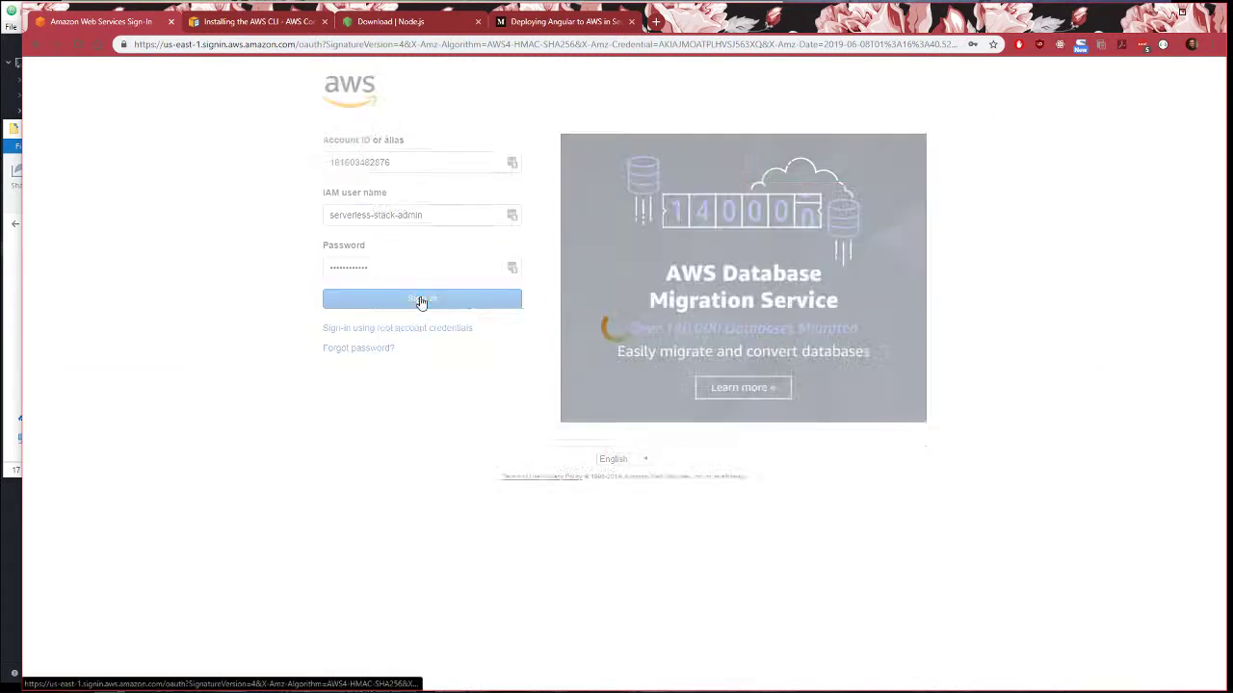
Search the services list for 'iam' and open IAM
left_click(422, 299)
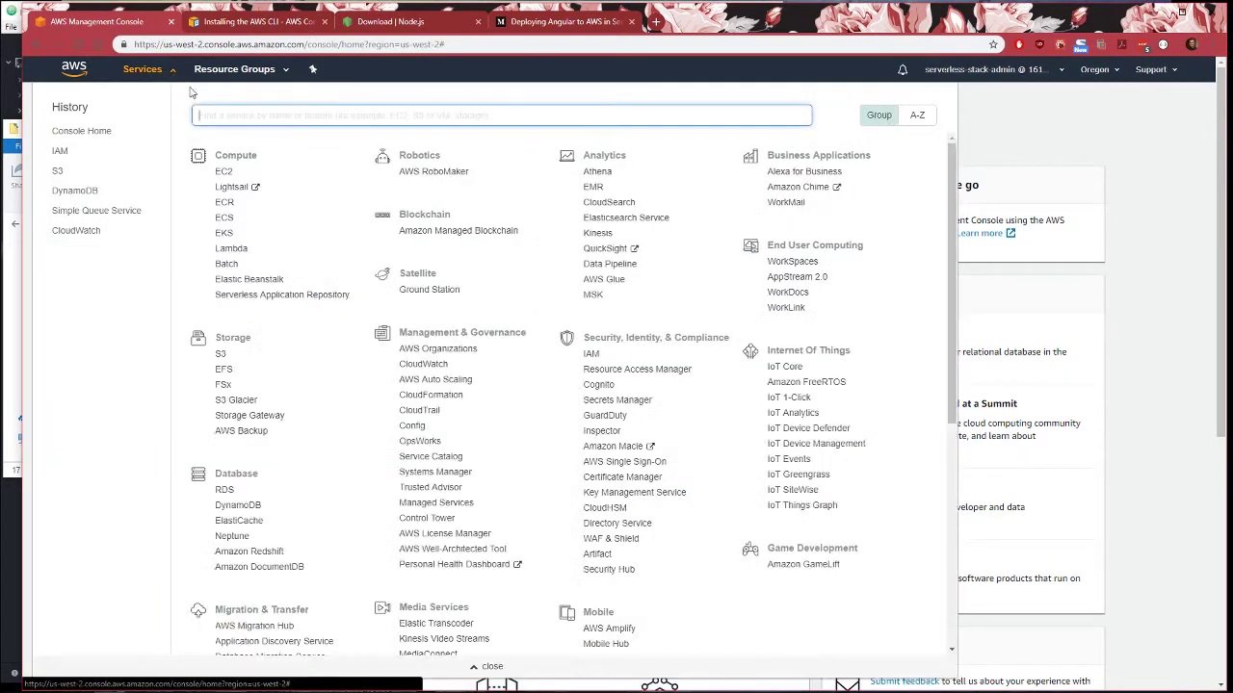
type("iam")
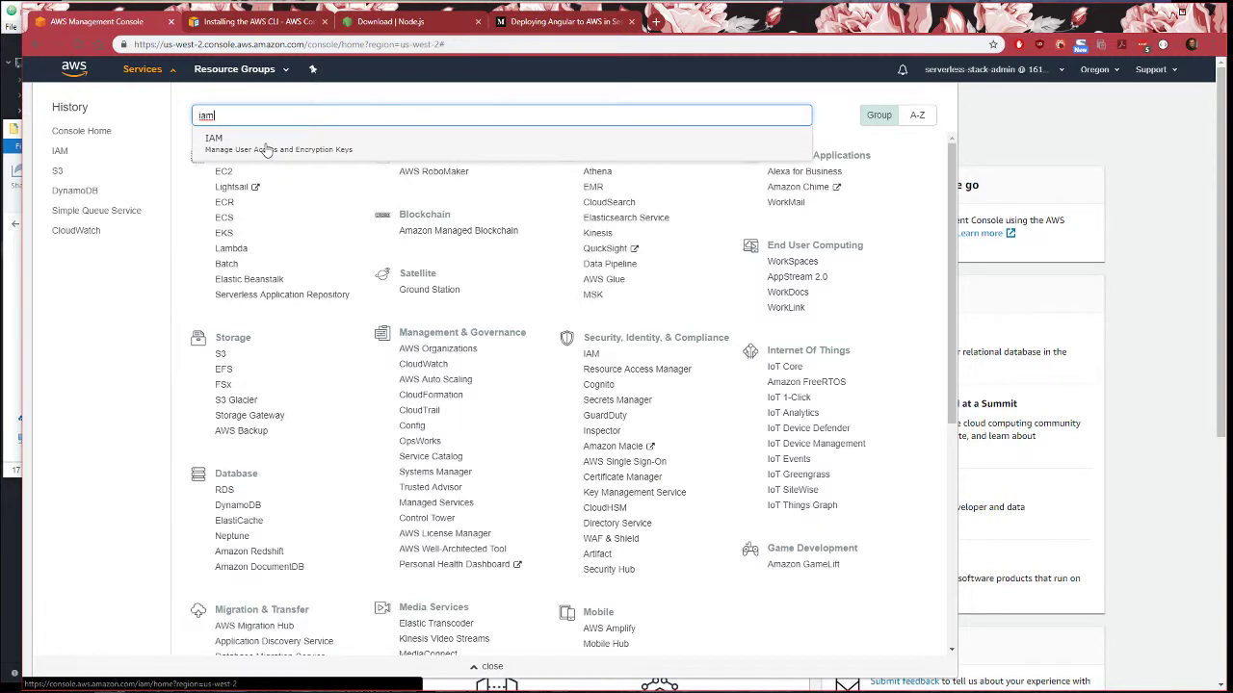
left_click(213, 143)
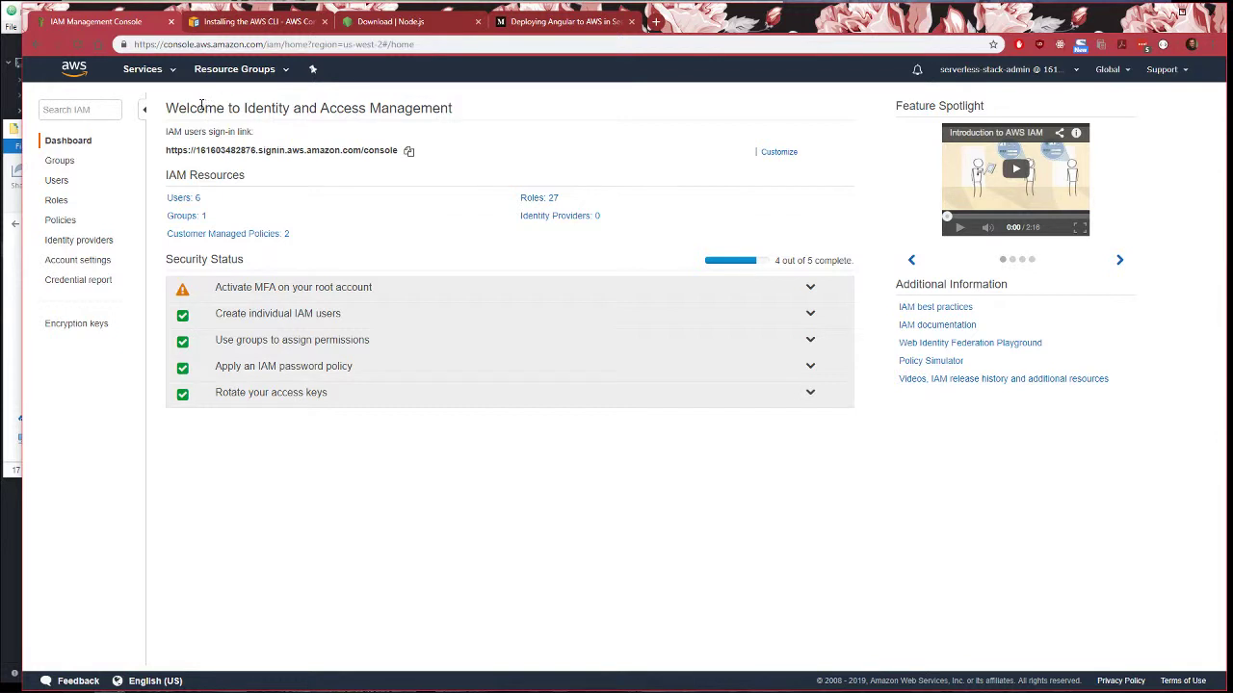
mouse_move(181, 198)
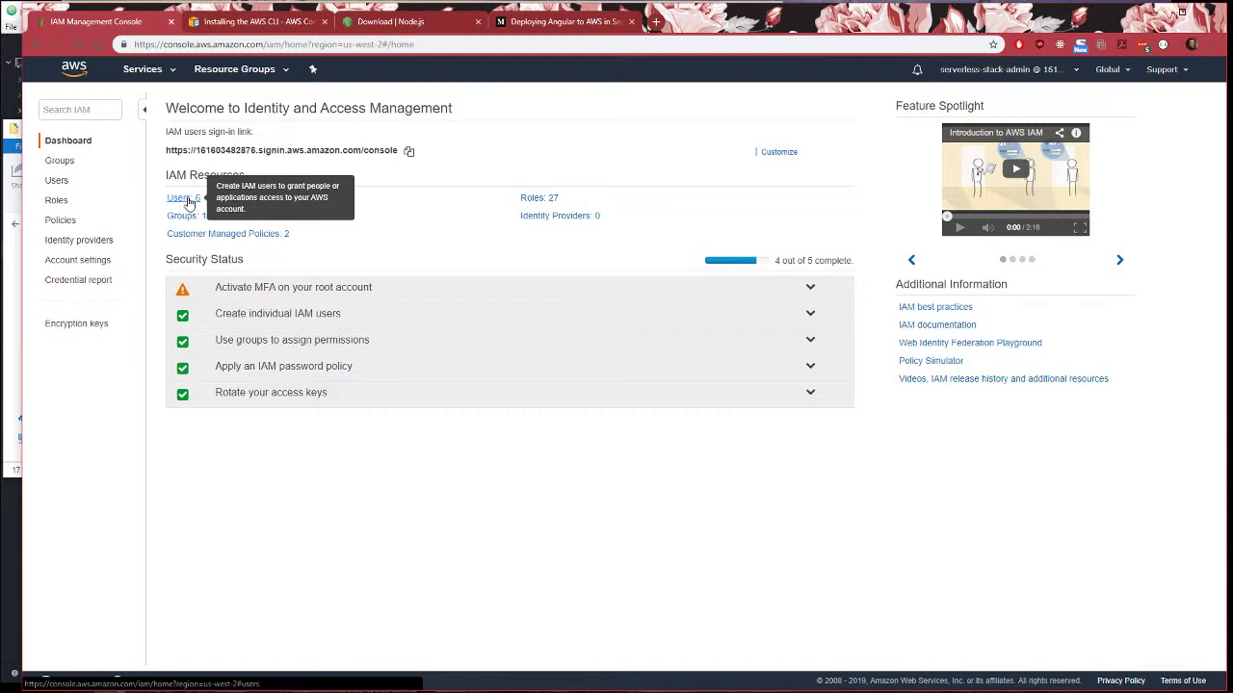
Open the Users list under IAM Resources to see the six existing users
left_click(177, 197)
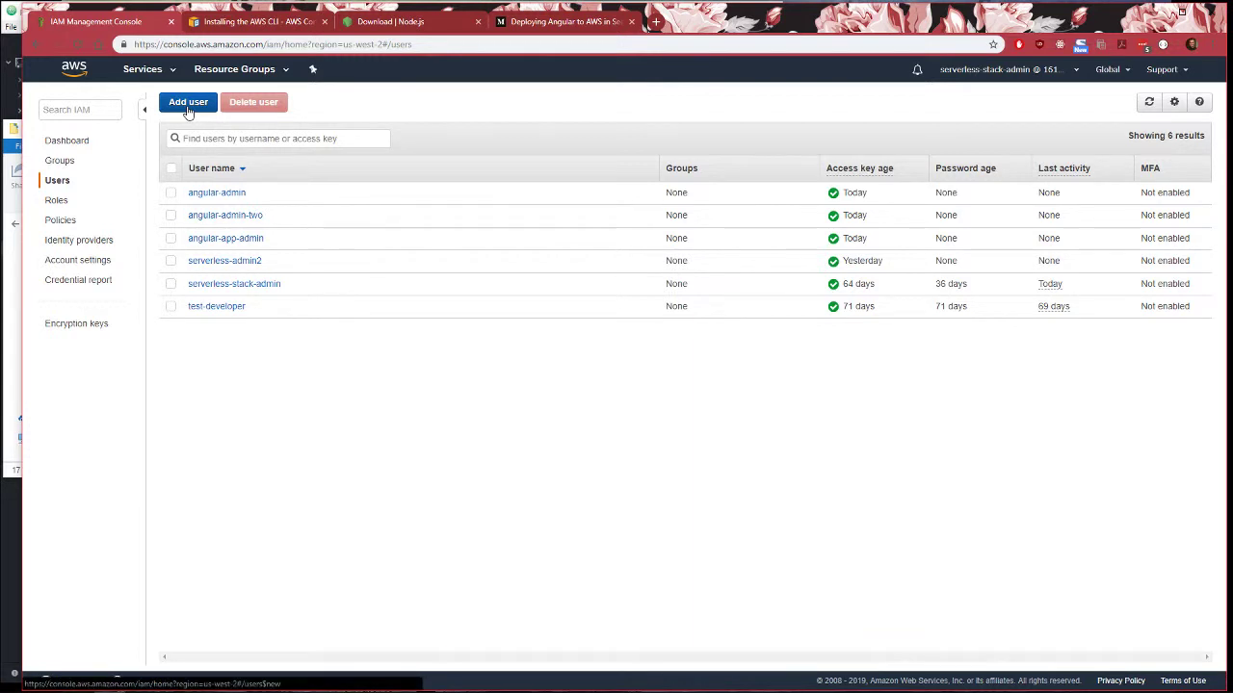
Add user admin-angular with programmatic access
left_click(188, 101)
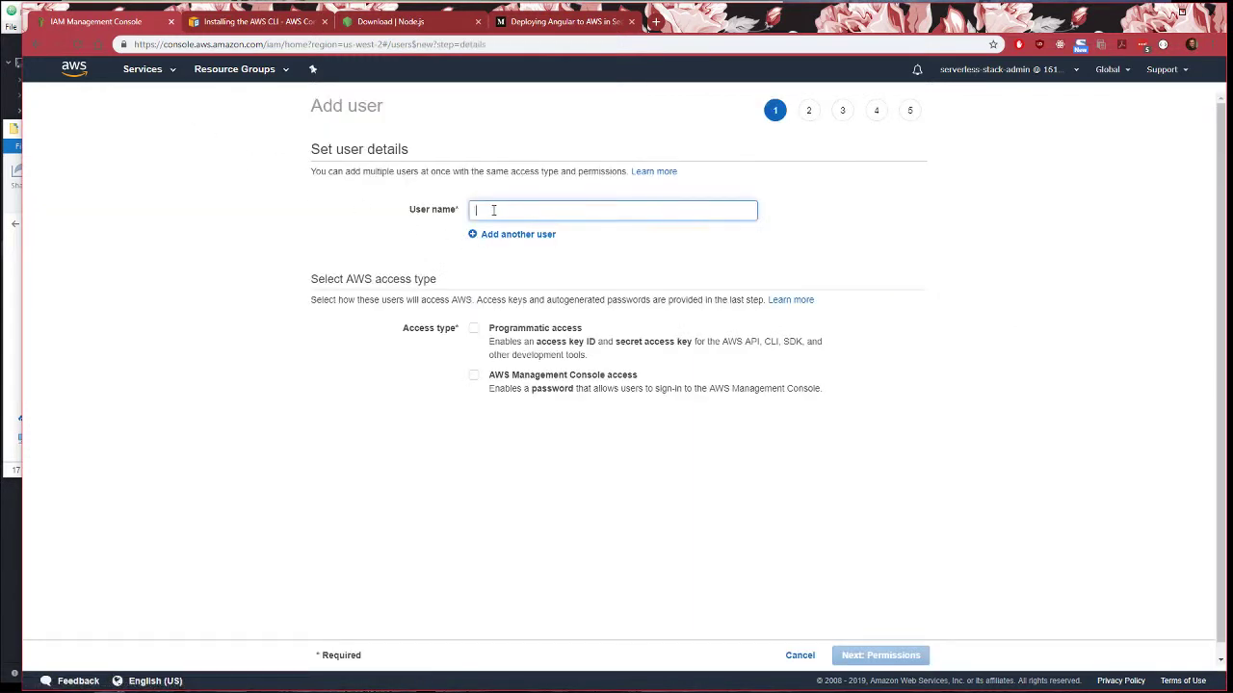
type("admin-angular")
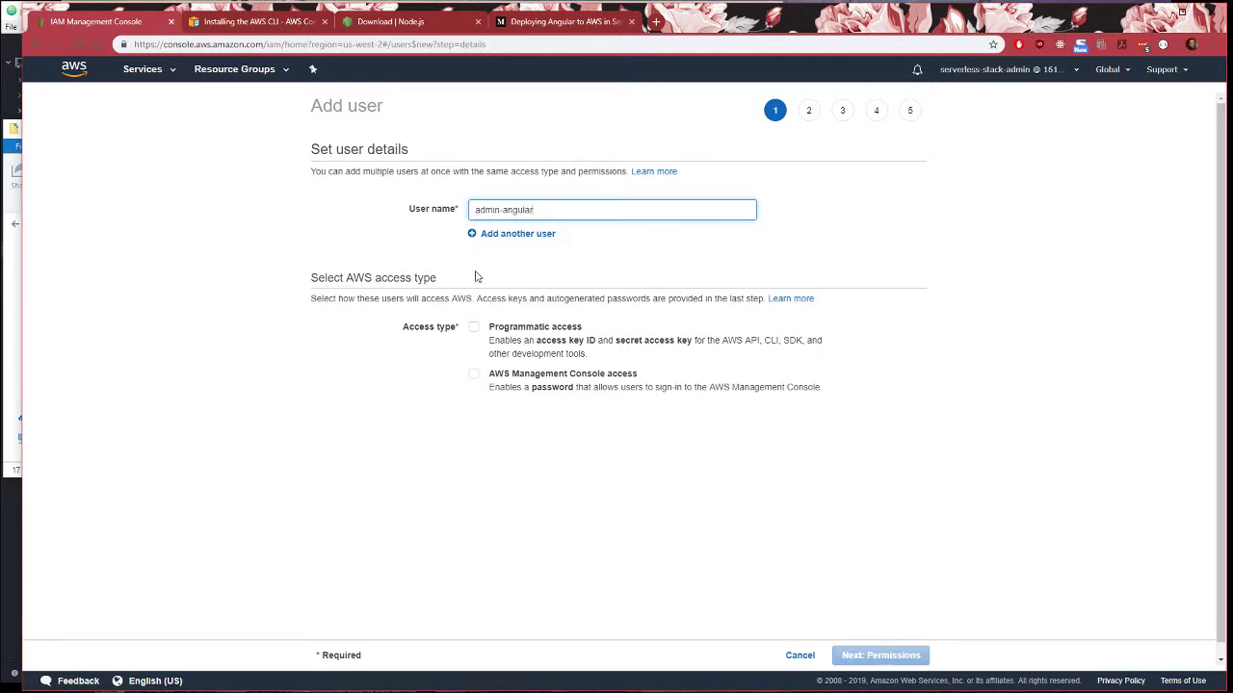
left_click(473, 326)
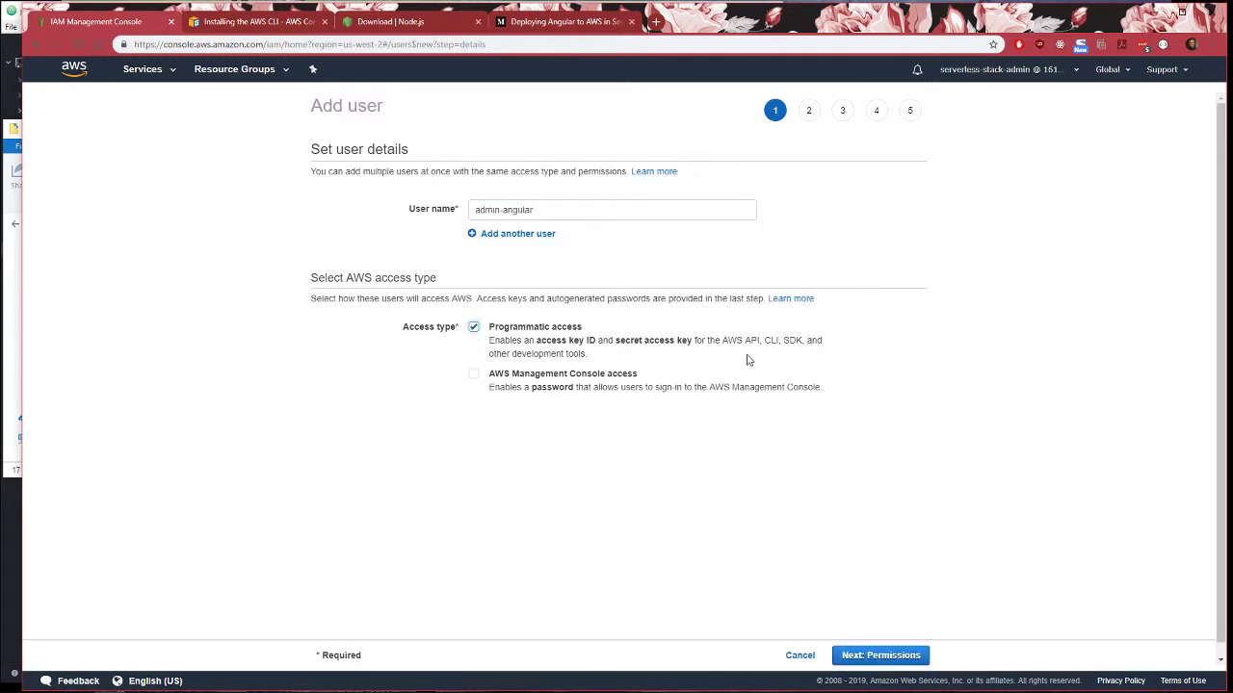
left_click(879, 655)
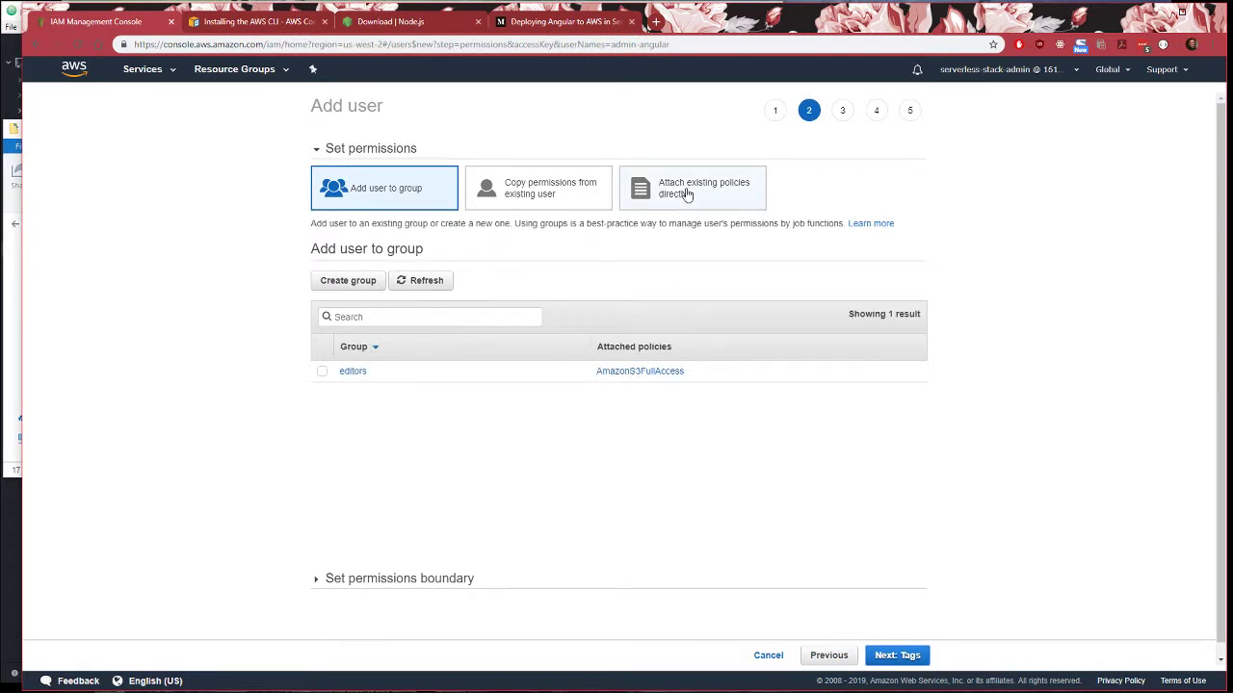
Attach the AdministratorAccess policy directly, review, and create the user
left_click(692, 188)
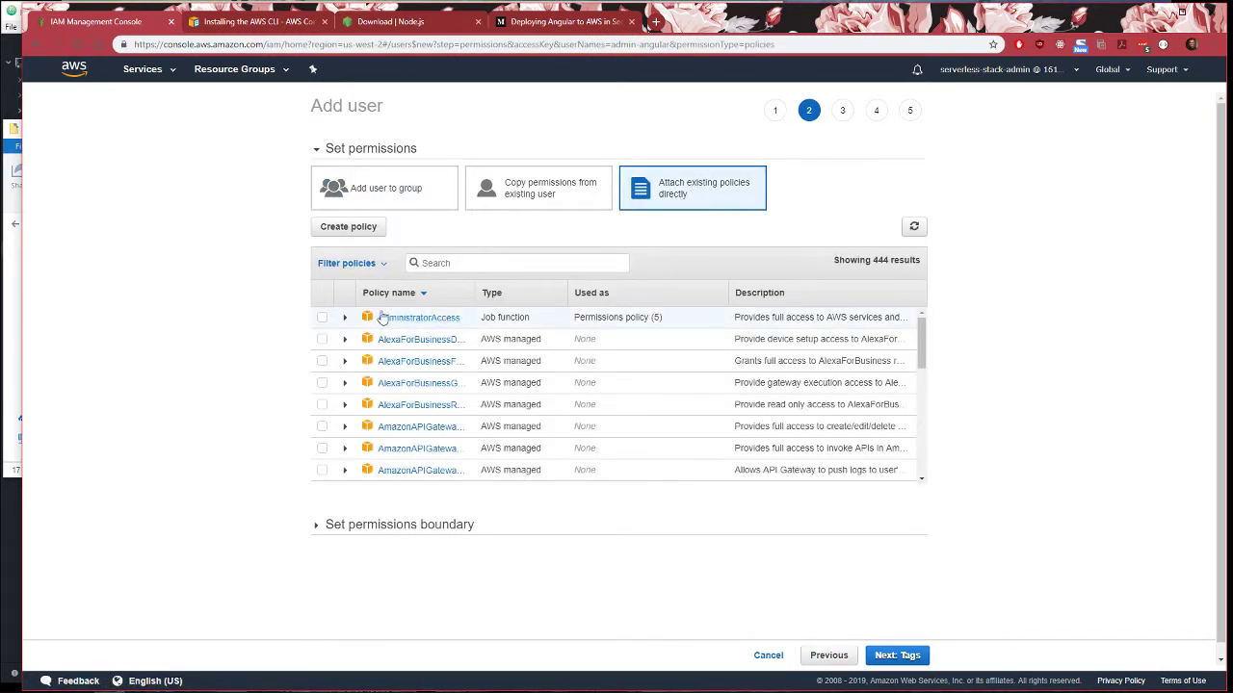
left_click(321, 317)
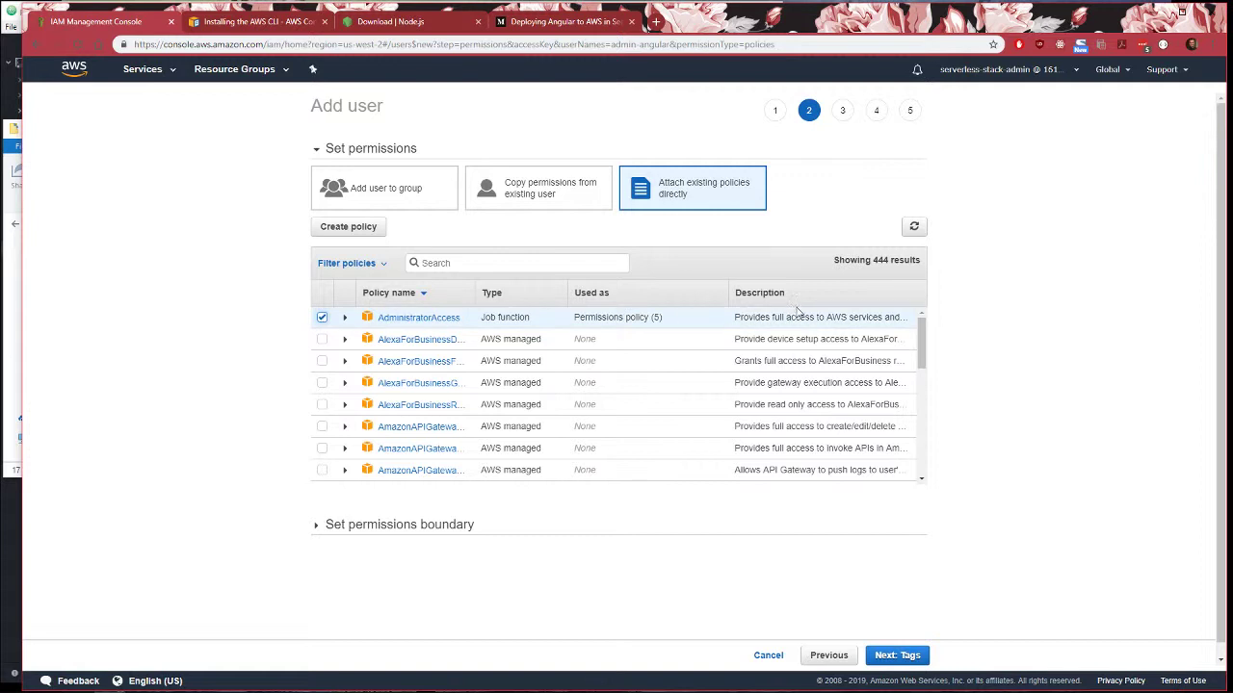
left_click(896, 655)
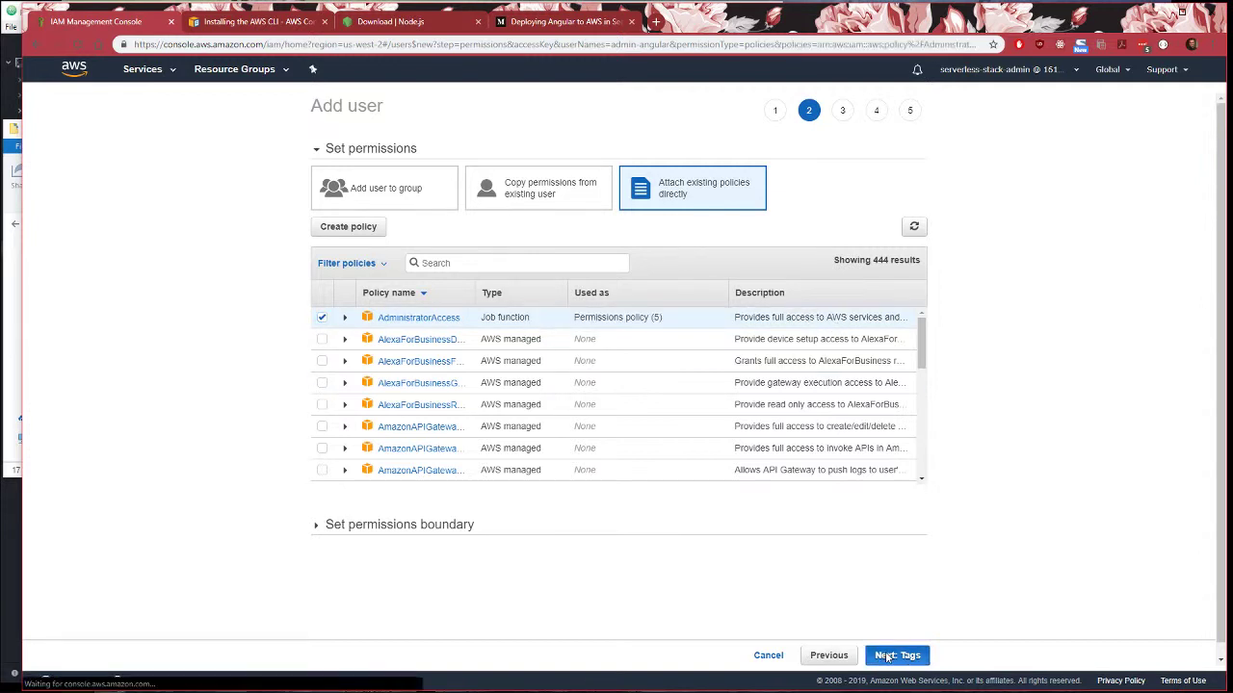
left_click(895, 654)
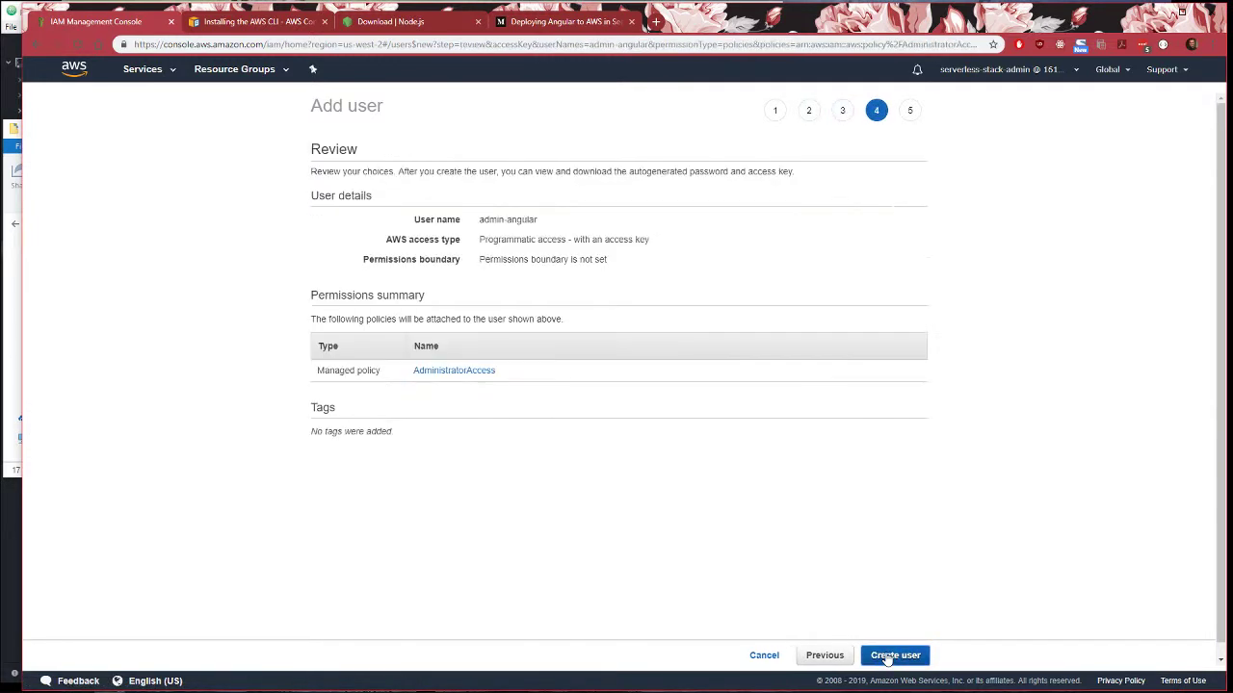
left_click(895, 655)
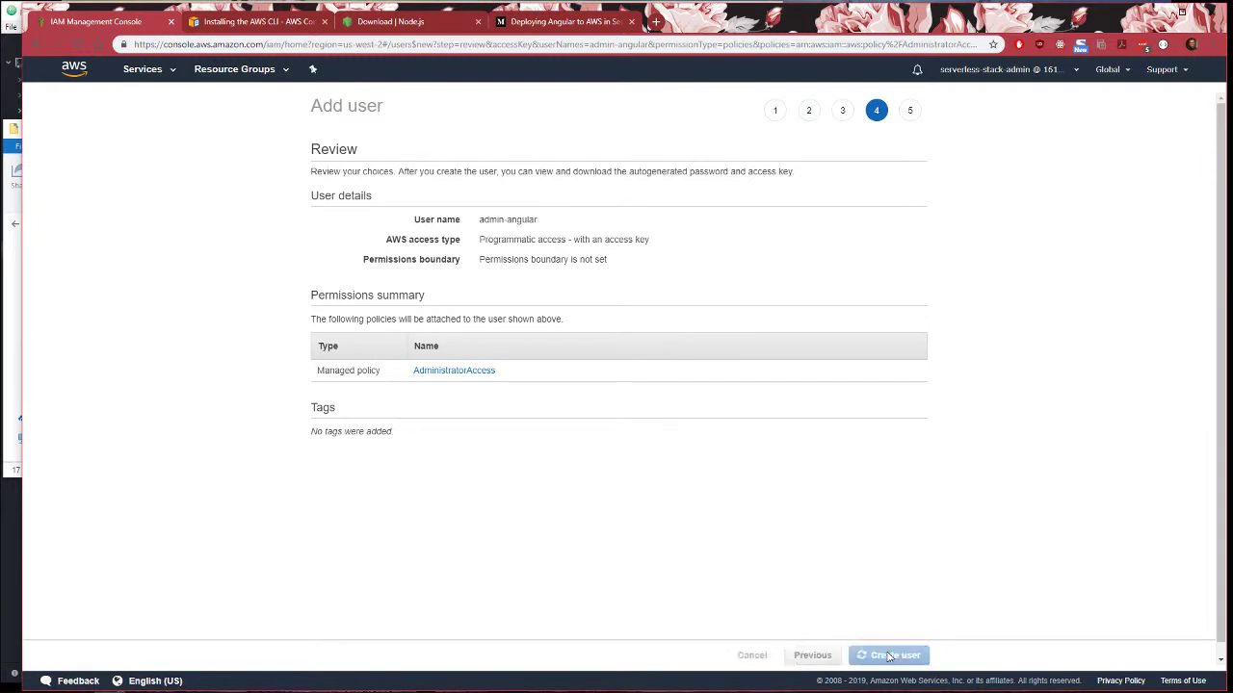
left_click(888, 655)
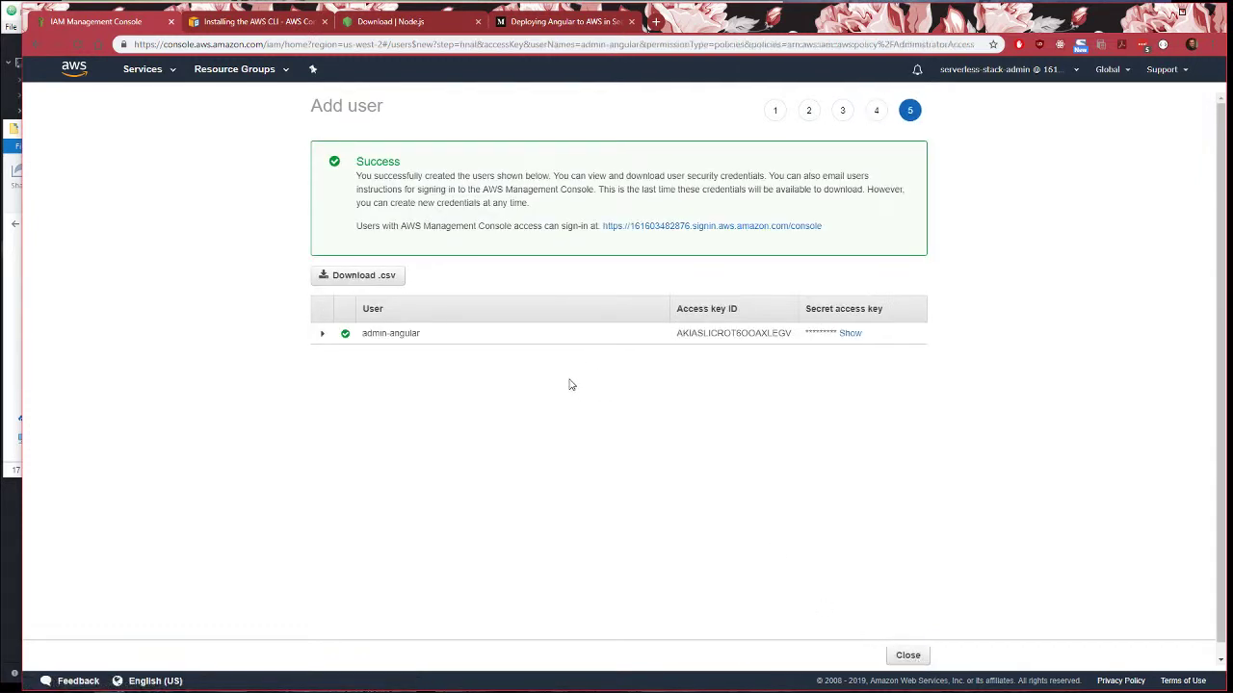
mouse_move(786, 364)
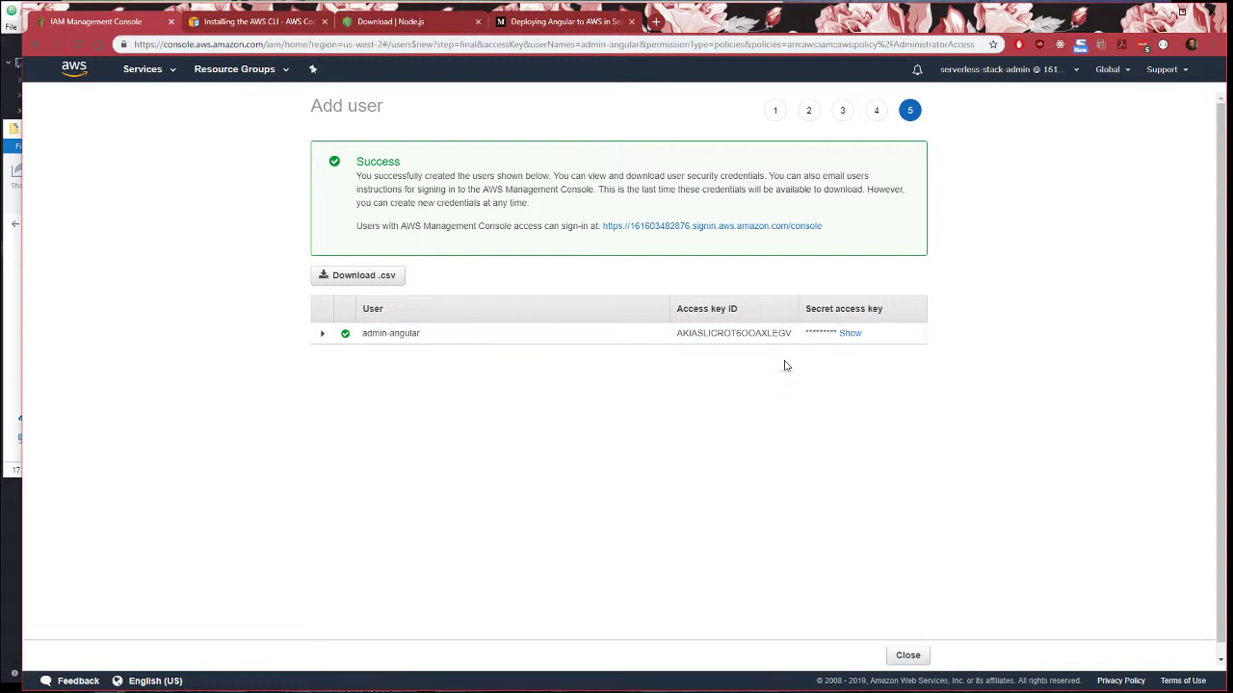
mouse_move(617, 307)
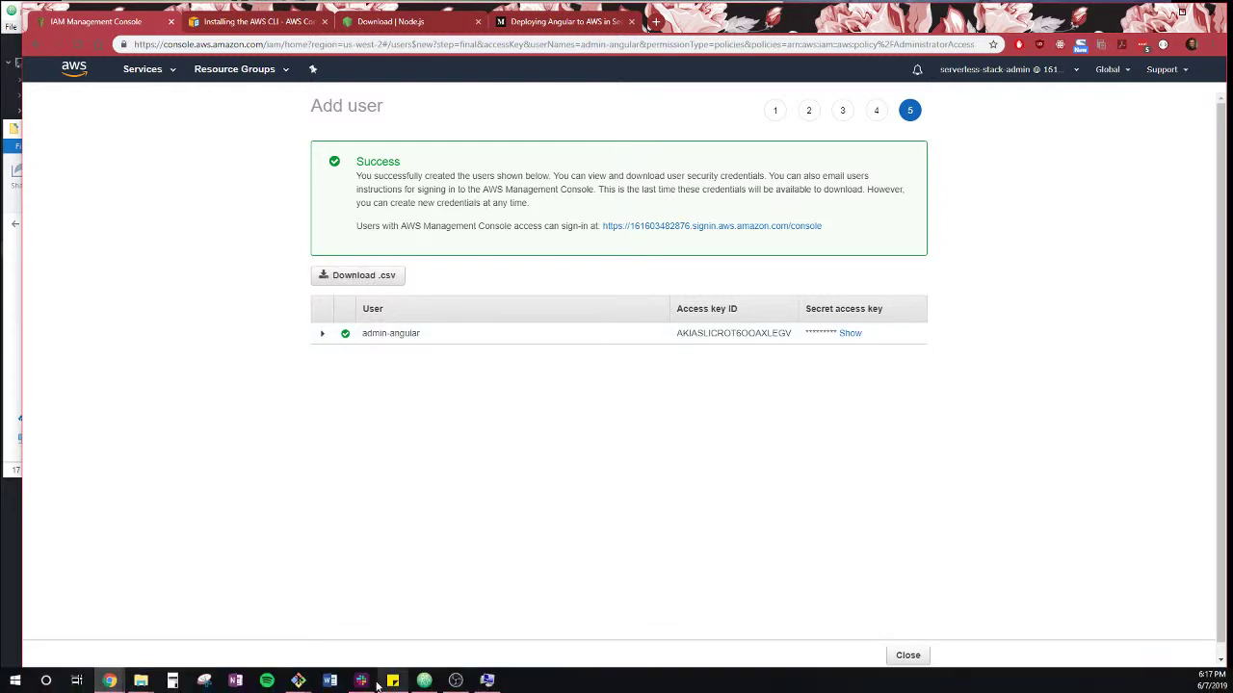
Run aws --version in Git Bash, confirming aws-cli 1.16.133 with Python 3.7.3
left_click(360, 681)
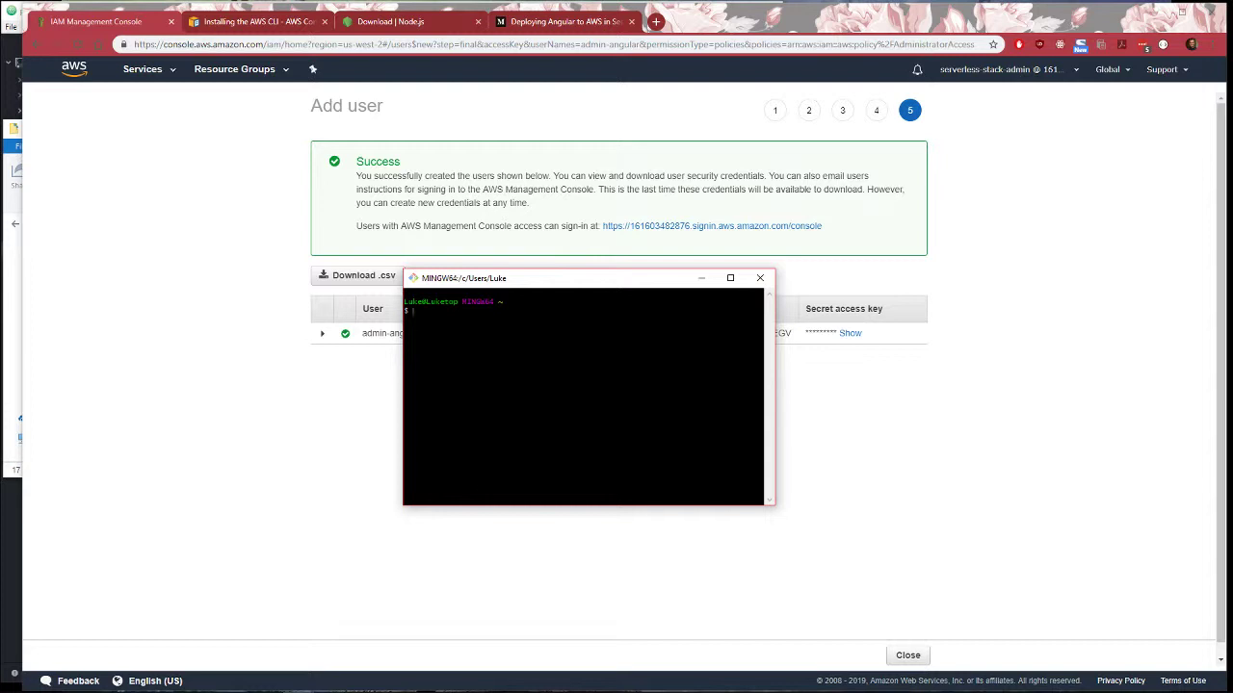
type("aws")
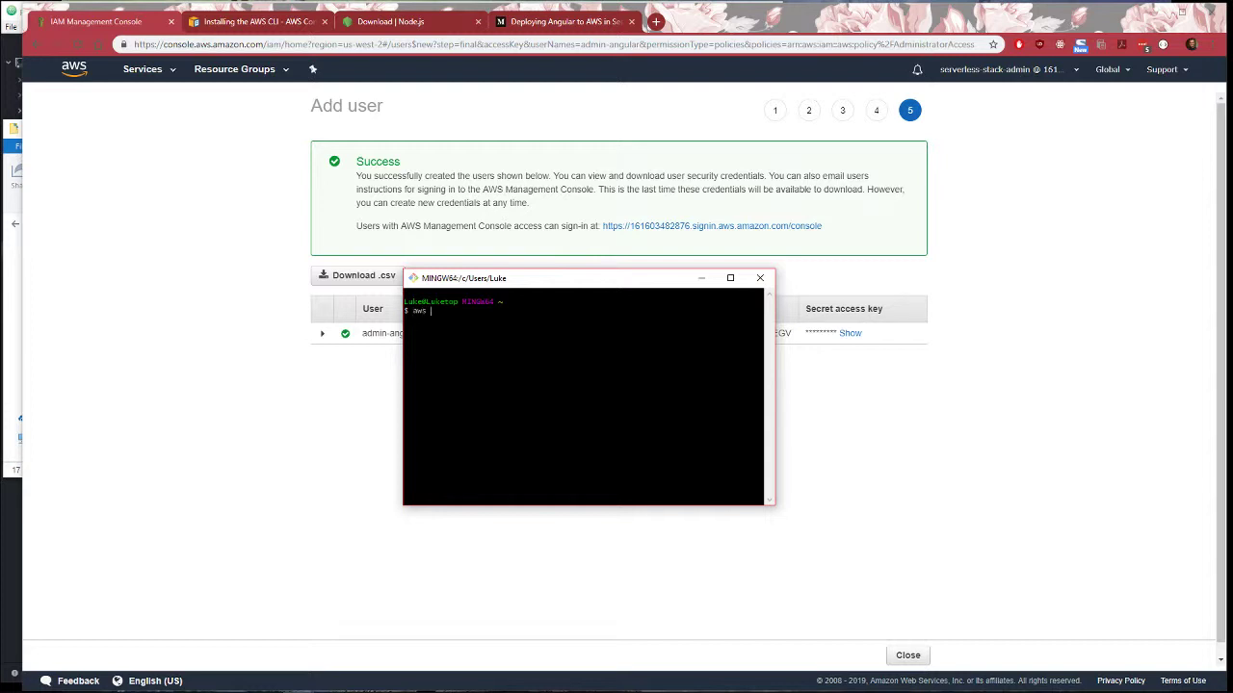
type("--version")
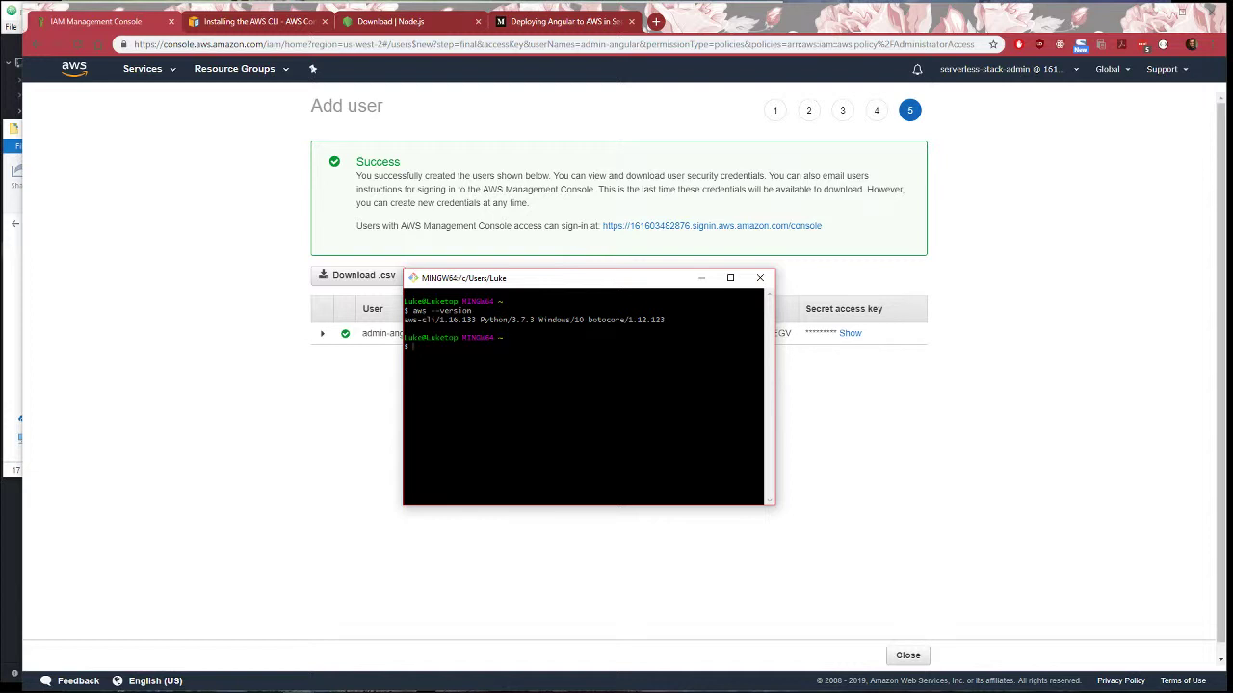
type("brew in")
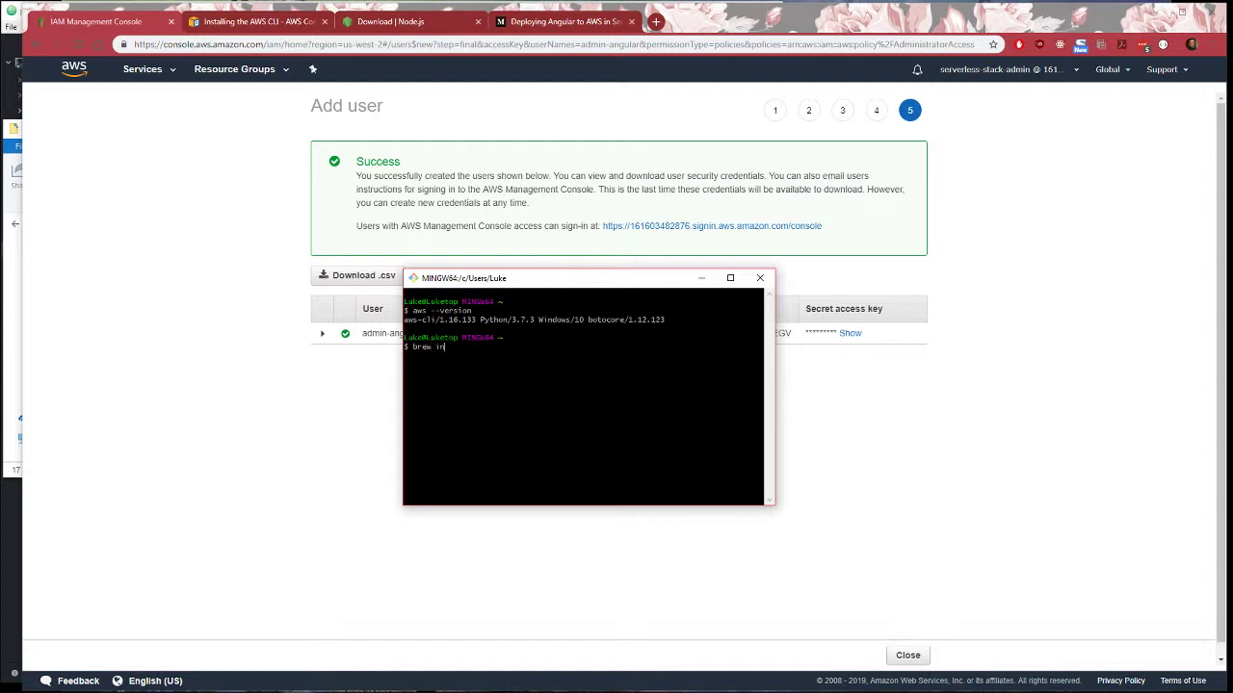
type("stall")
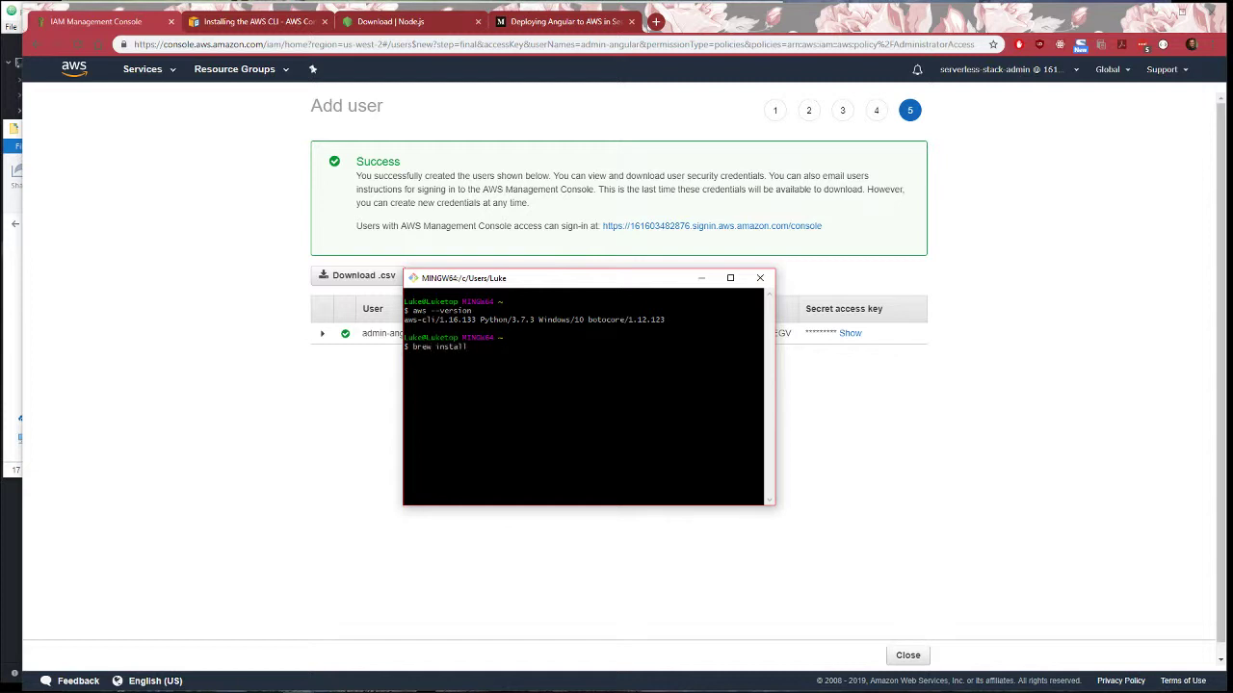
type("awscli")
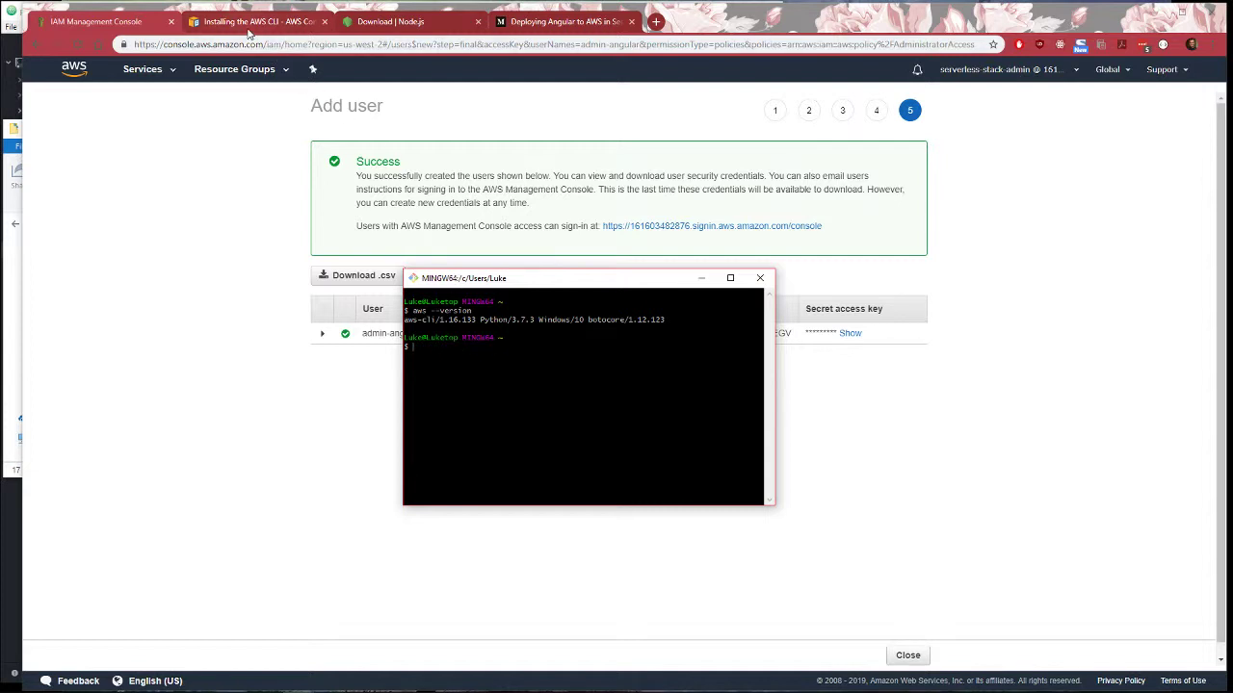
Open the Windows page of 'Installing the AWS CLI' and read the MSI instructions
left_click(255, 21)
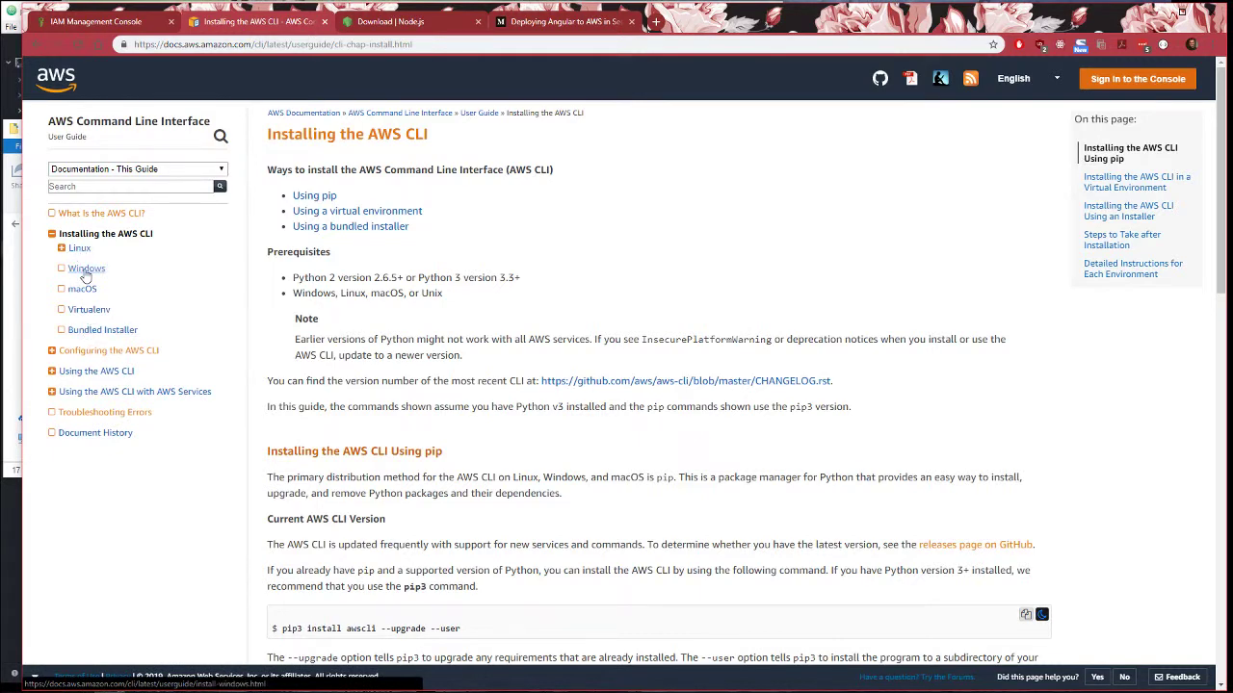
left_click(86, 267)
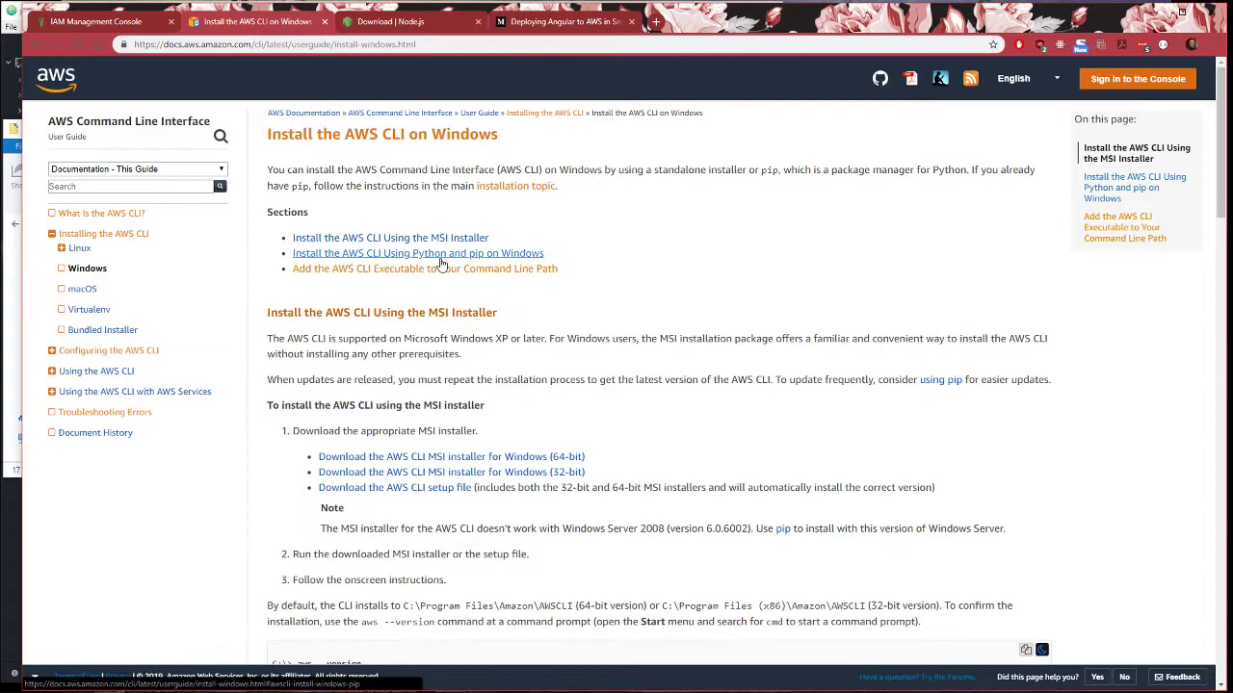
scroll("down", 3)
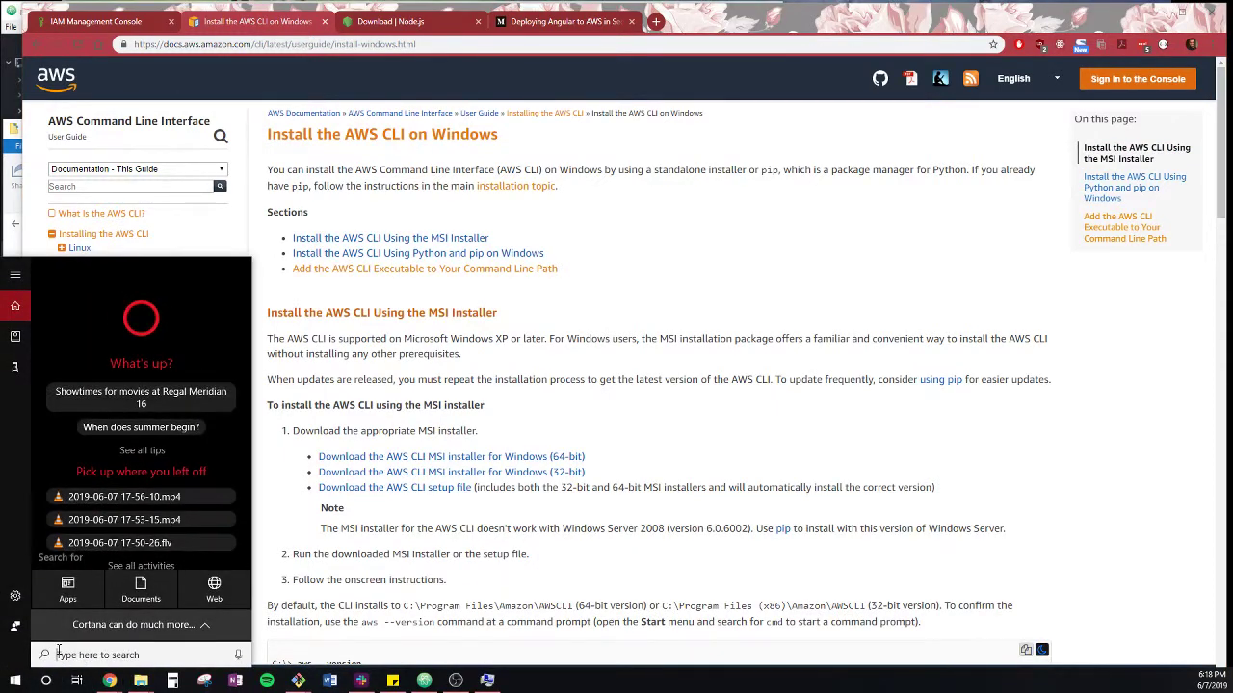
type("env")
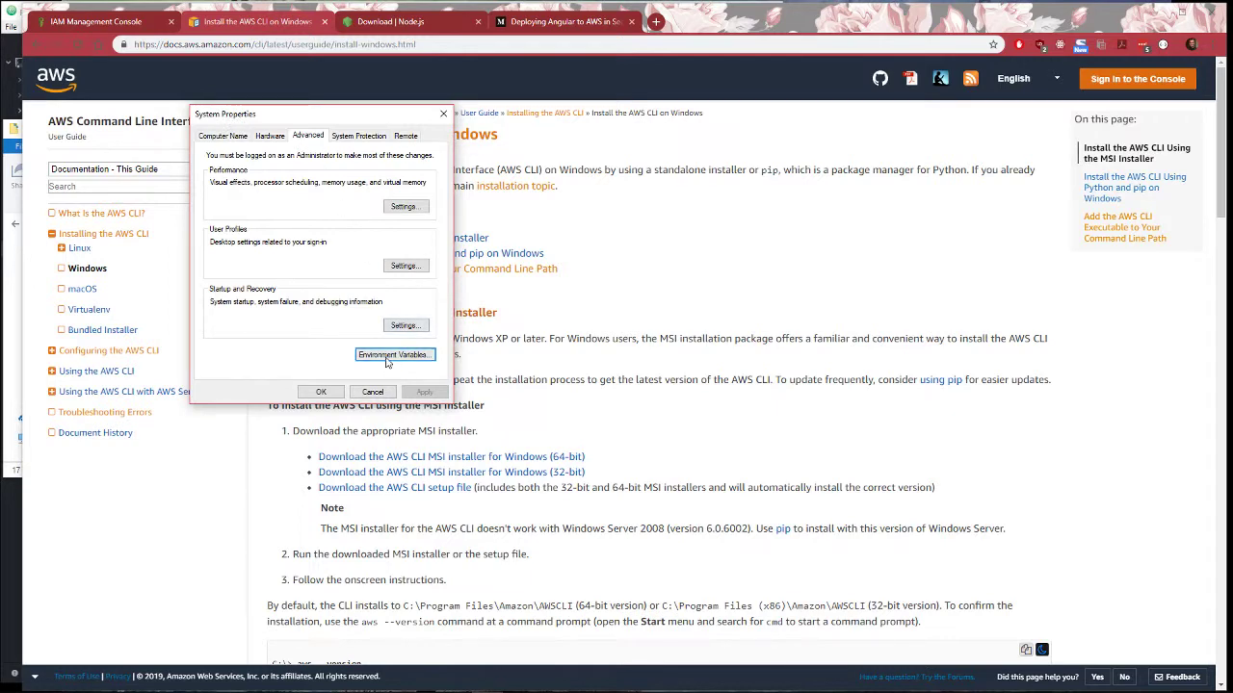
left_click(393, 354)
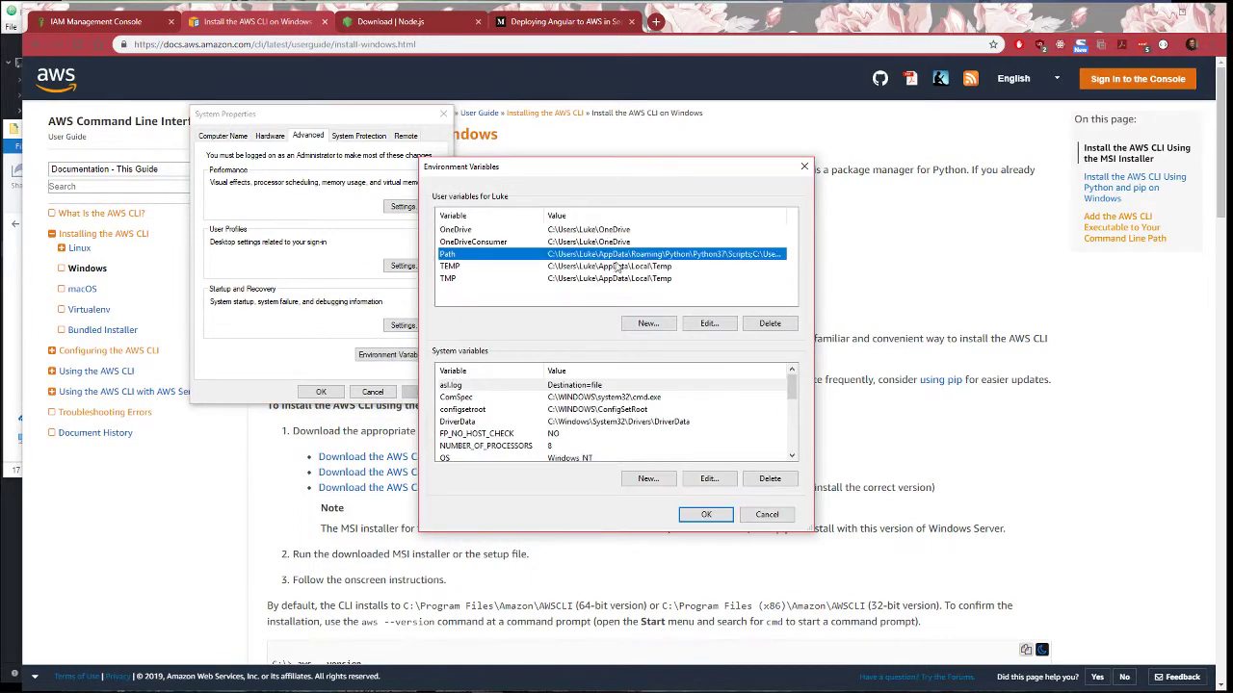
left_click(708, 323)
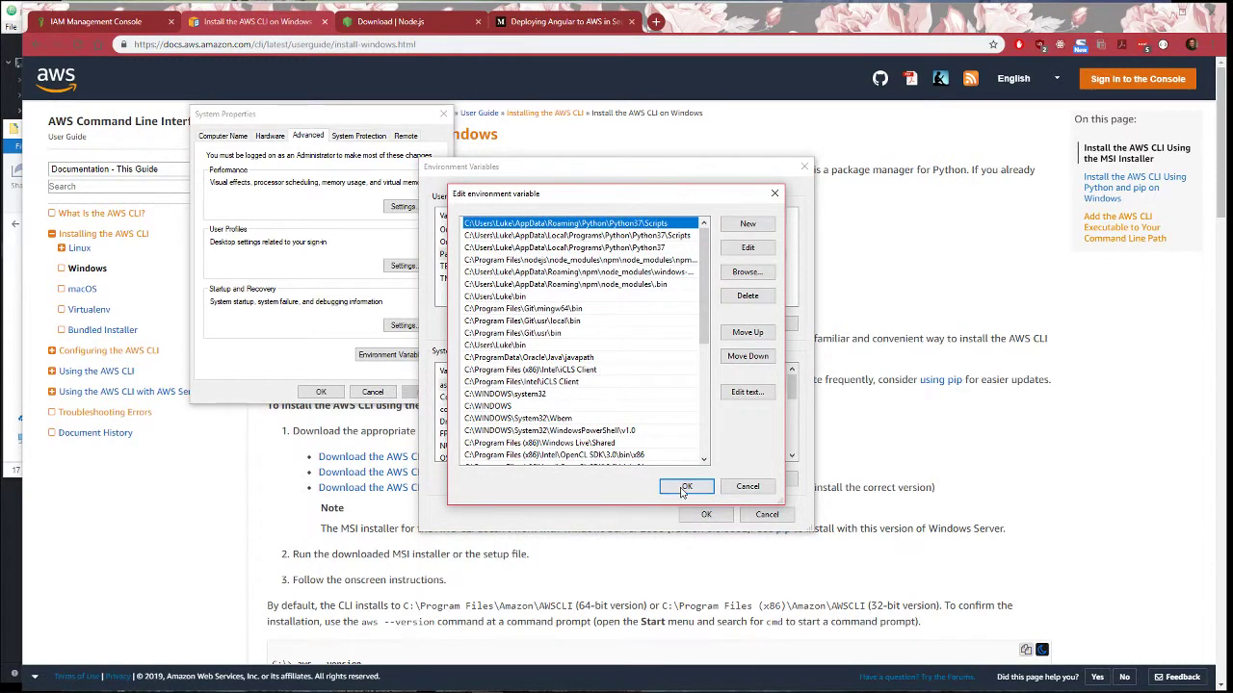
left_click(686, 486)
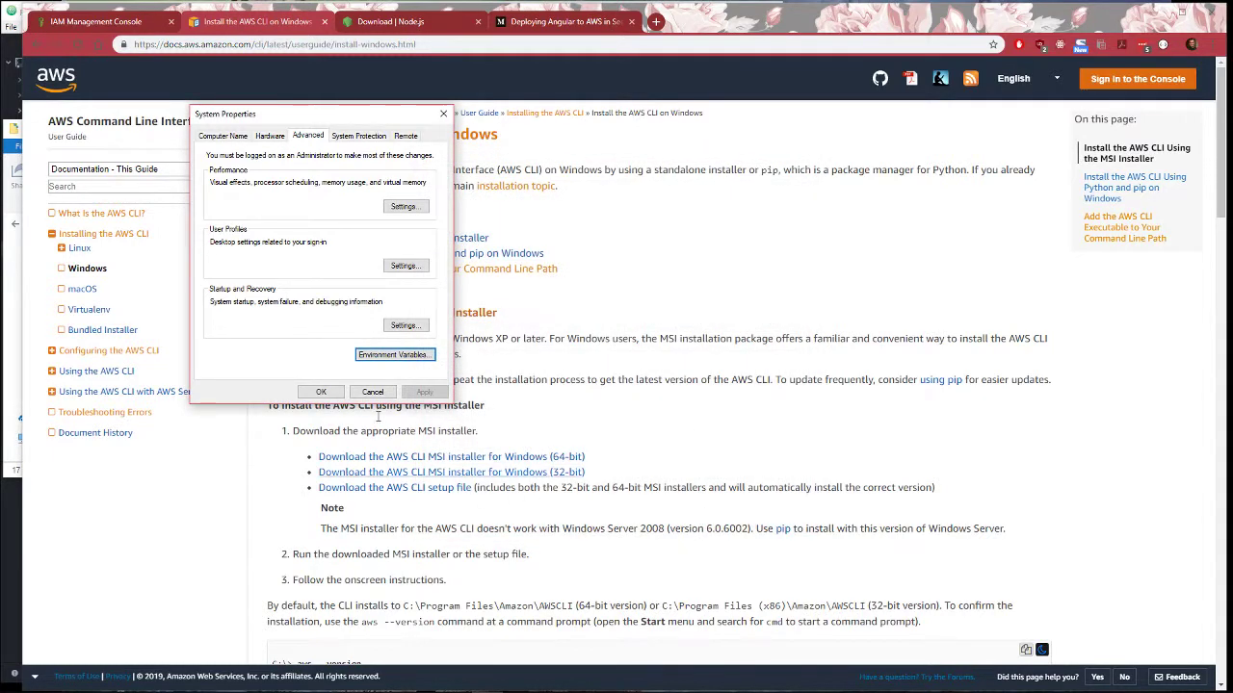
left_click(371, 392)
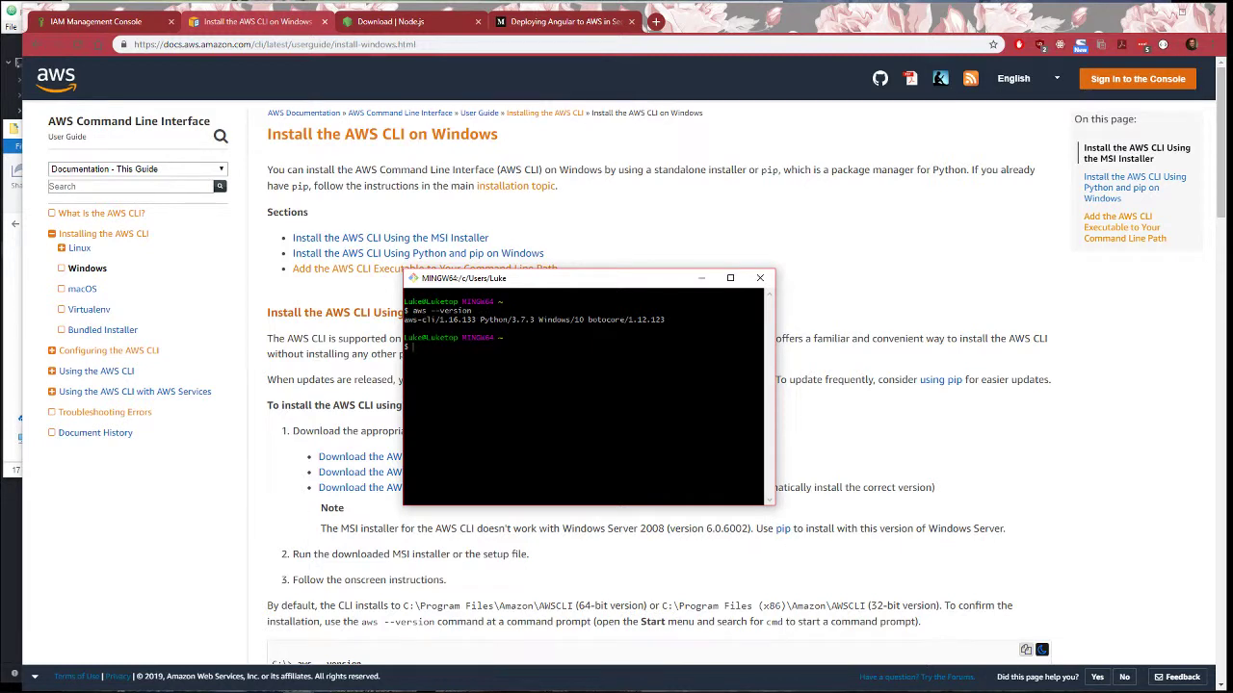
mouse_move(373, 348)
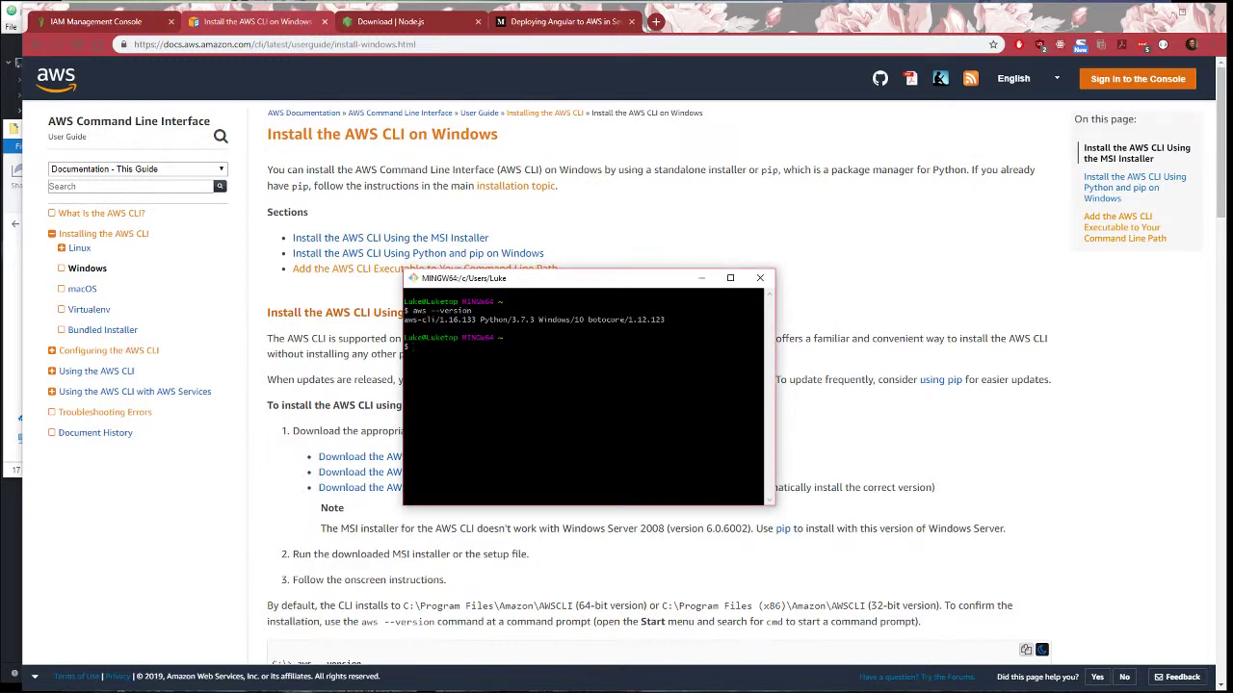
Run node -v in Git Bash, confirming Node v10.15.0 and npm 6.4.1
type("node -v")
type("npm -v")
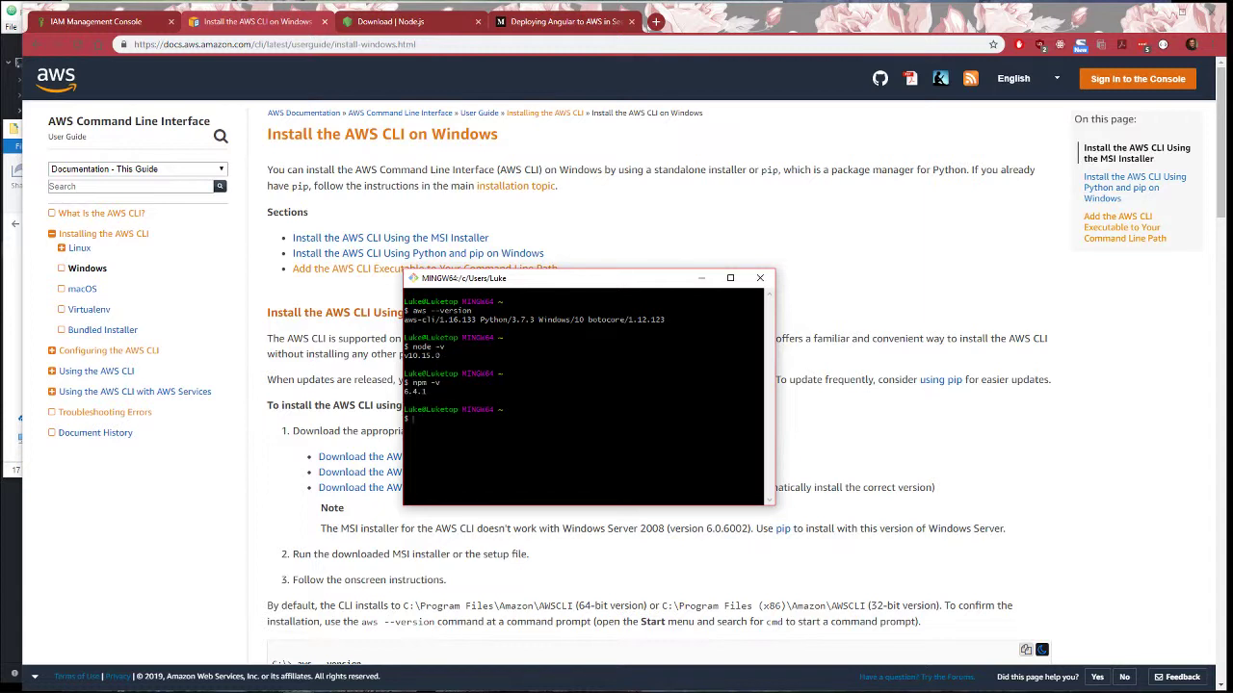
type("brew install")
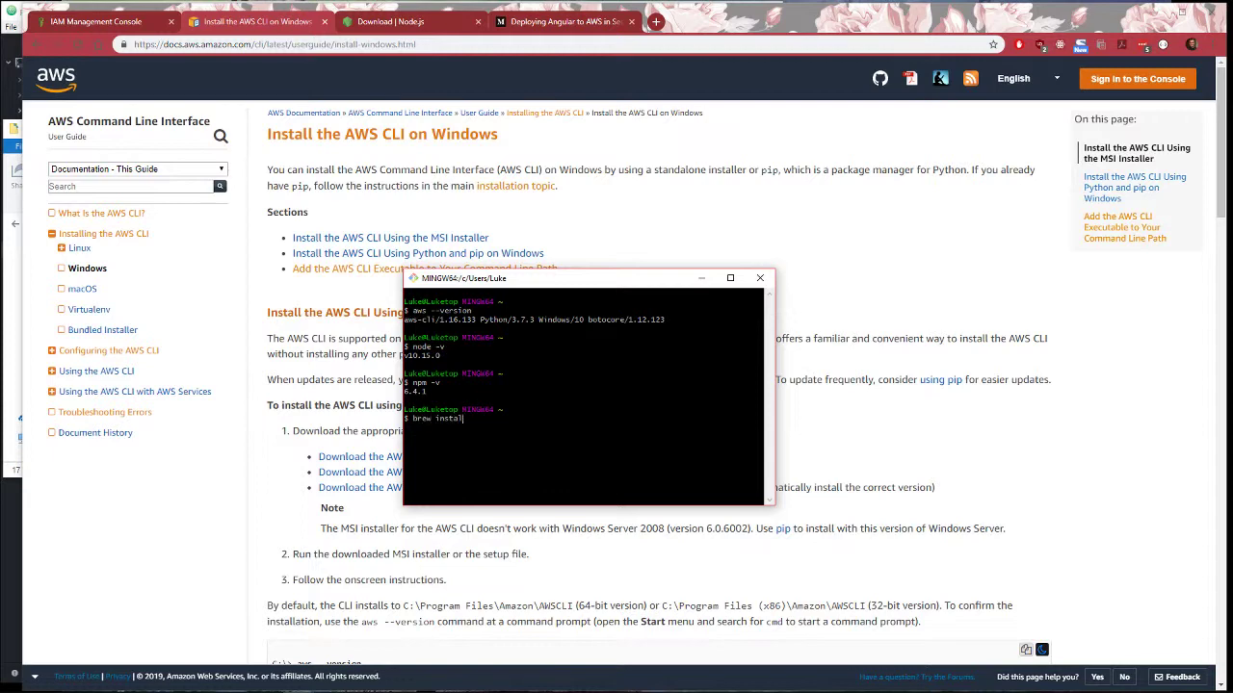
type("n")
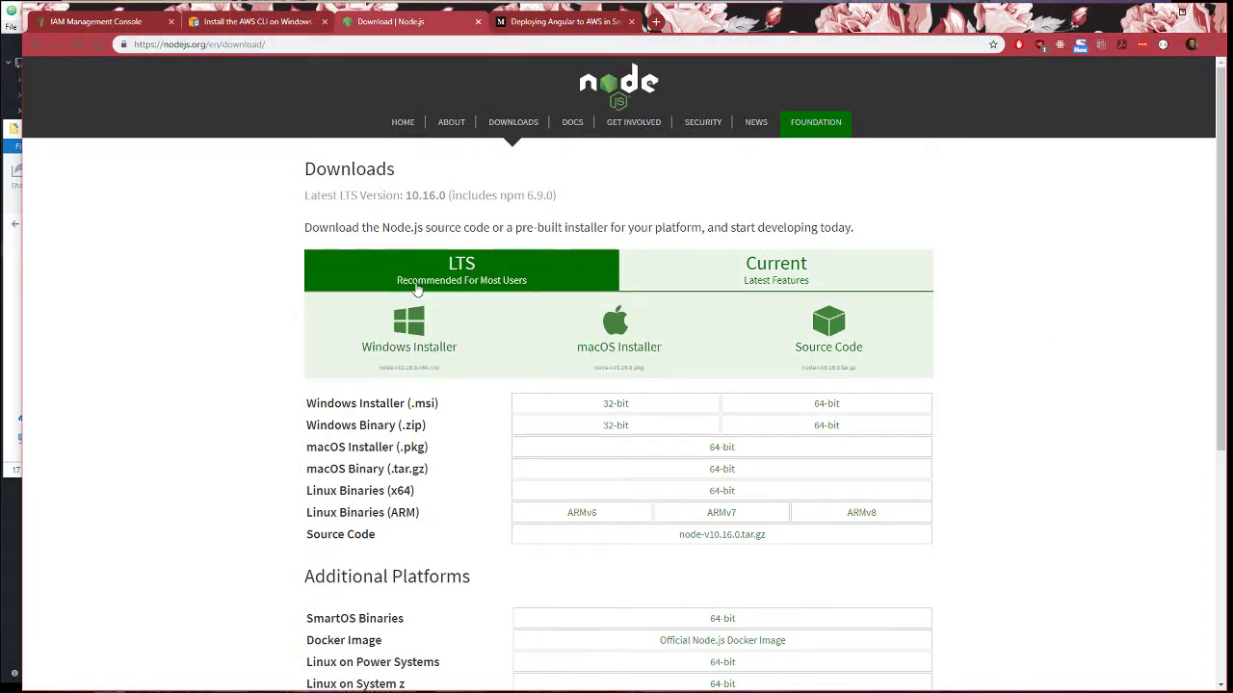
mouse_move(358, 316)
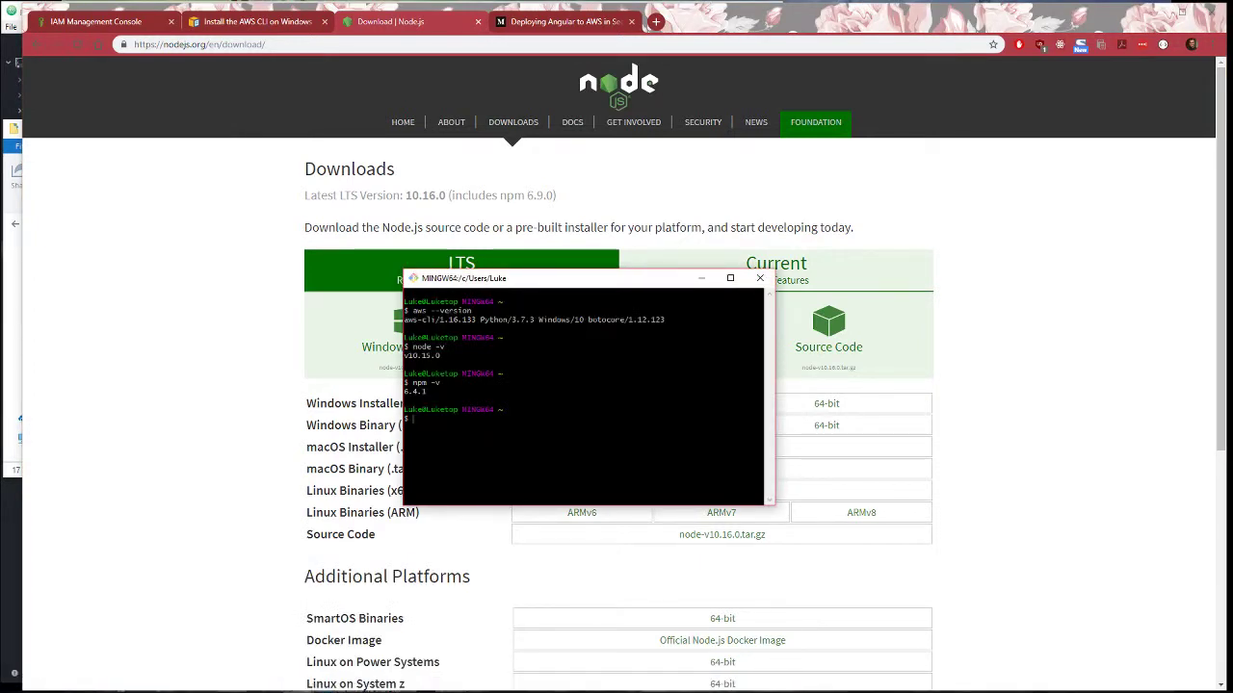
Run aws configure, keeping the existing keys with region us-west-2
type("aws configure")
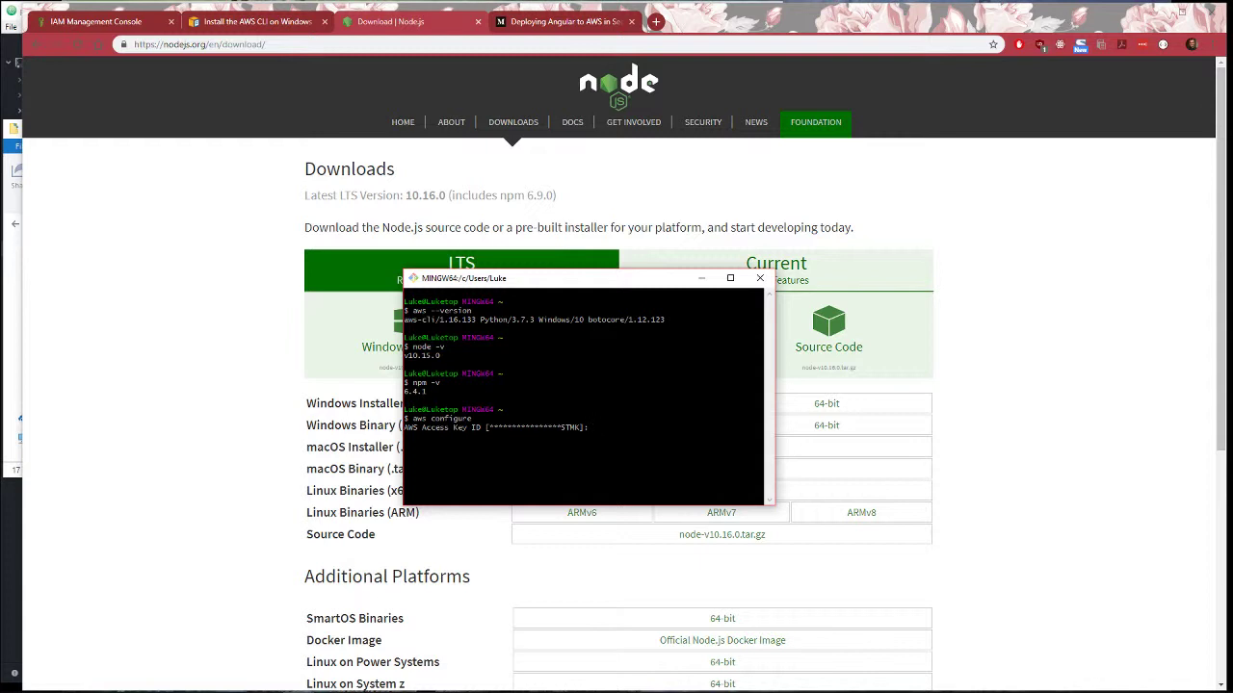
key("enter")
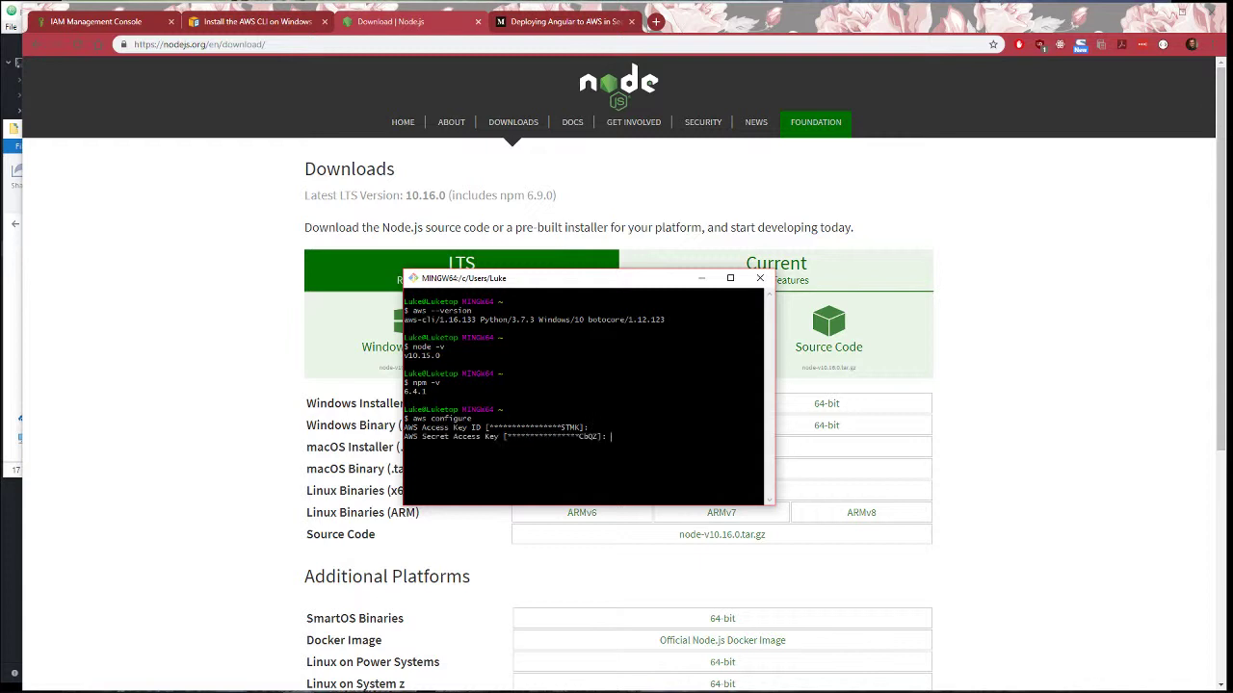
key("Enter")
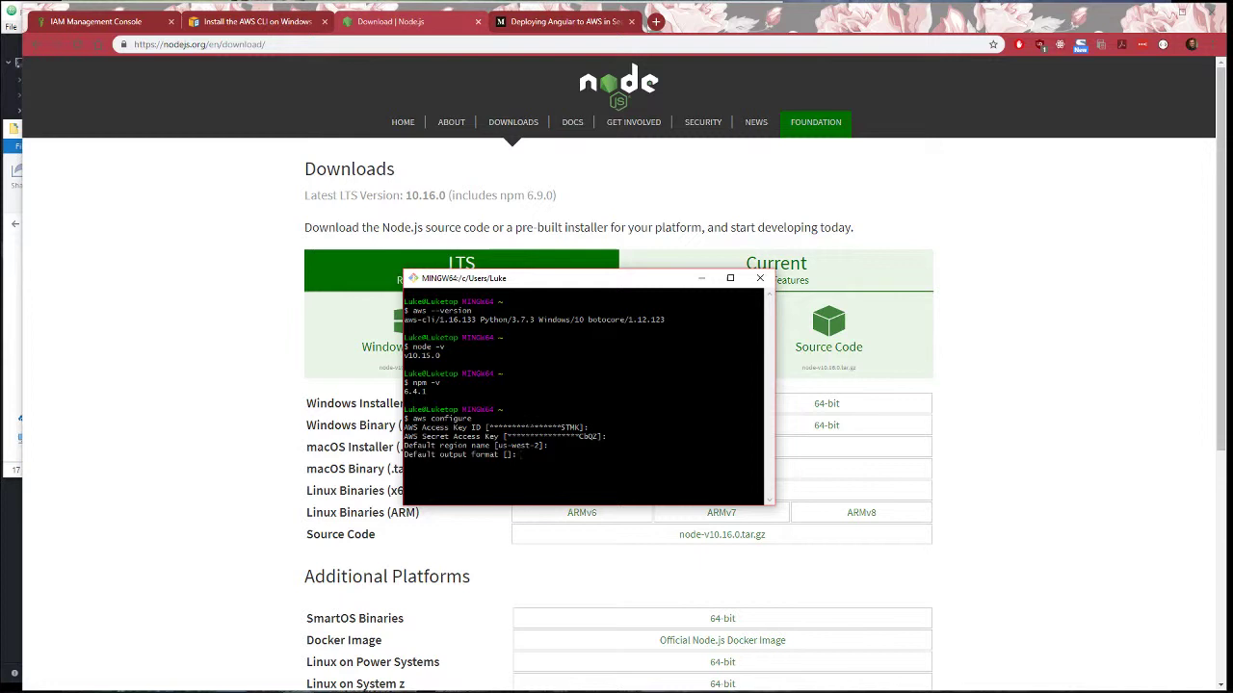
left_click(96, 22)
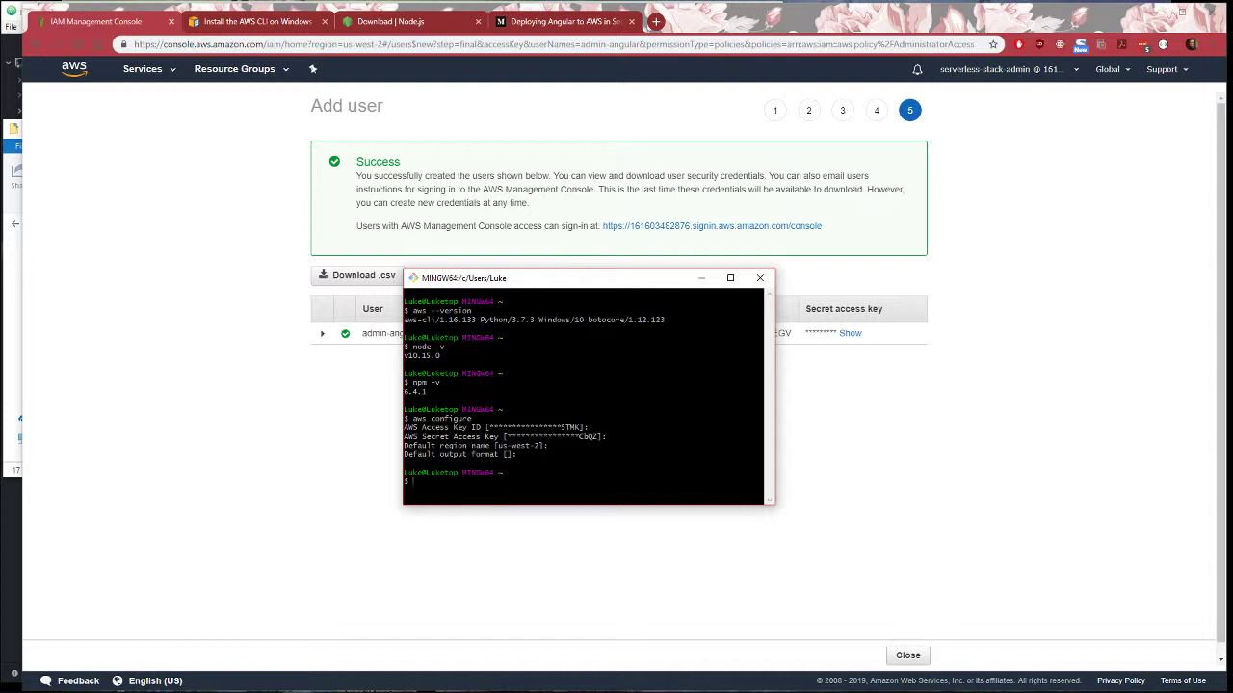
Change into Desktop/my-dream-app and run ng serve
type("cd Desk")
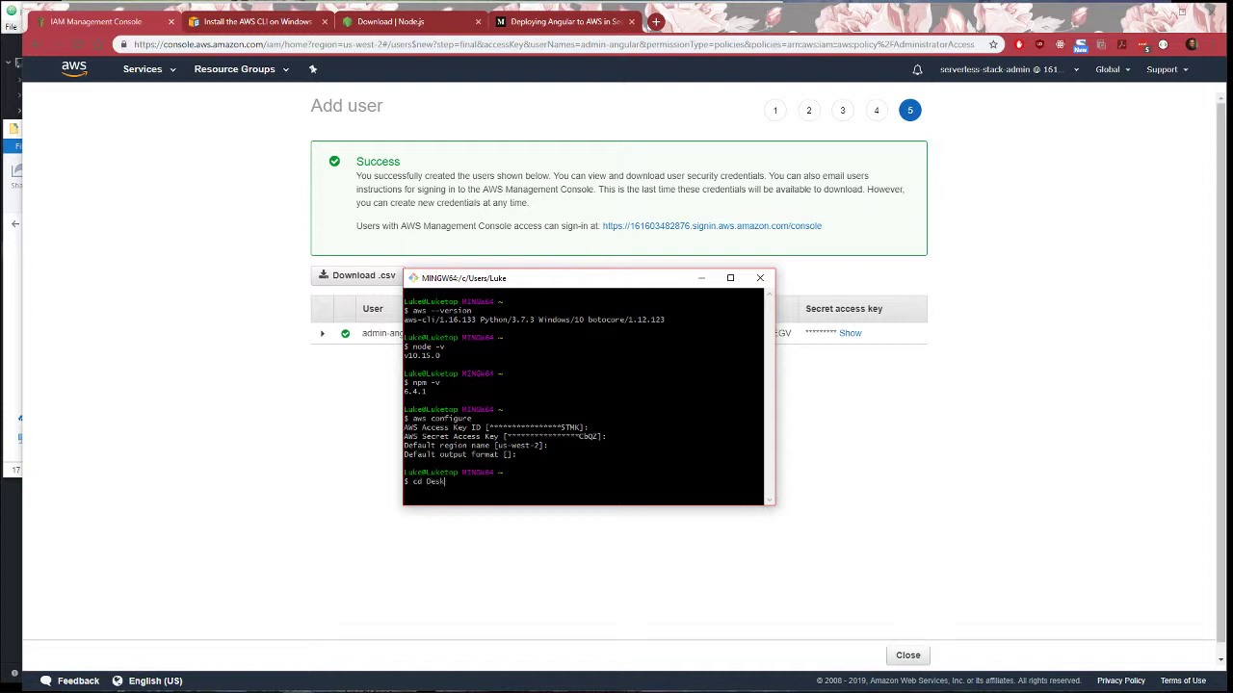
type("top")
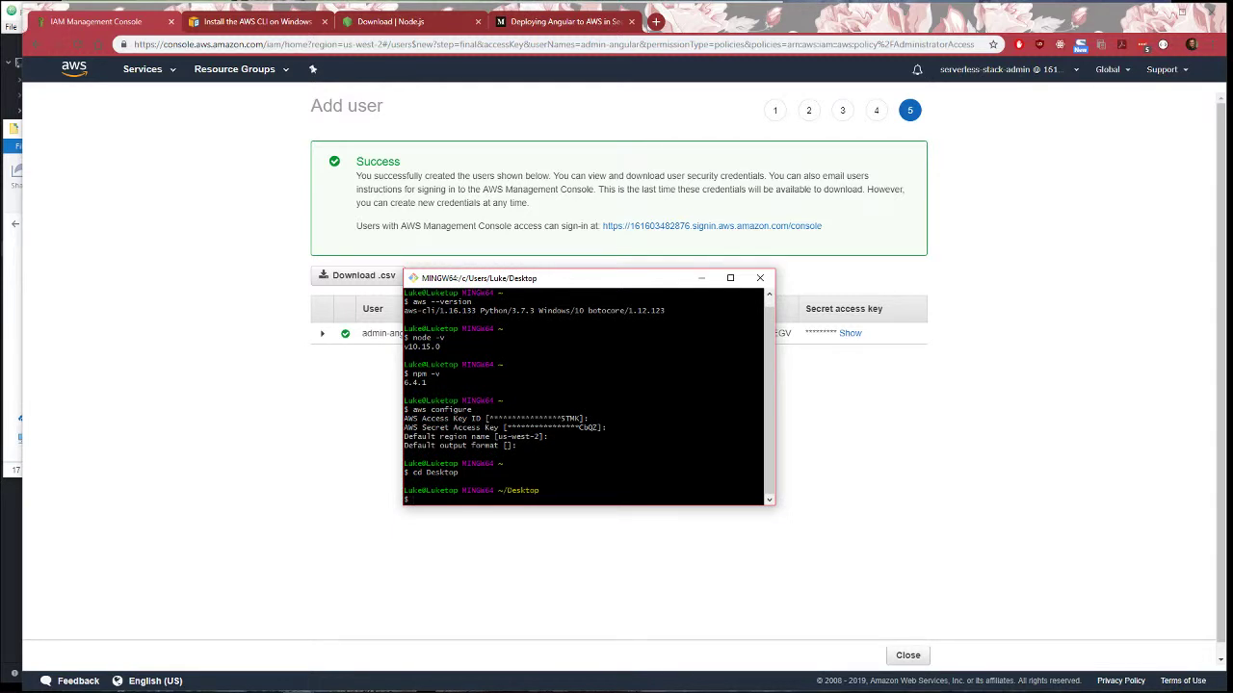
type("r")
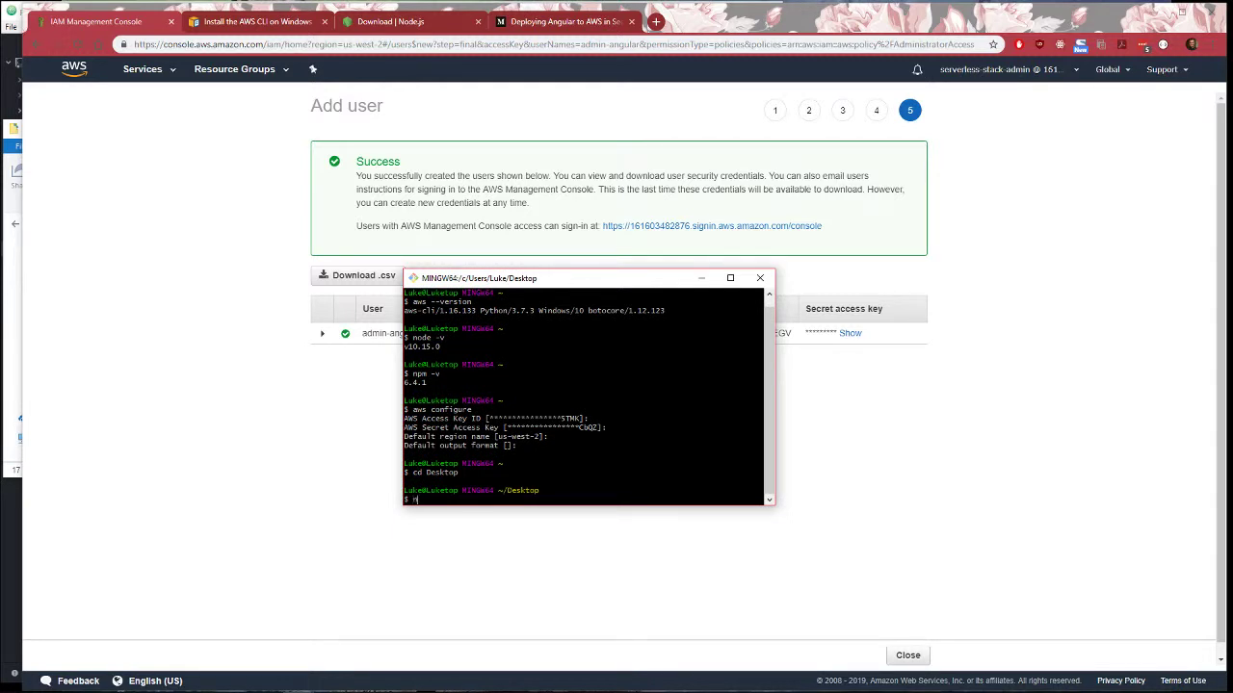
type("ng new ap")
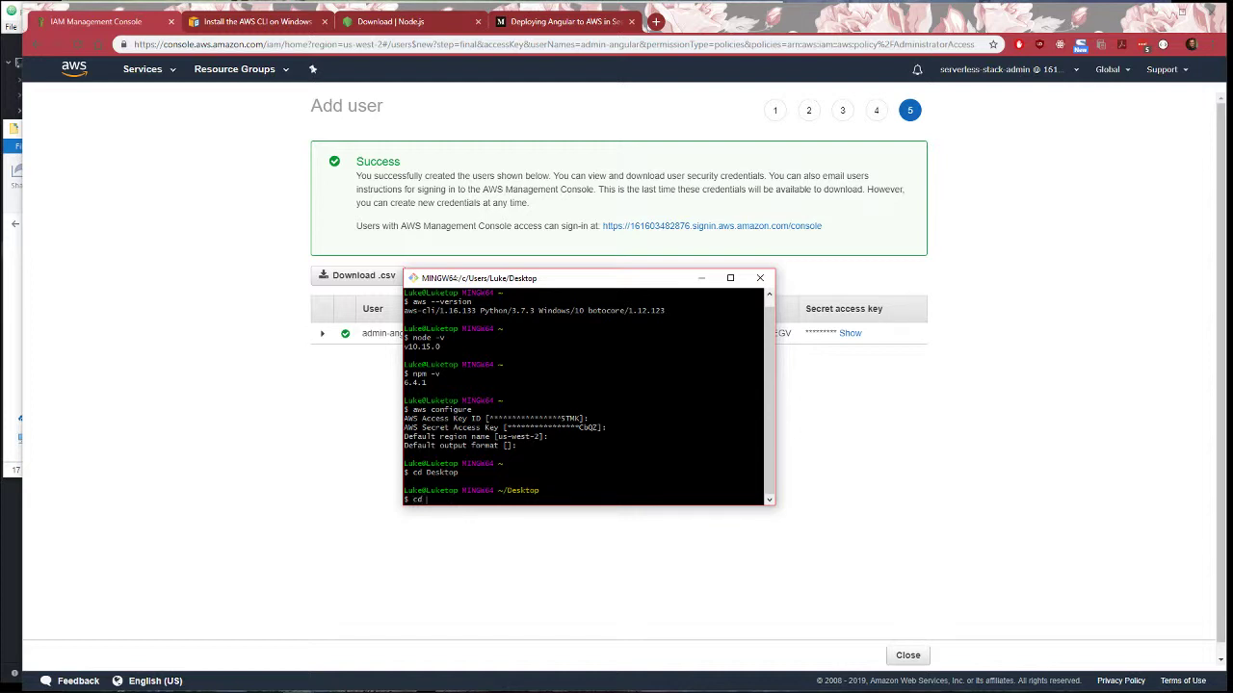
type("my-dream-app")
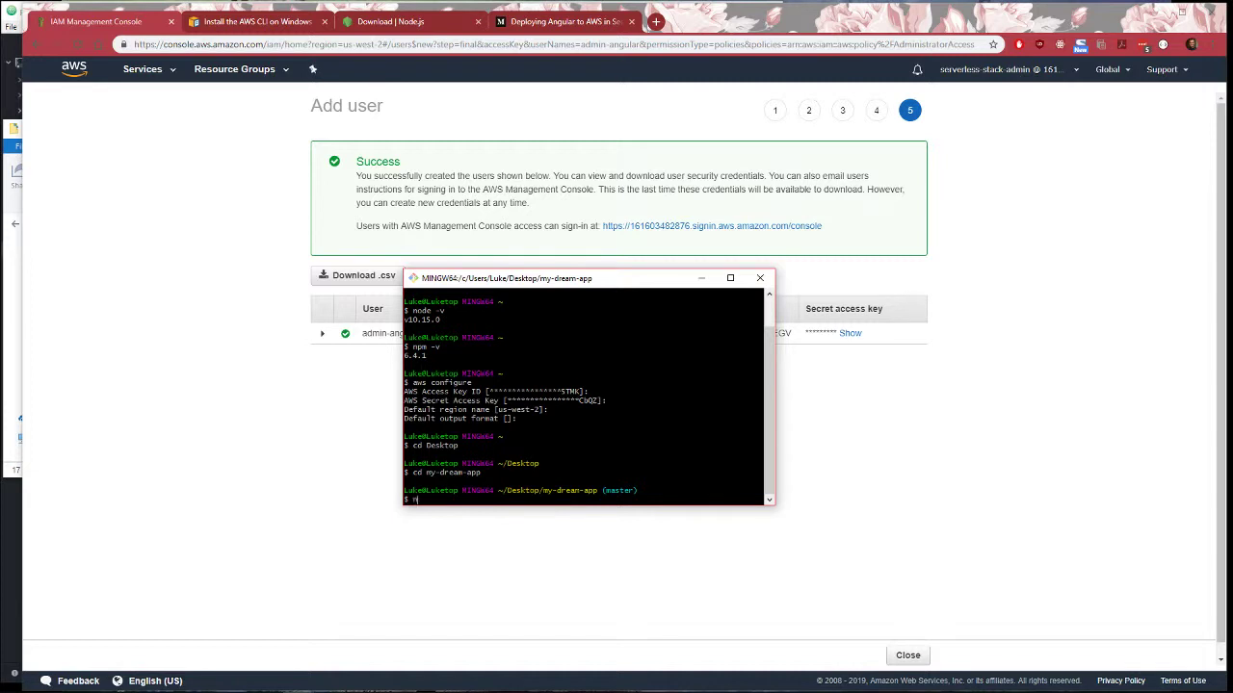
type("ng serve")
type("loca")
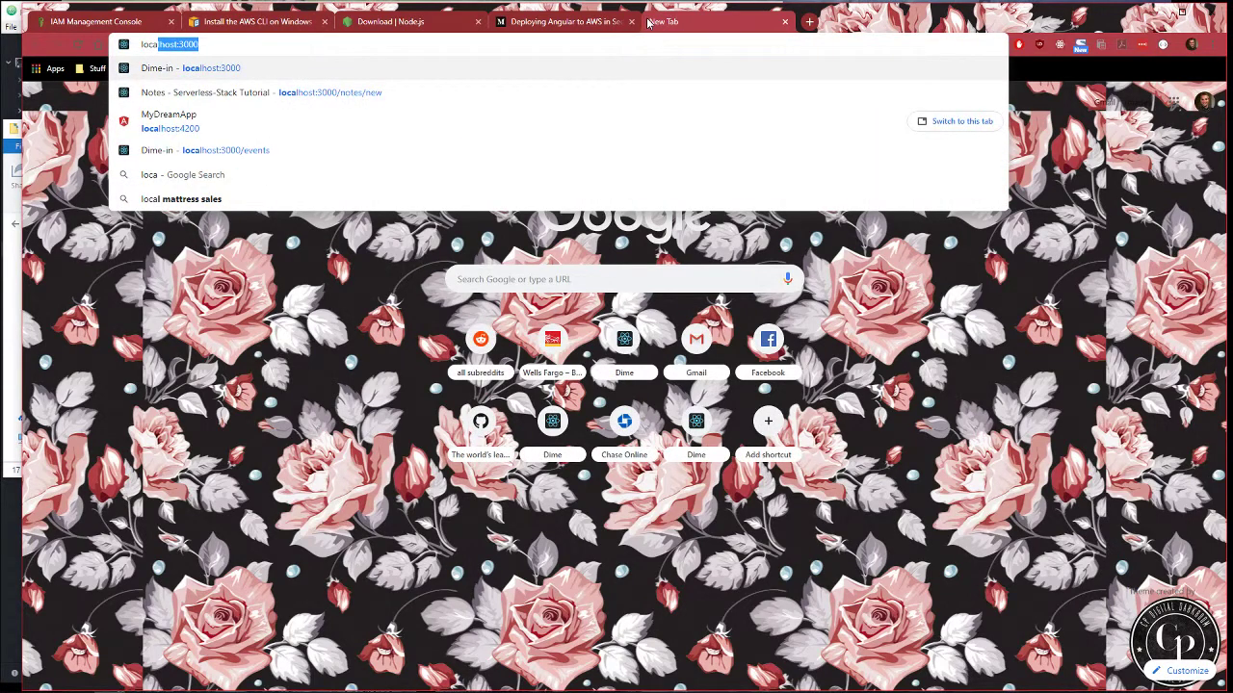
Pick the MyDreamApp localhost:4200 suggestion to view the Angular welcome page
left_click(169, 120)
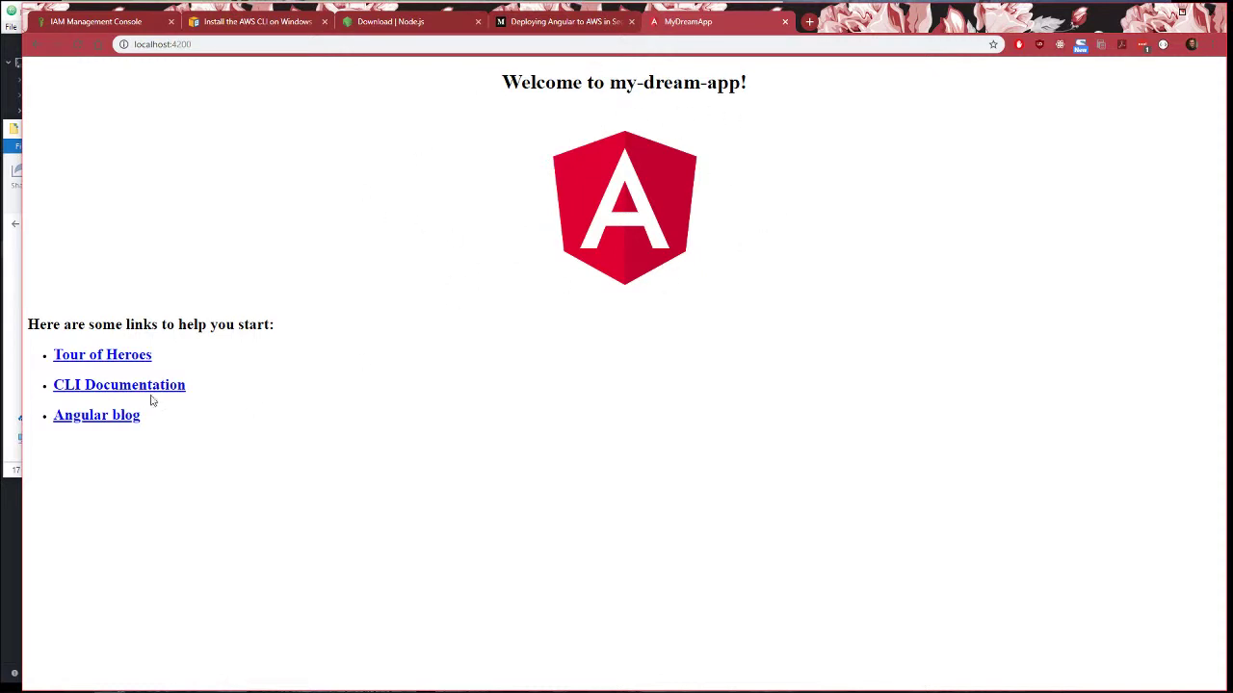
mouse_move(513, 157)
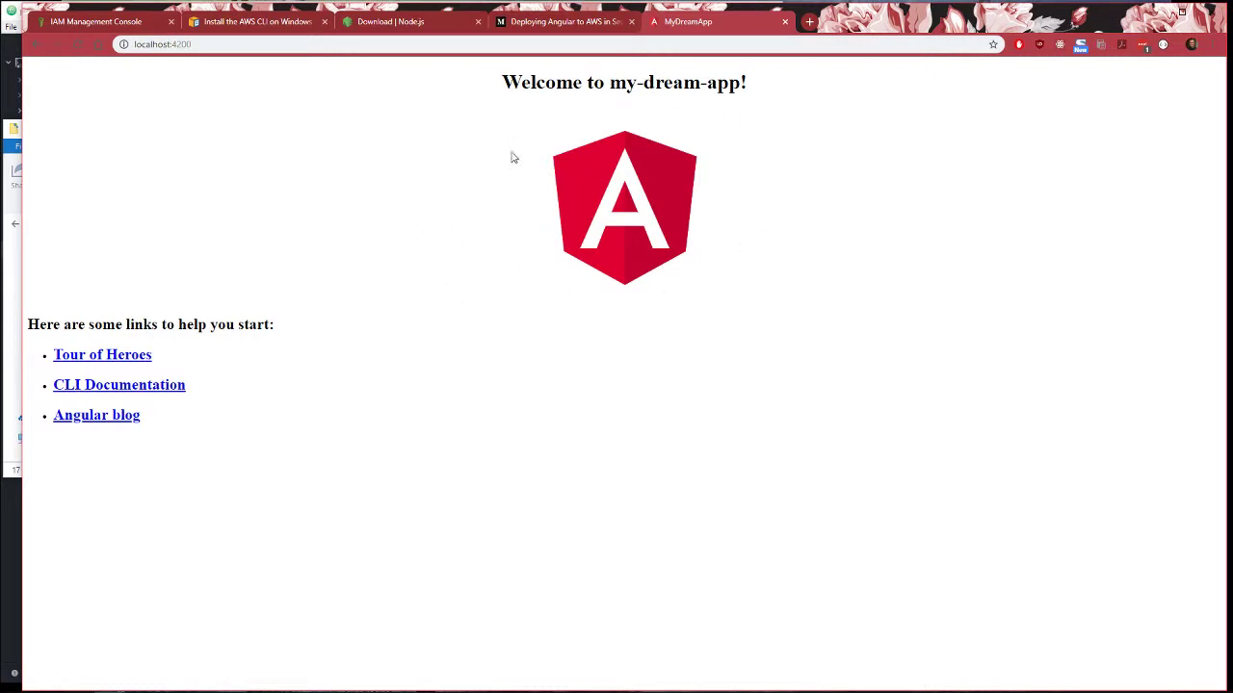
mouse_move(663, 243)
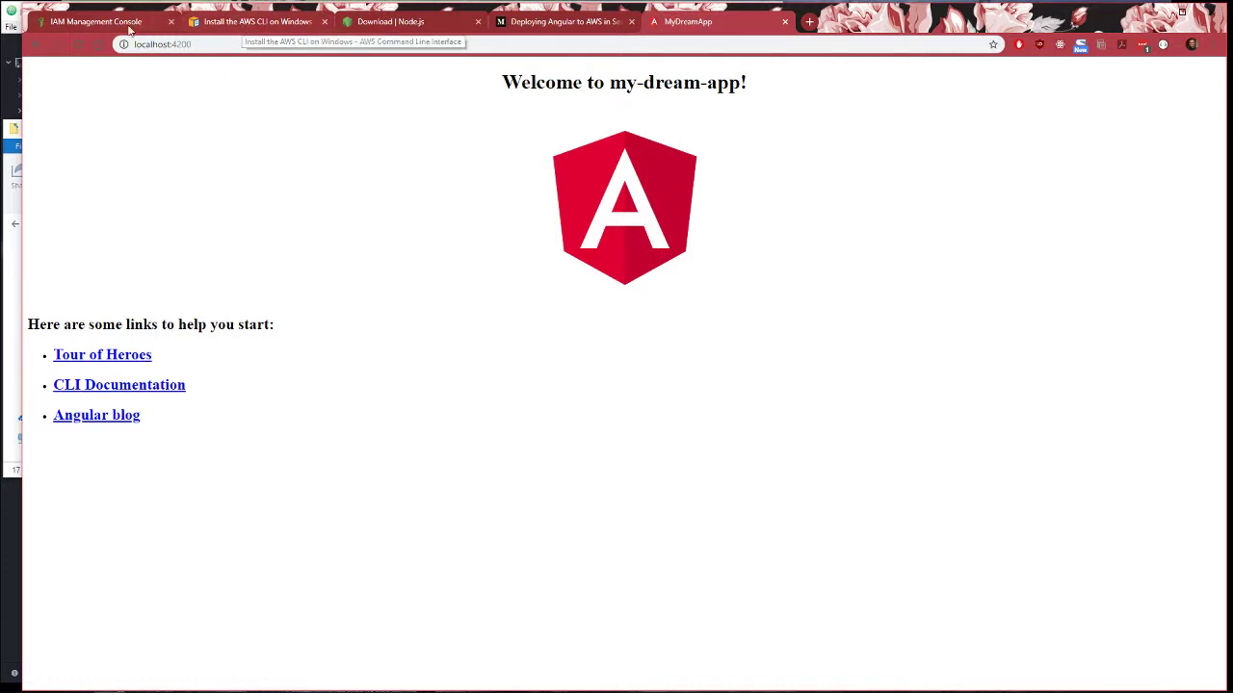
Search services for S3 and open the Create bucket dialog
left_click(96, 22)
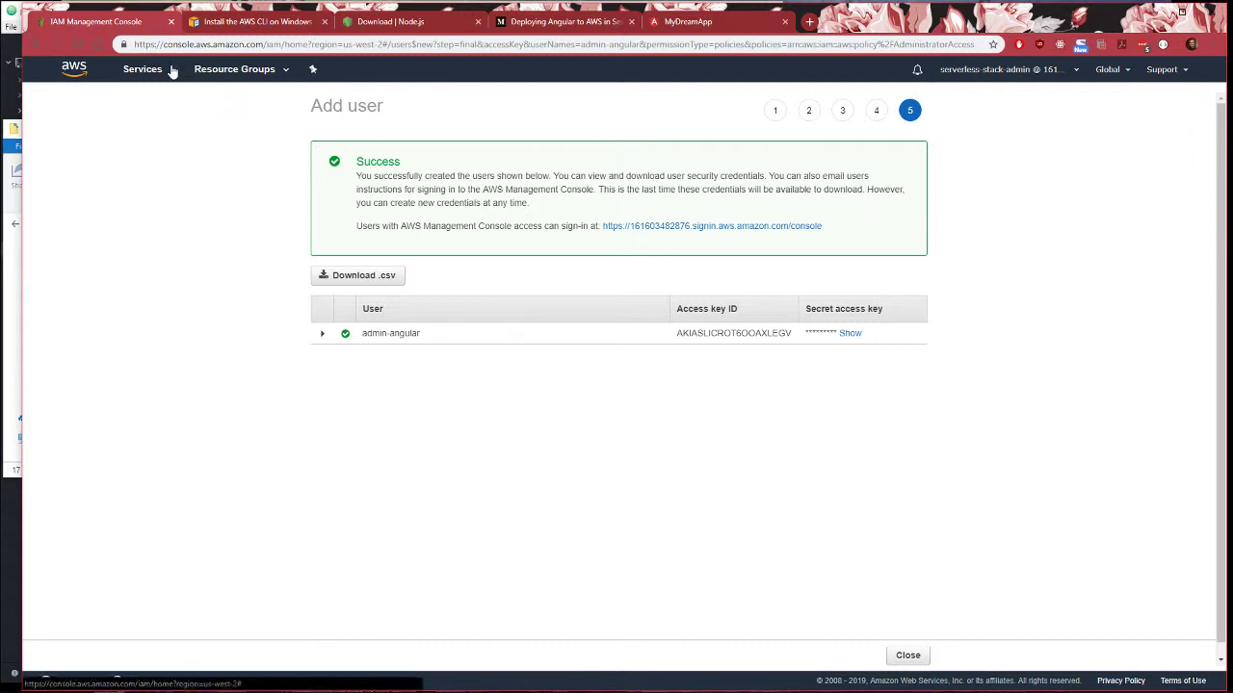
left_click(143, 69)
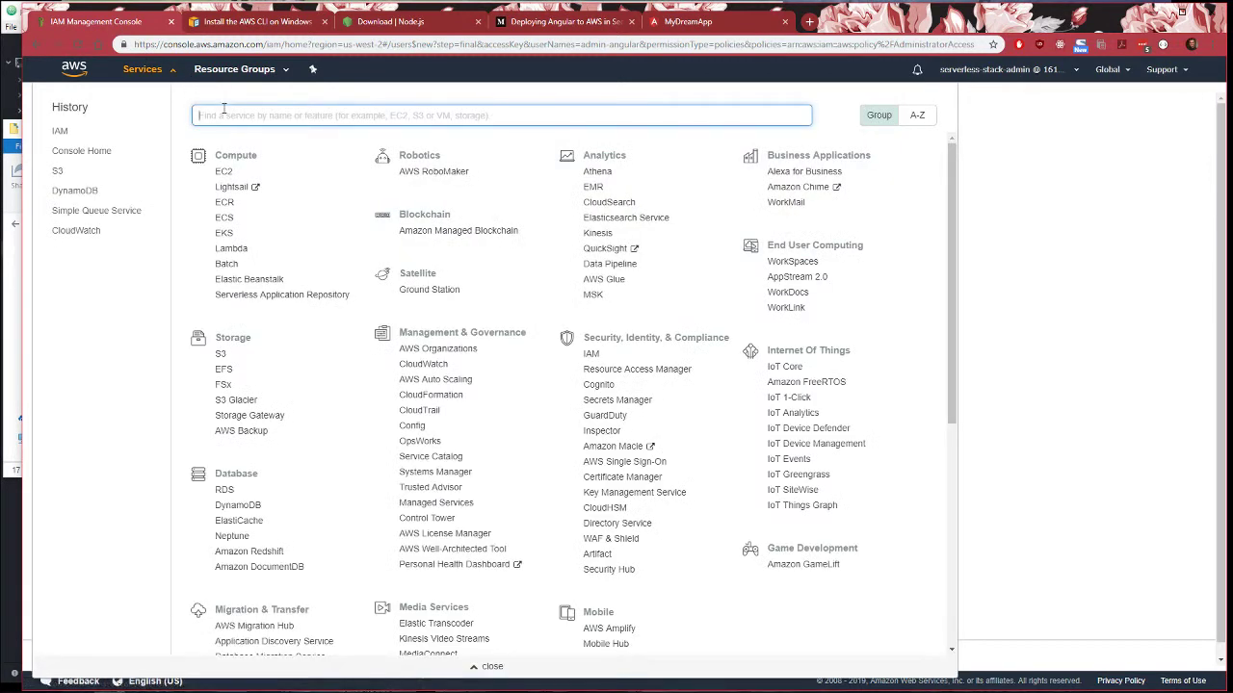
type("S3")
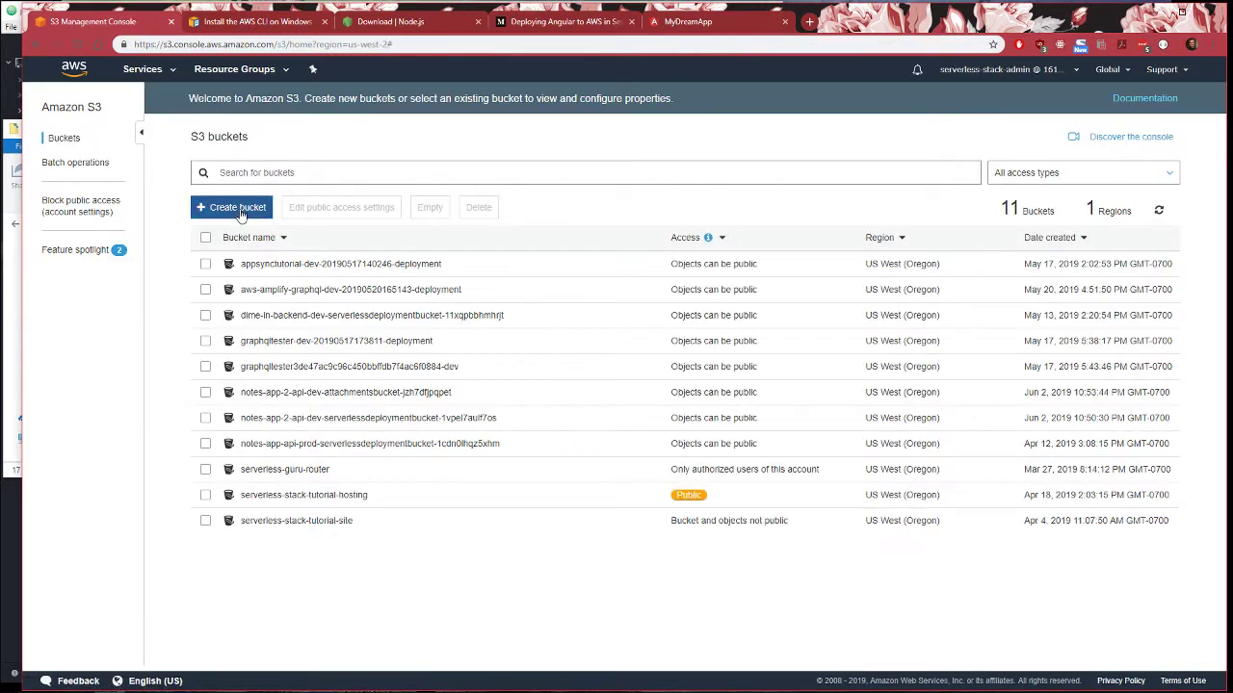
left_click(231, 207)
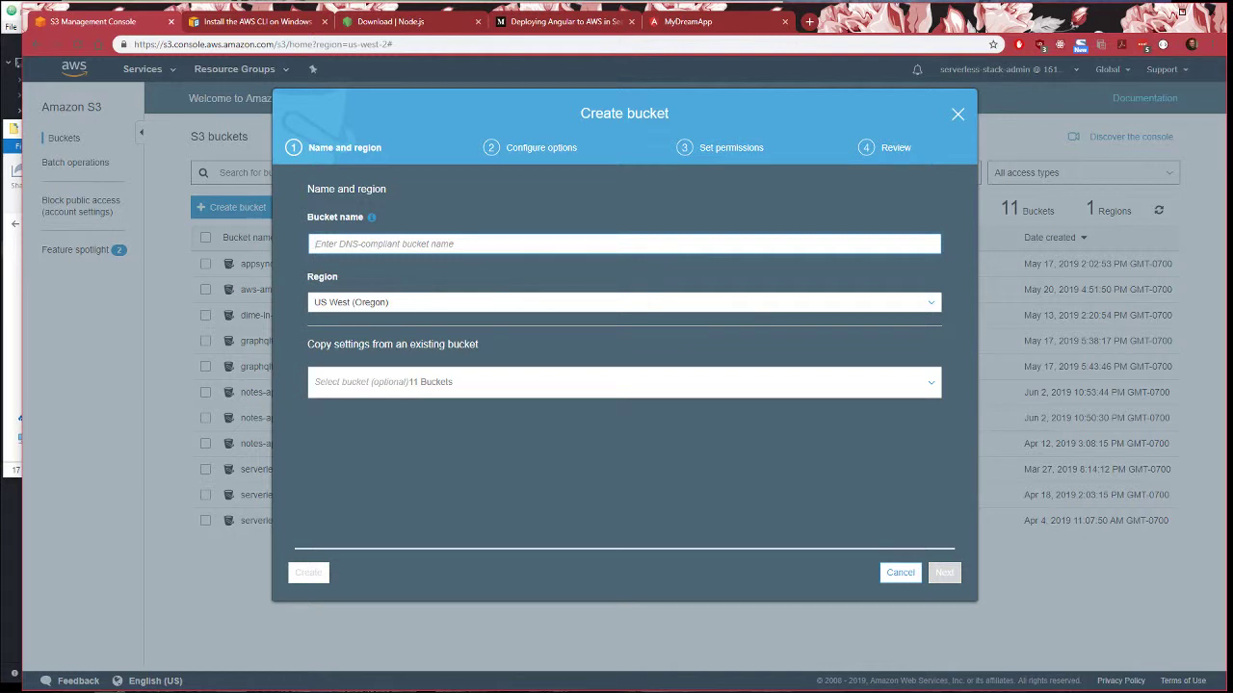
Enter my-super-unique-name123 as the bucket name in US West (Oregon) and continue
left_click(624, 243)
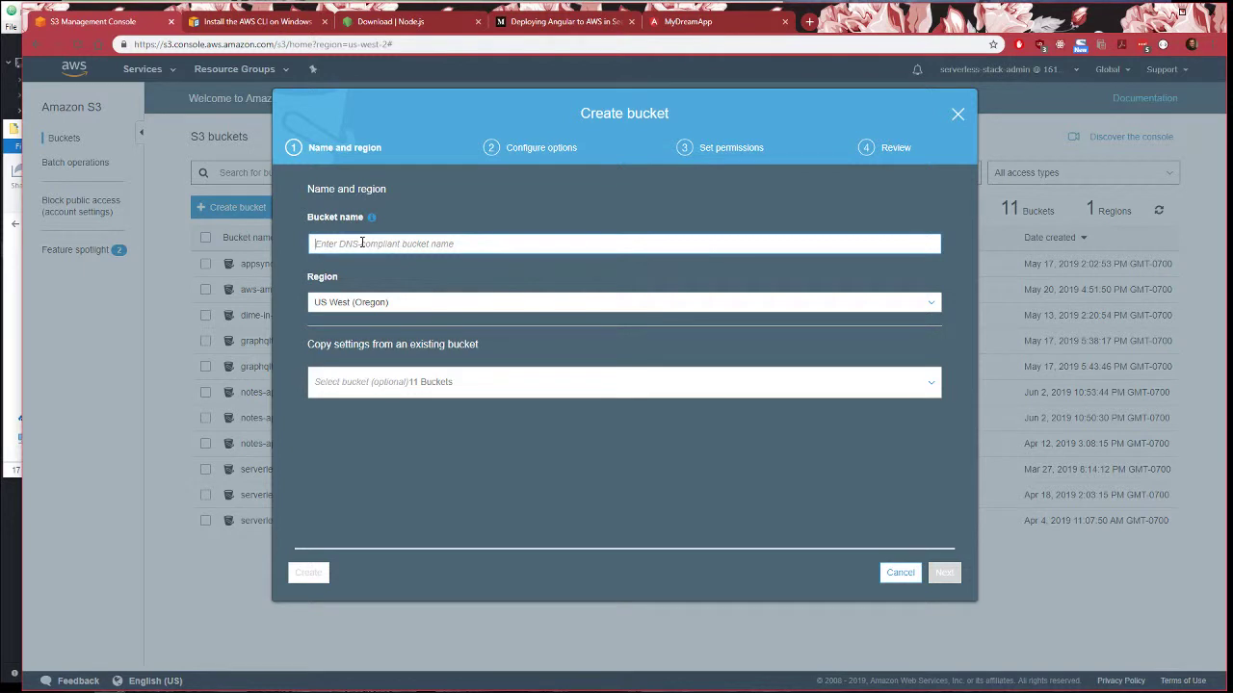
type("my-super-unique-name")
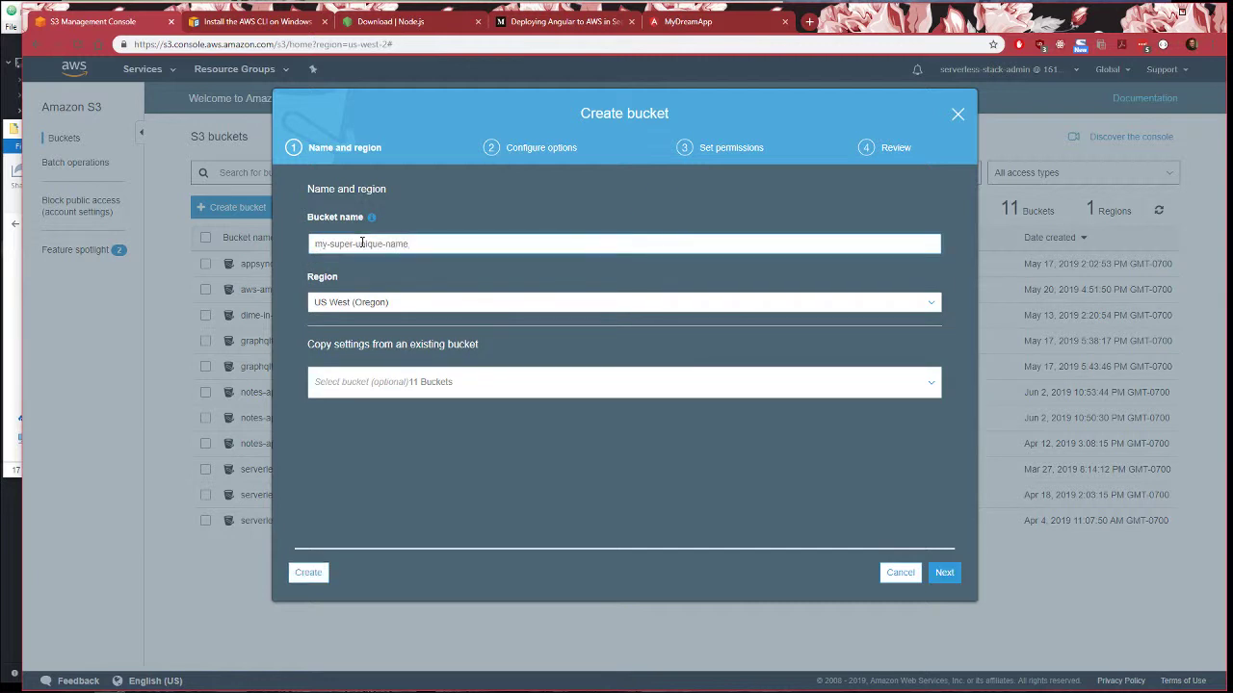
type("123")
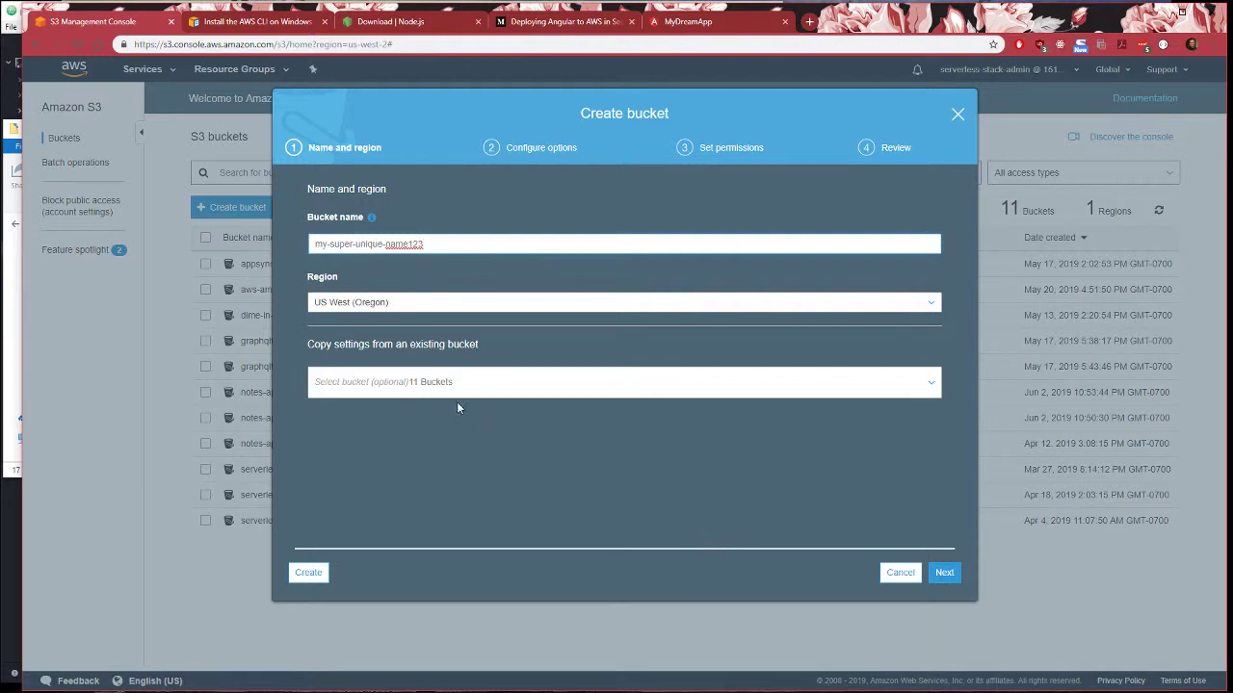
left_click(944, 572)
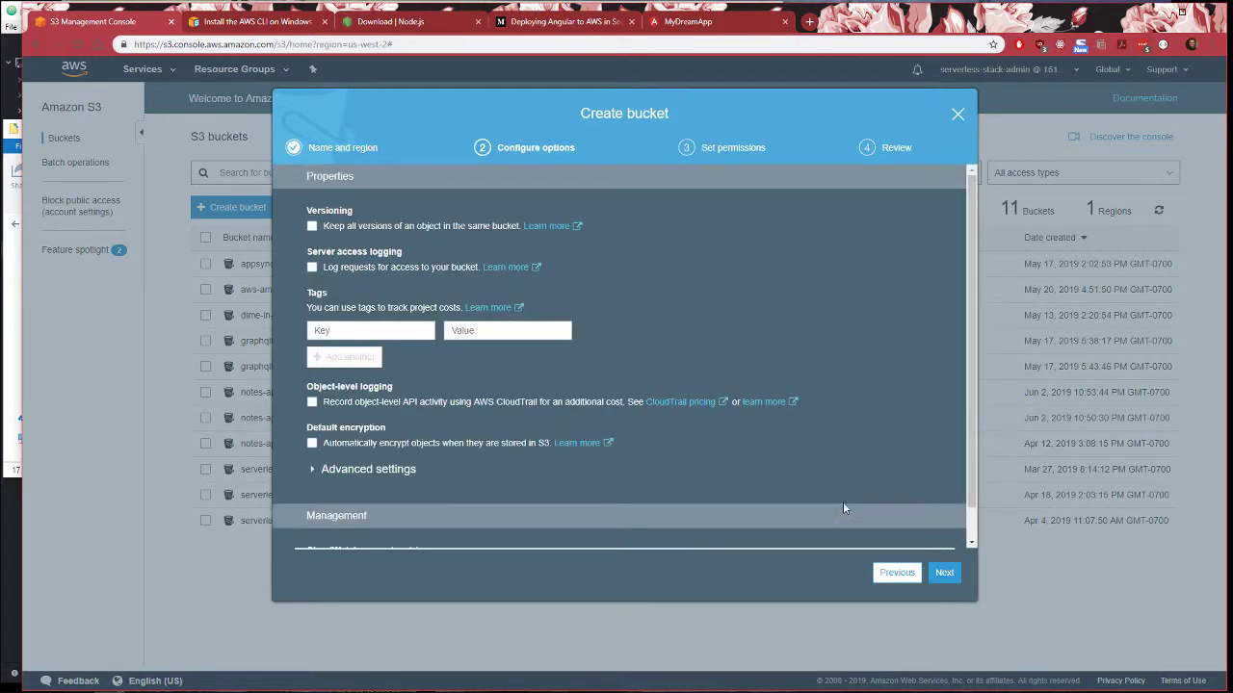
mouse_move(414, 376)
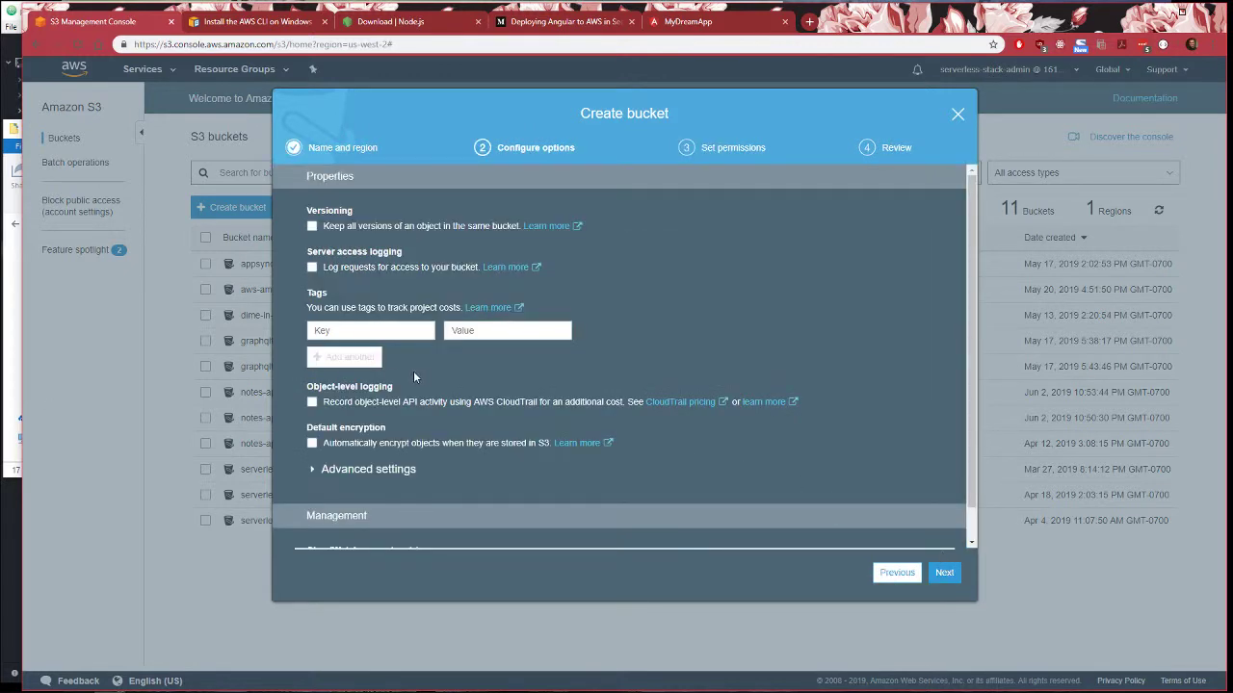
scroll("down", 3)
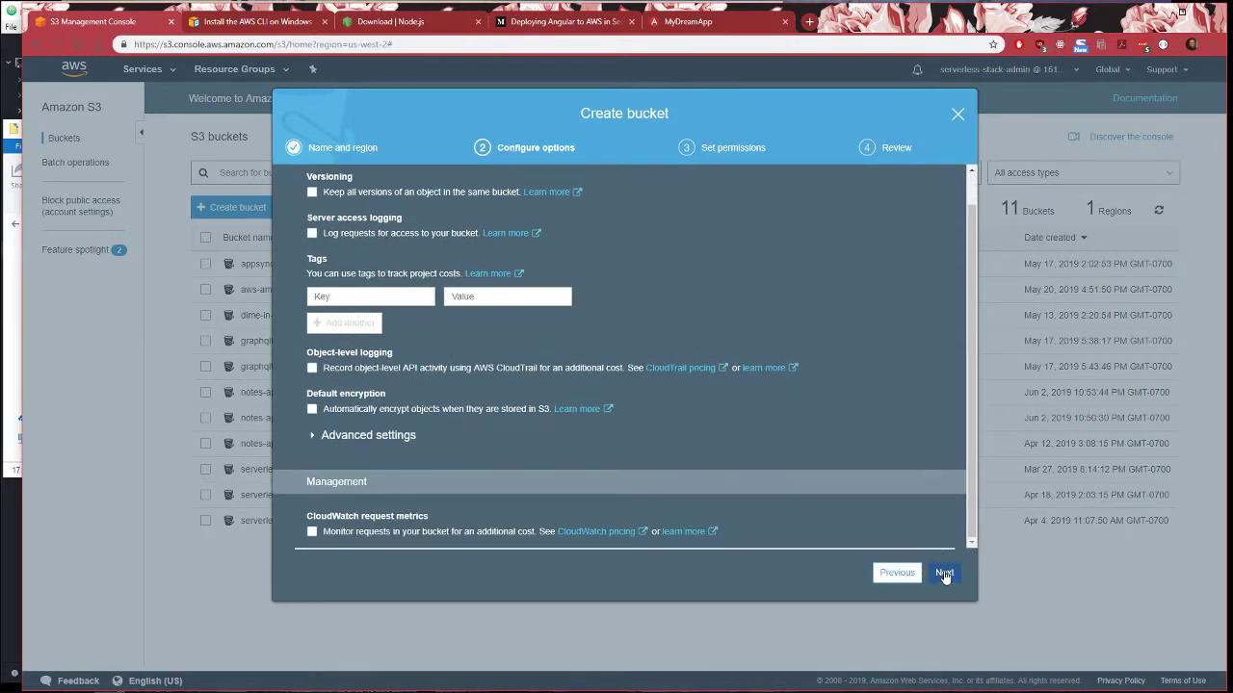
Untick 'Block all public access', review, and create bucket my-super-unique-name123
left_click(943, 573)
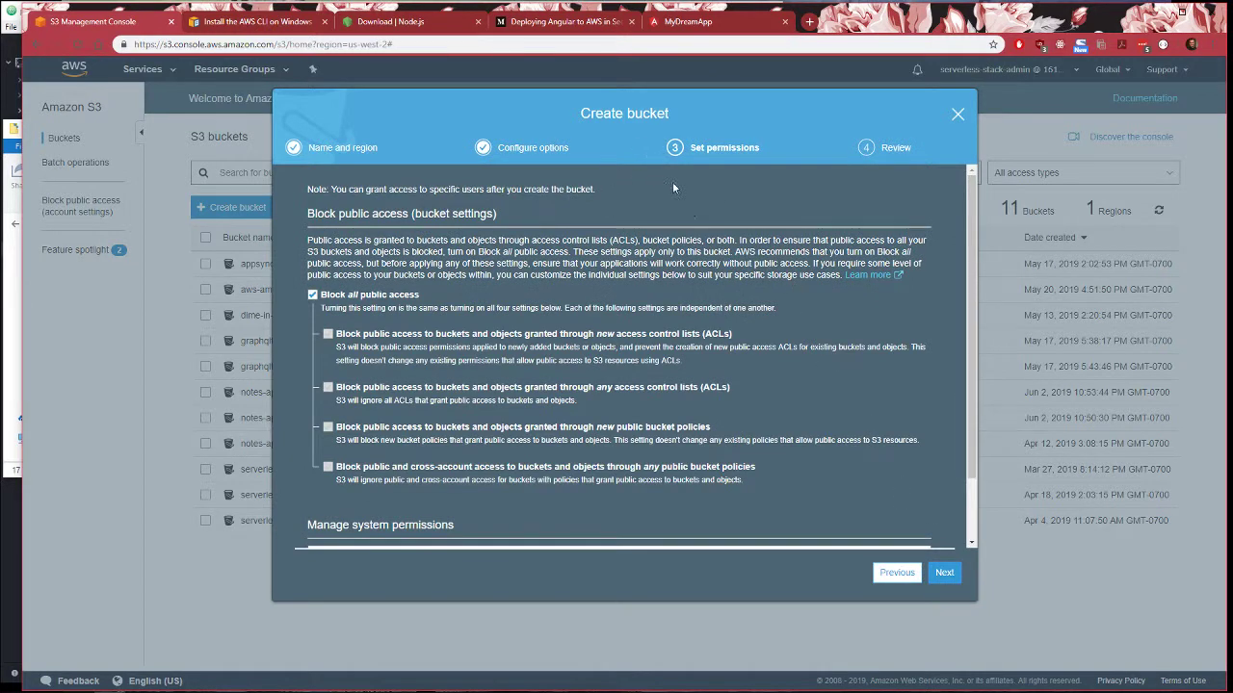
scroll("down", 3)
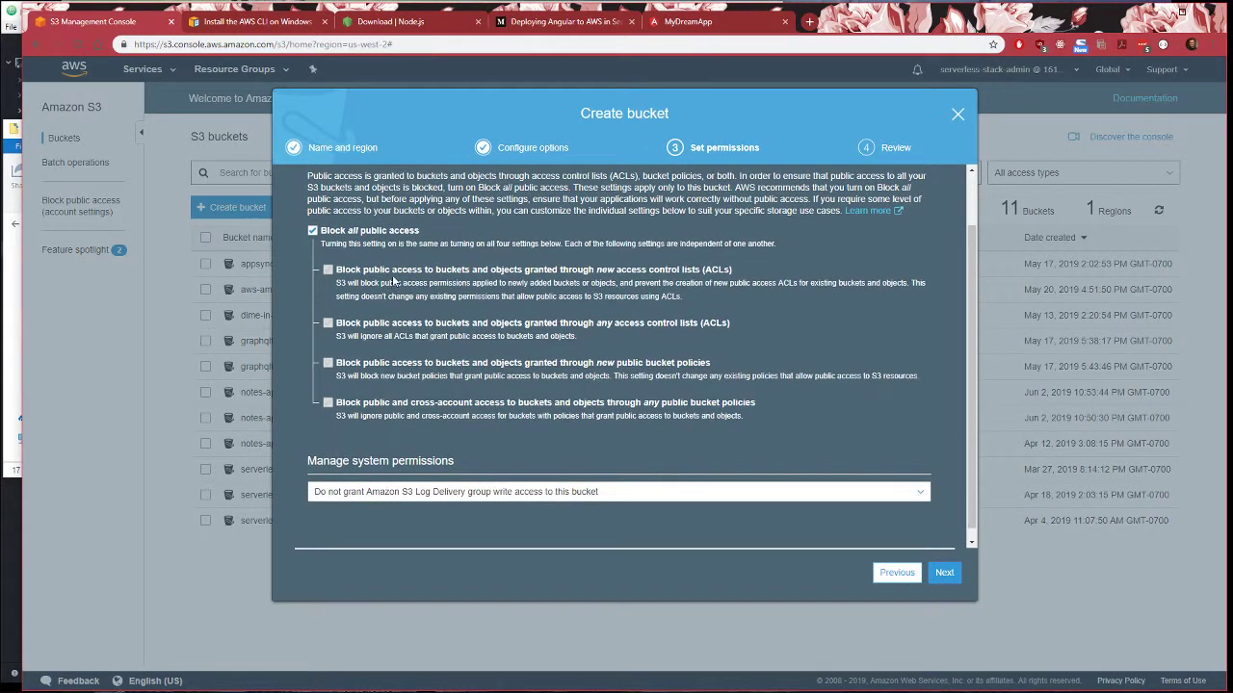
left_click(312, 230)
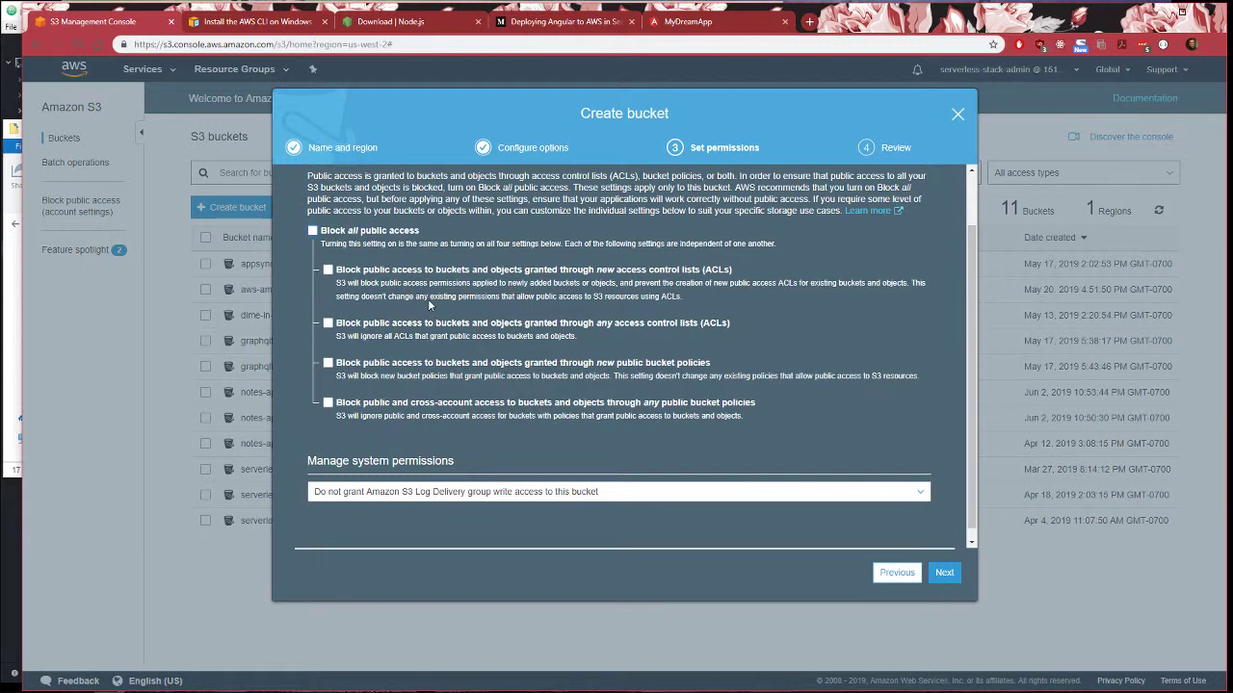
mouse_move(381, 254)
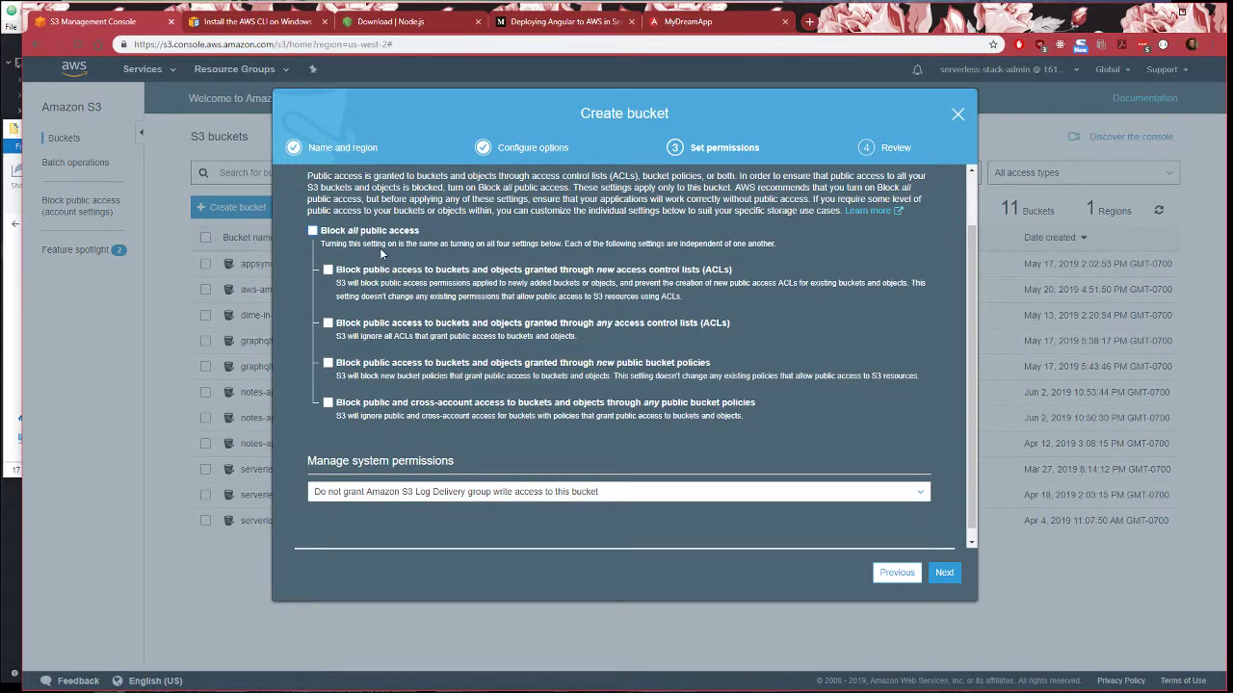
mouse_move(430, 256)
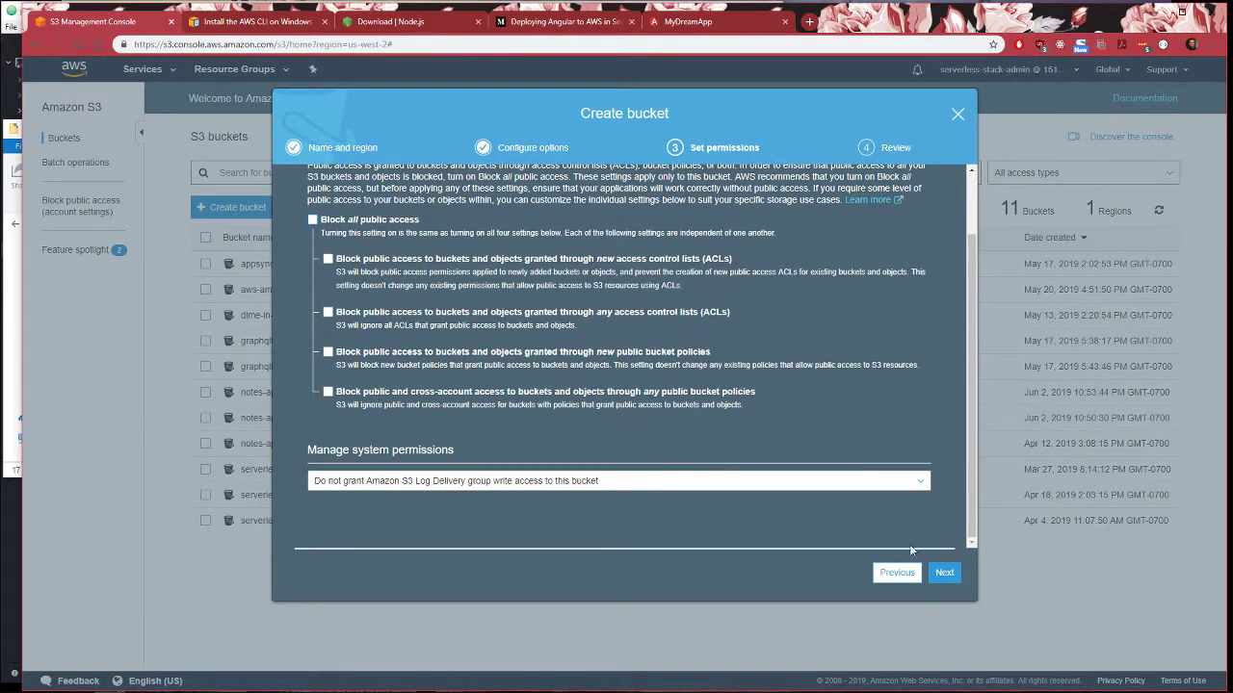
left_click(943, 572)
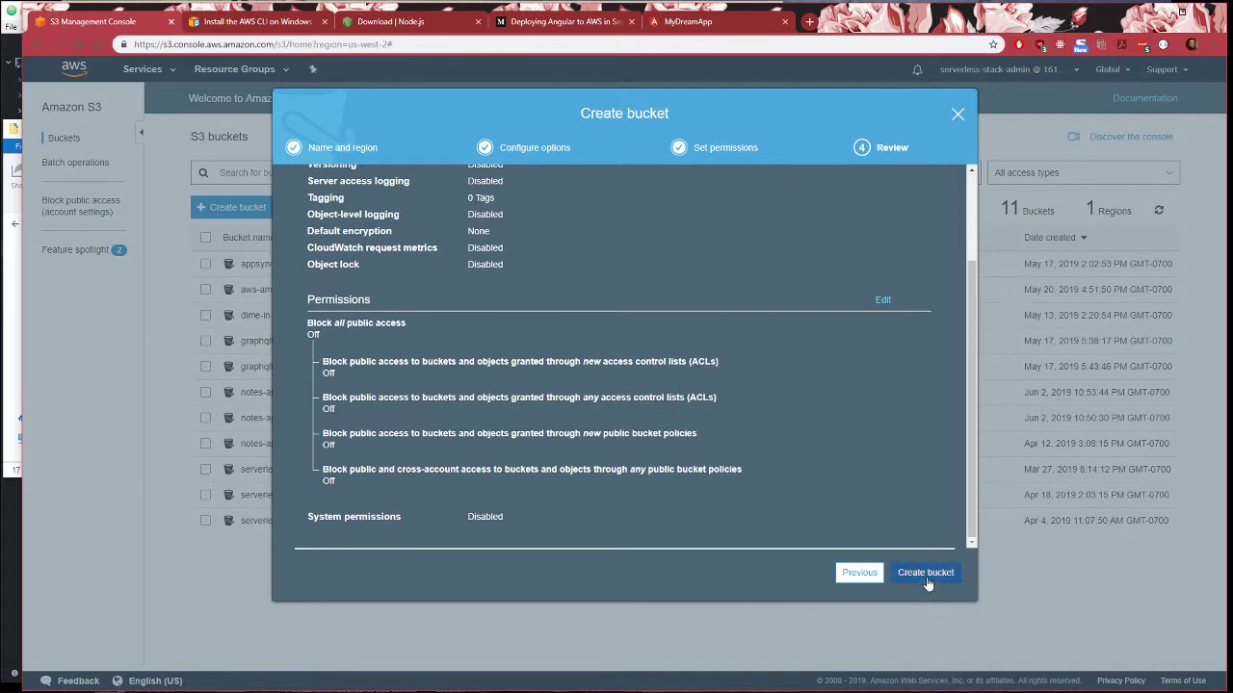
left_click(925, 573)
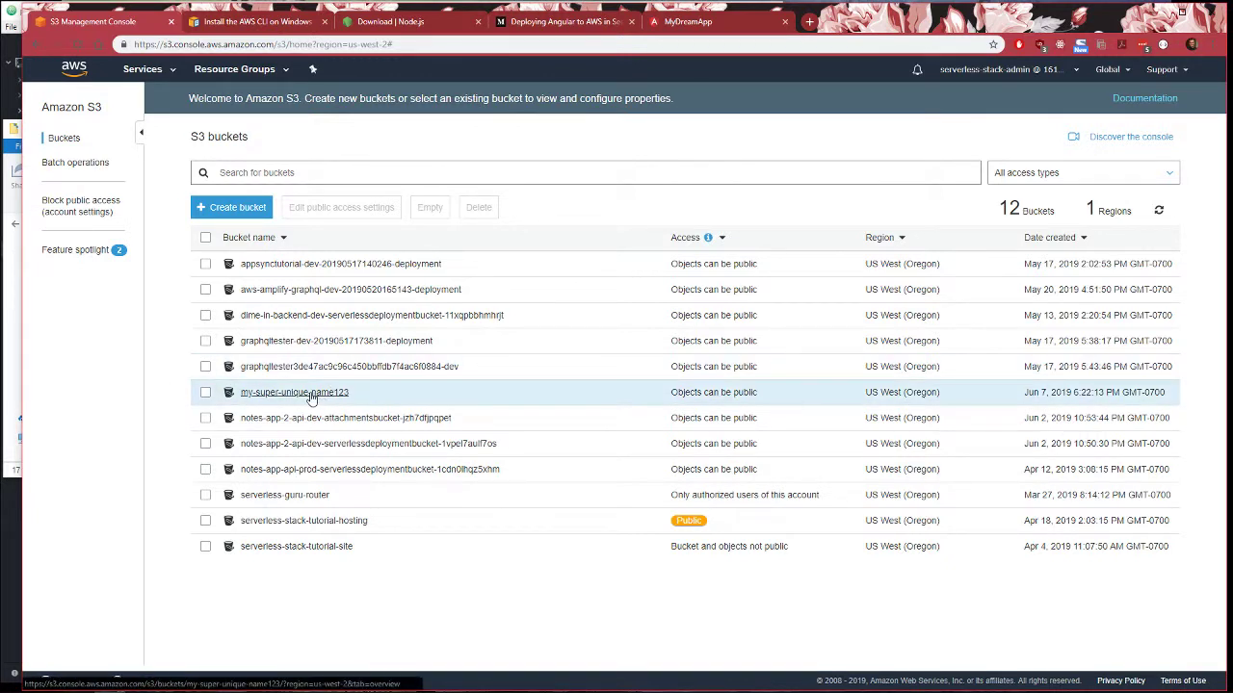
Open my-super-unique-name123 from the S3 buckets list to view its Overview
left_click(294, 392)
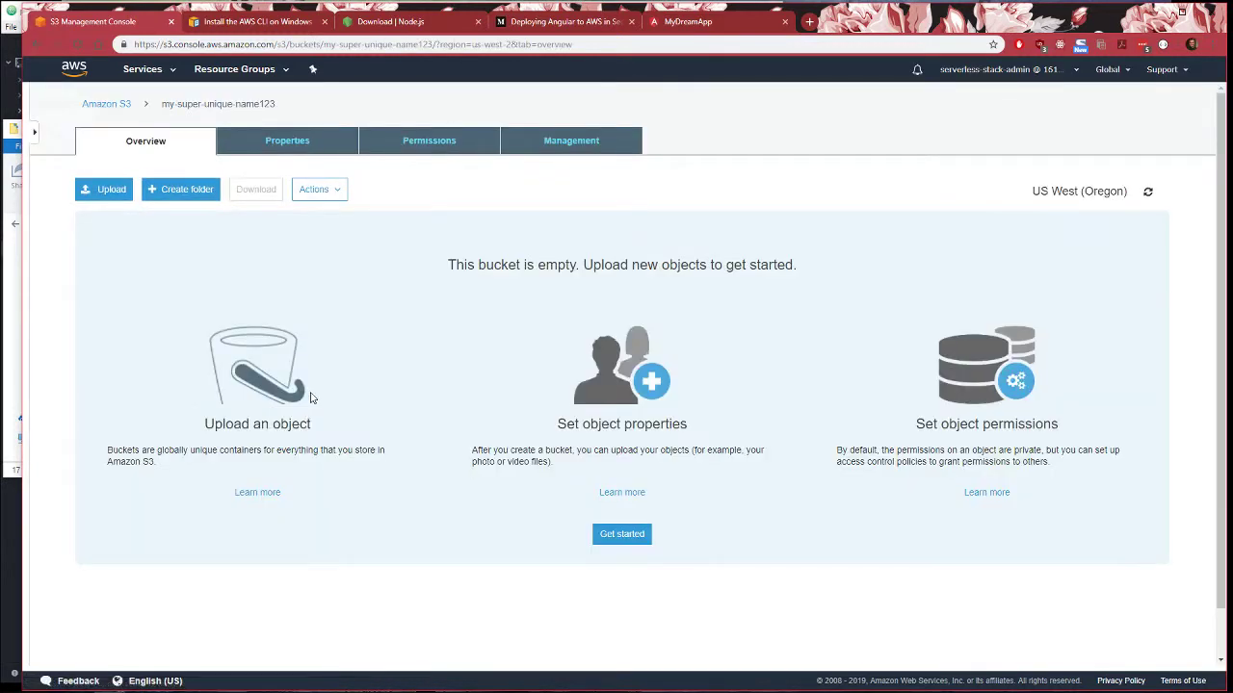
mouse_move(293, 390)
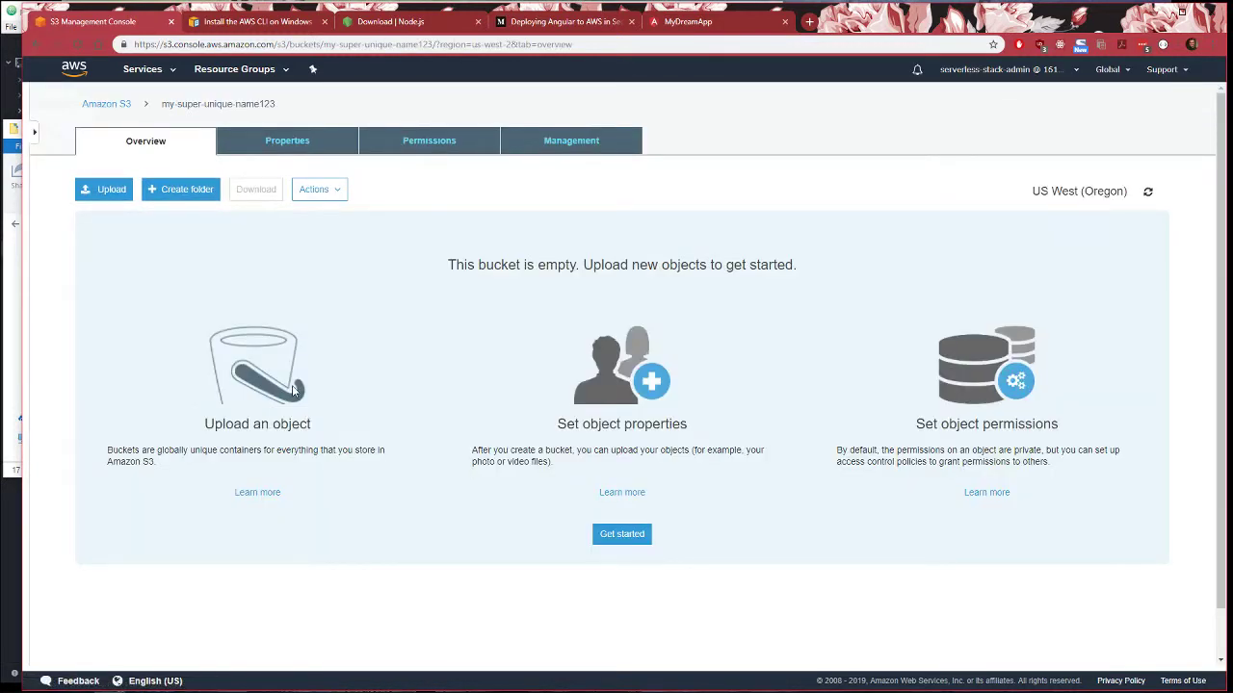
mouse_move(241, 316)
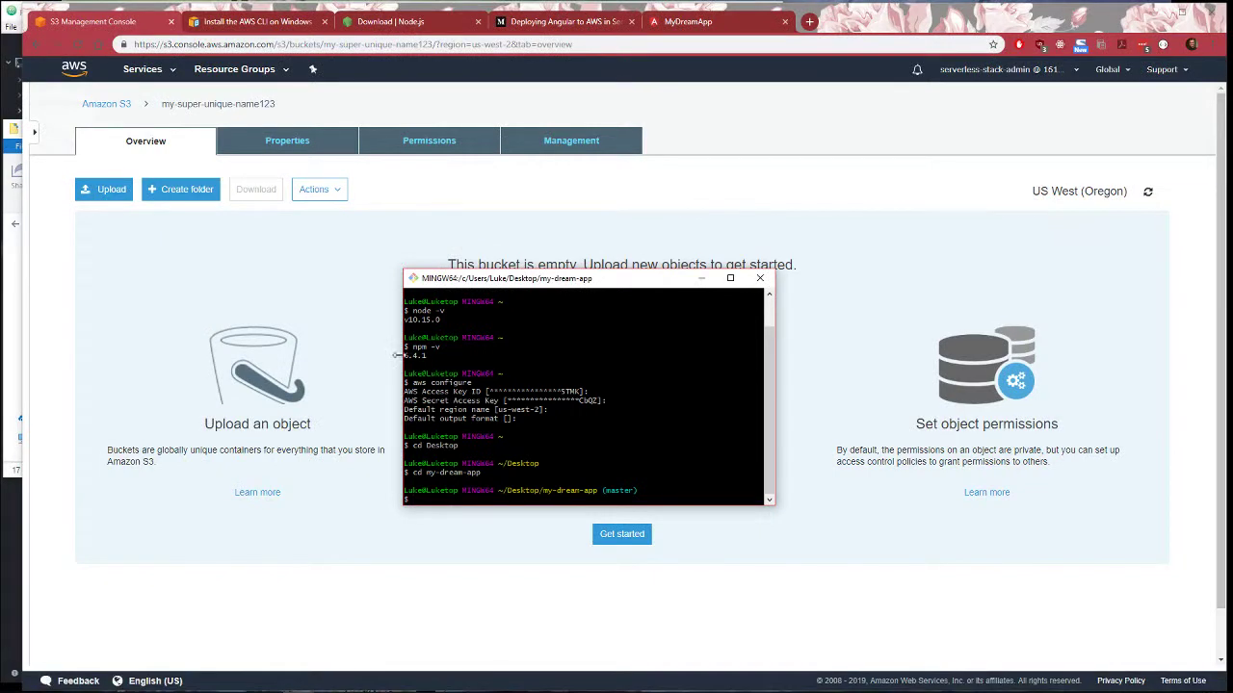
mouse_move(378, 338)
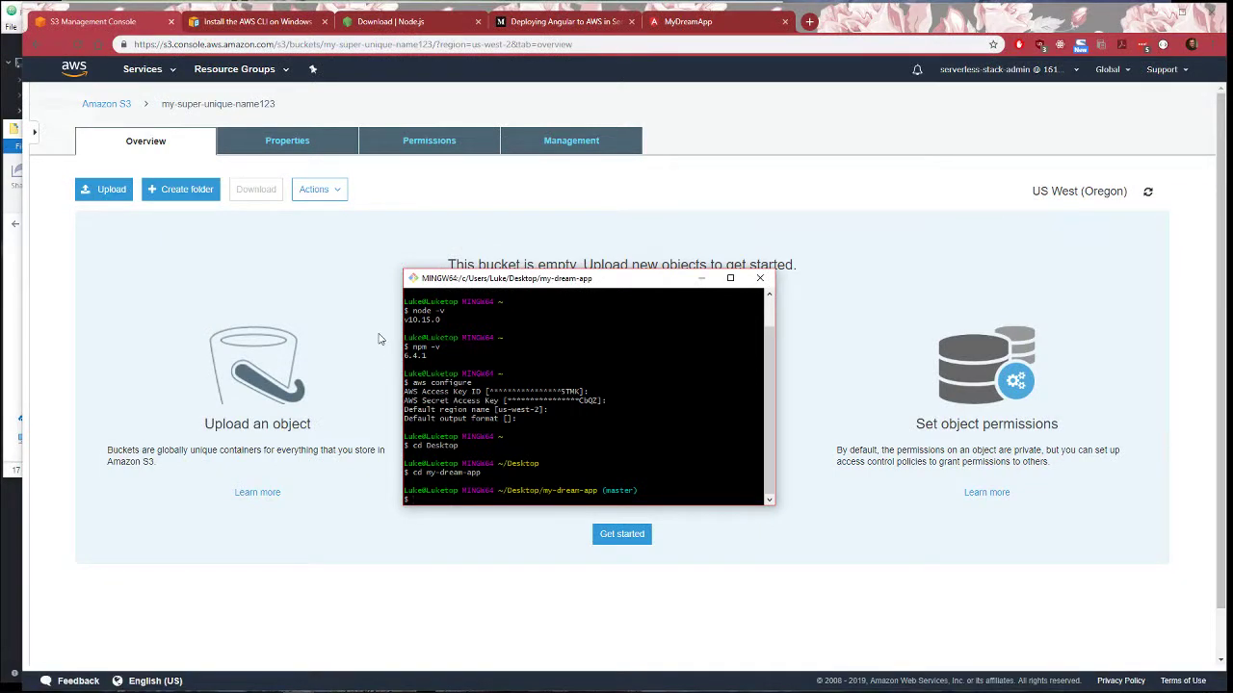
Run ng build in Git Bash inside my-dream-app to regenerate dist
type("ng build")
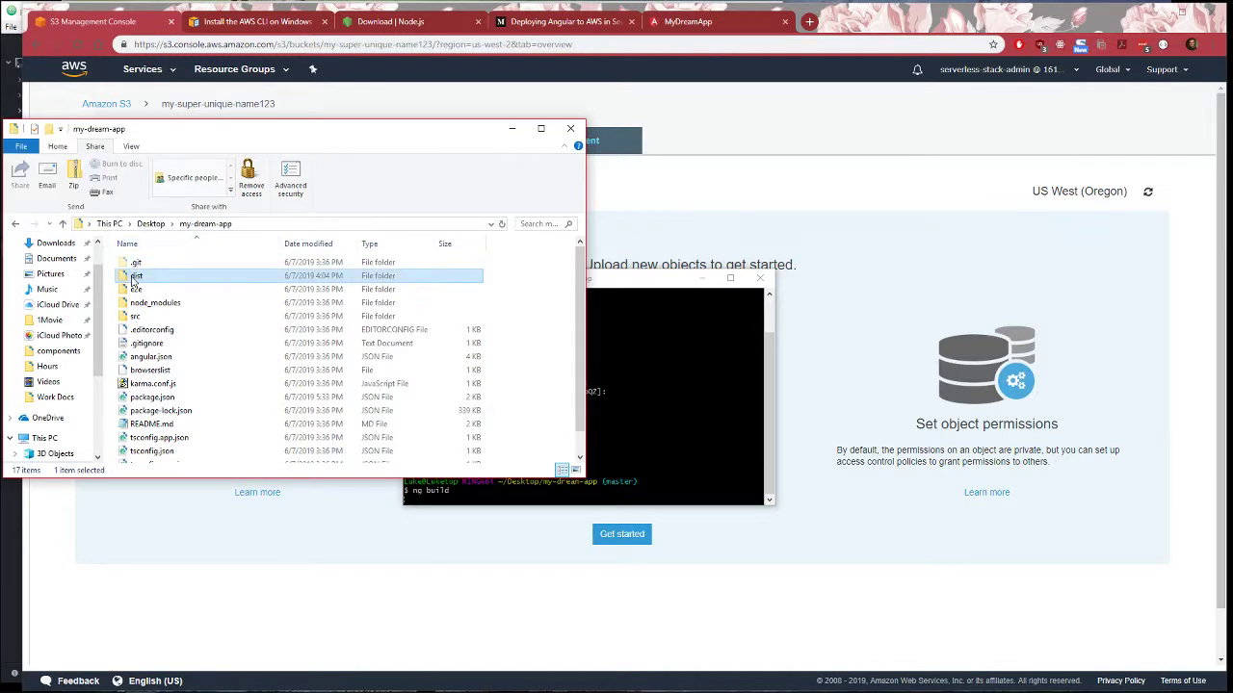
mouse_move(135, 276)
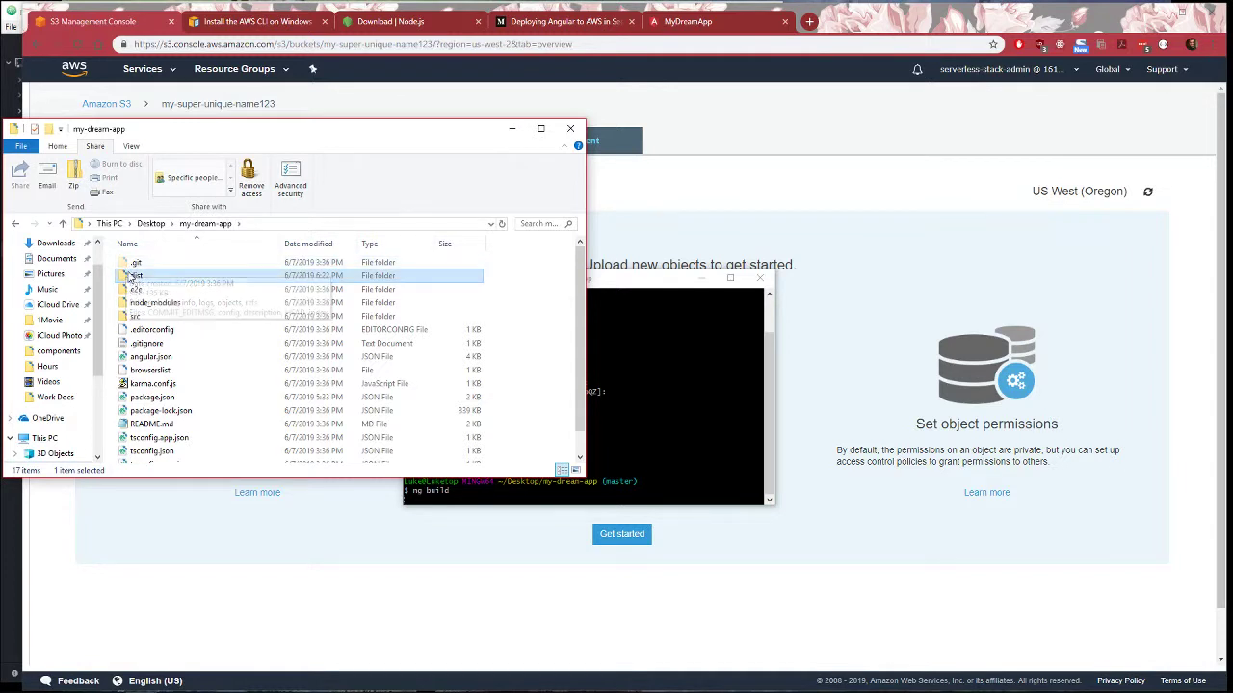
mouse_move(136, 277)
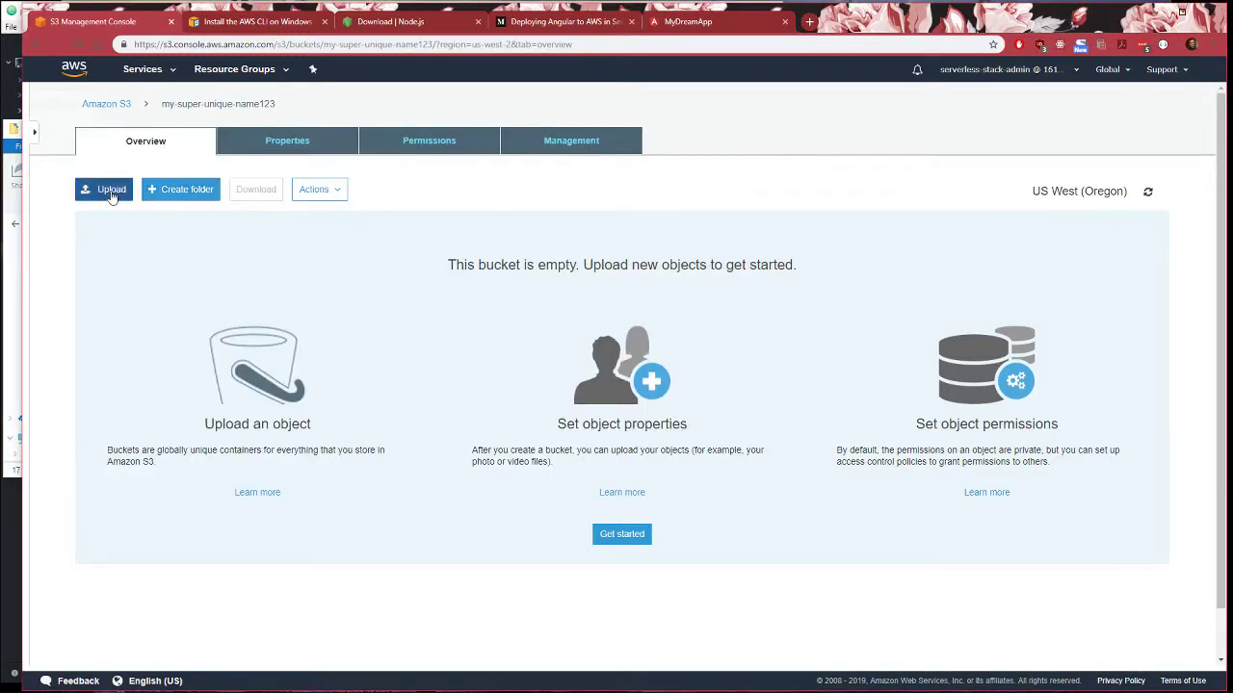
Upload the dist folder's 22 files with 'Grant public read access to this object(s)'
left_click(104, 188)
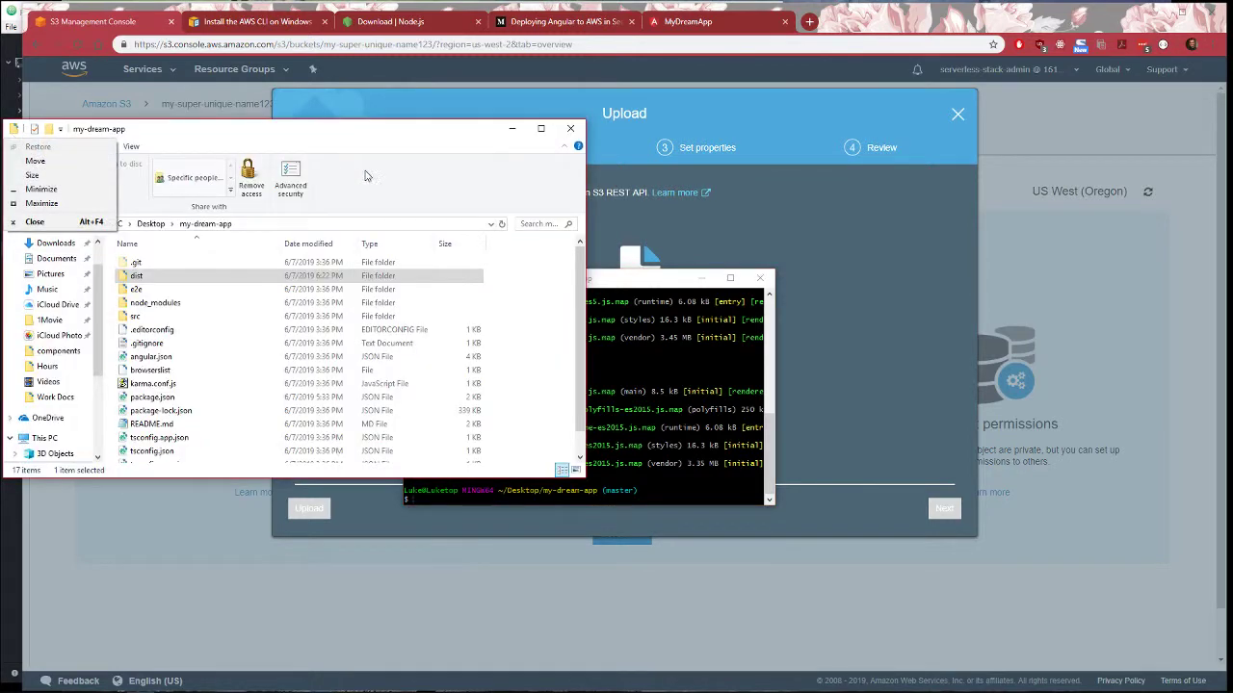
mouse_move(140, 280)
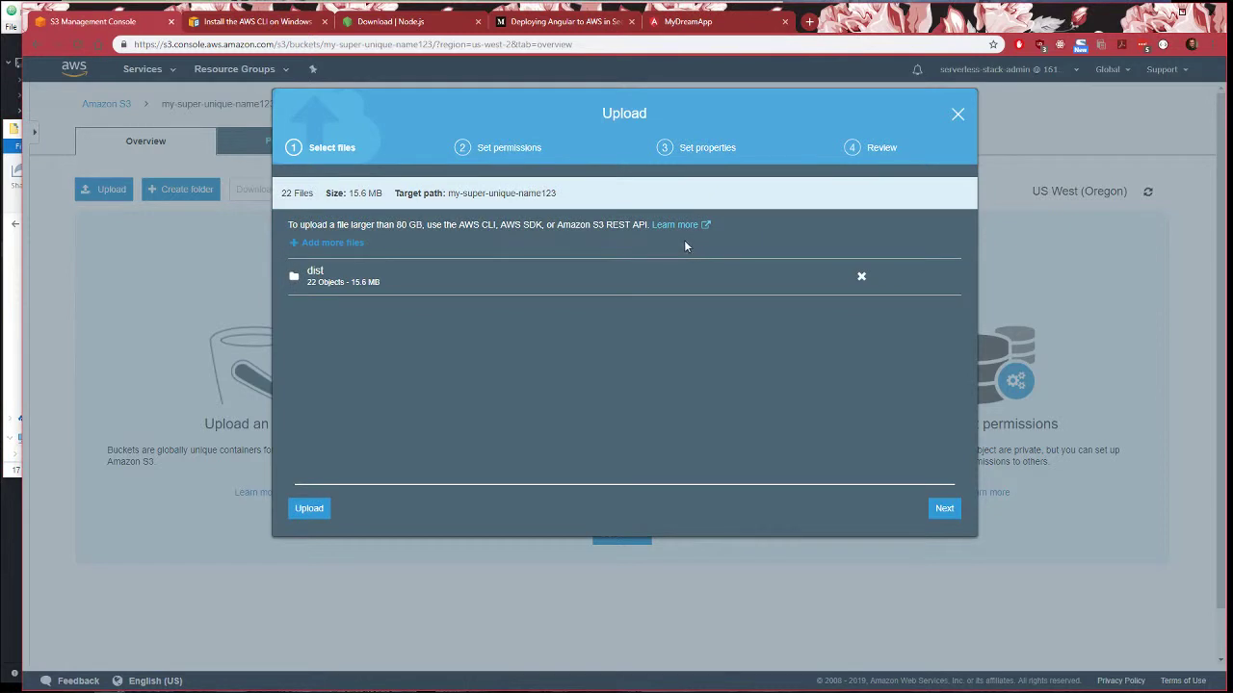
mouse_move(482, 312)
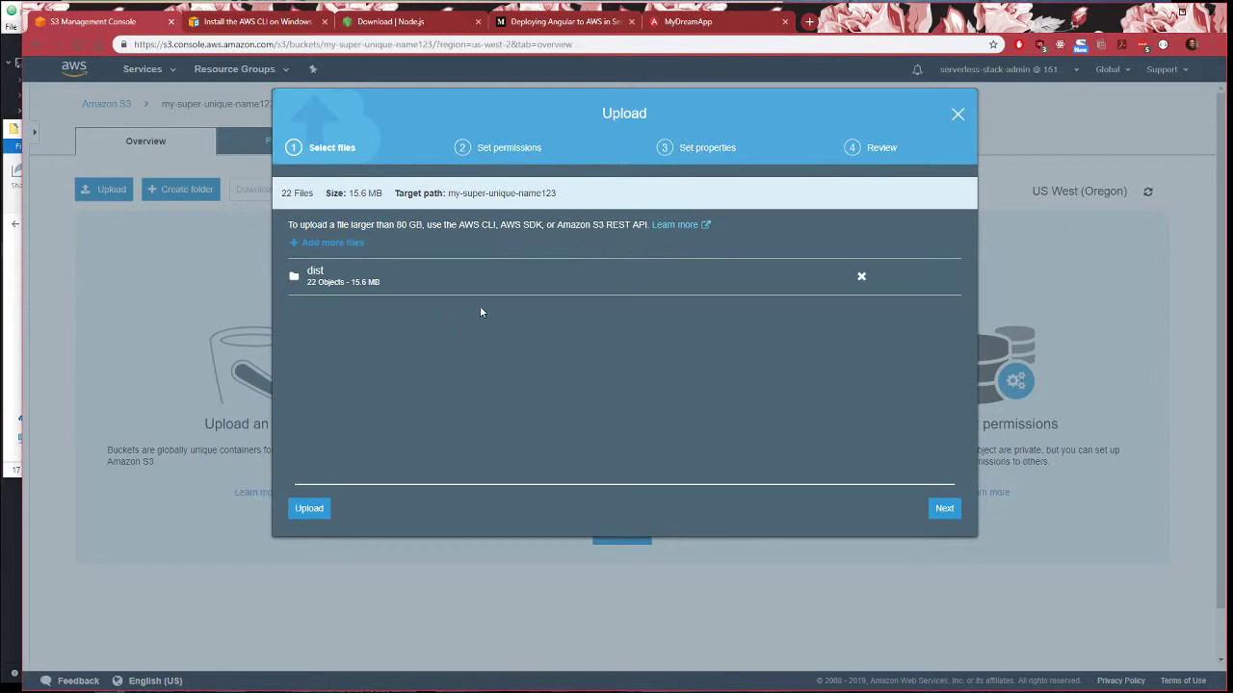
left_click(945, 508)
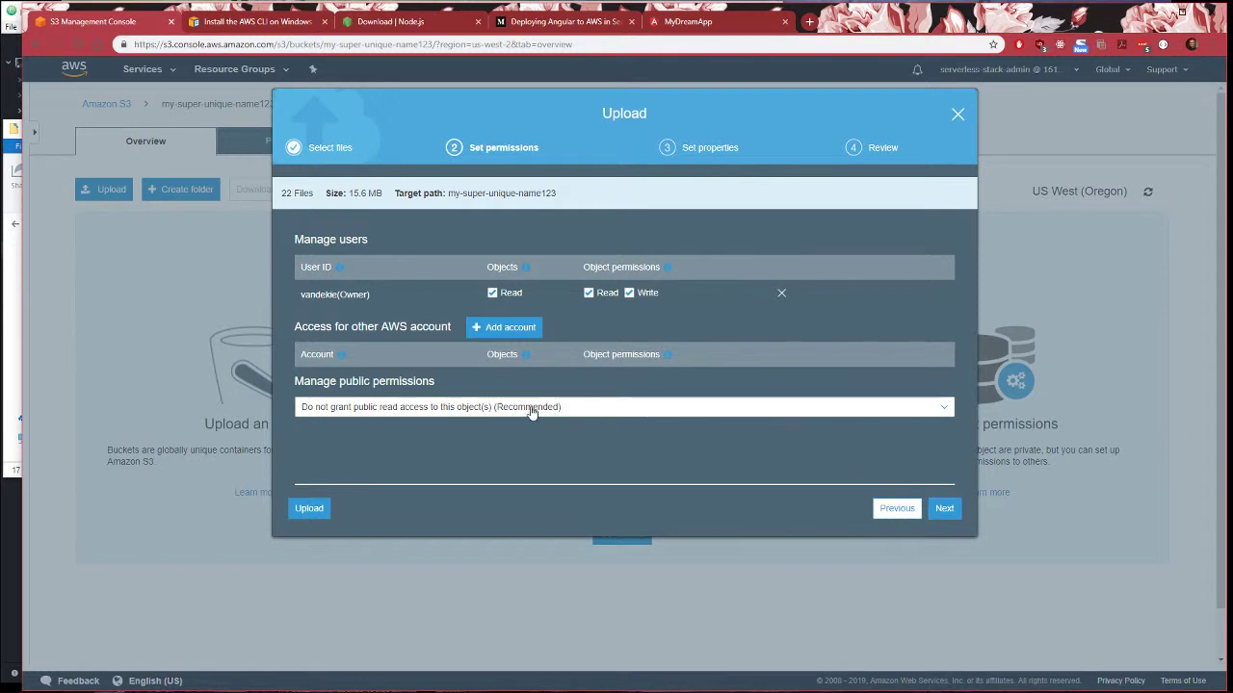
left_click(624, 407)
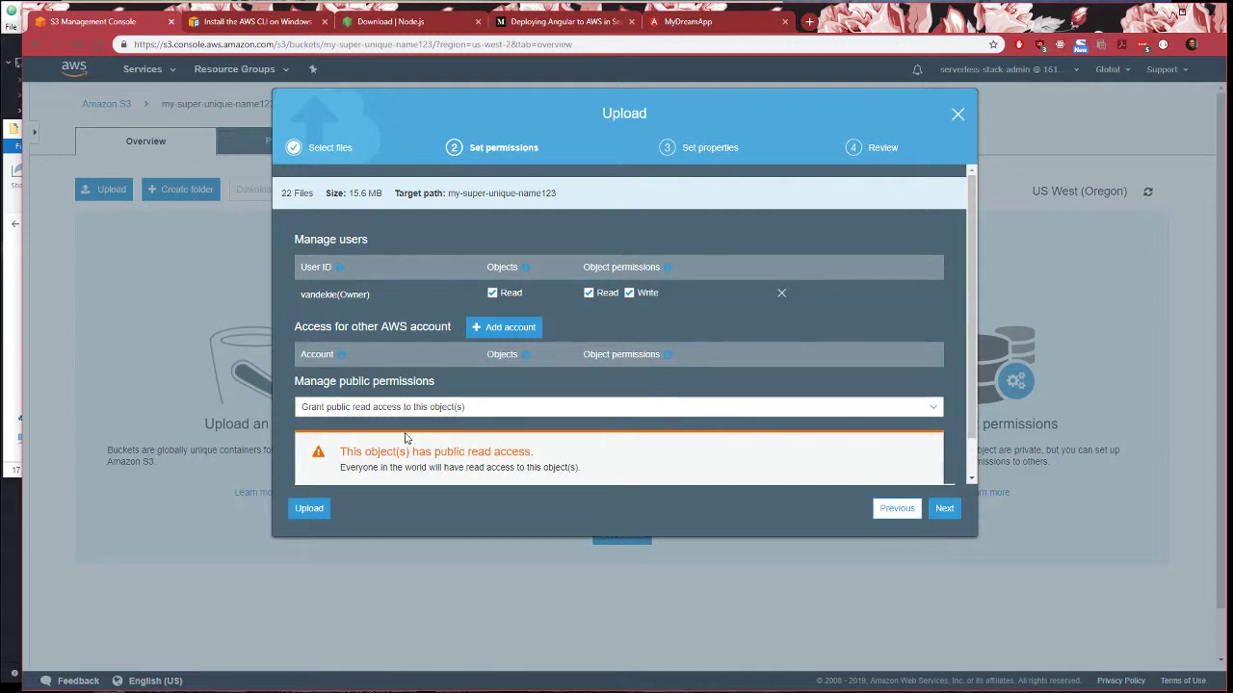
mouse_move(373, 411)
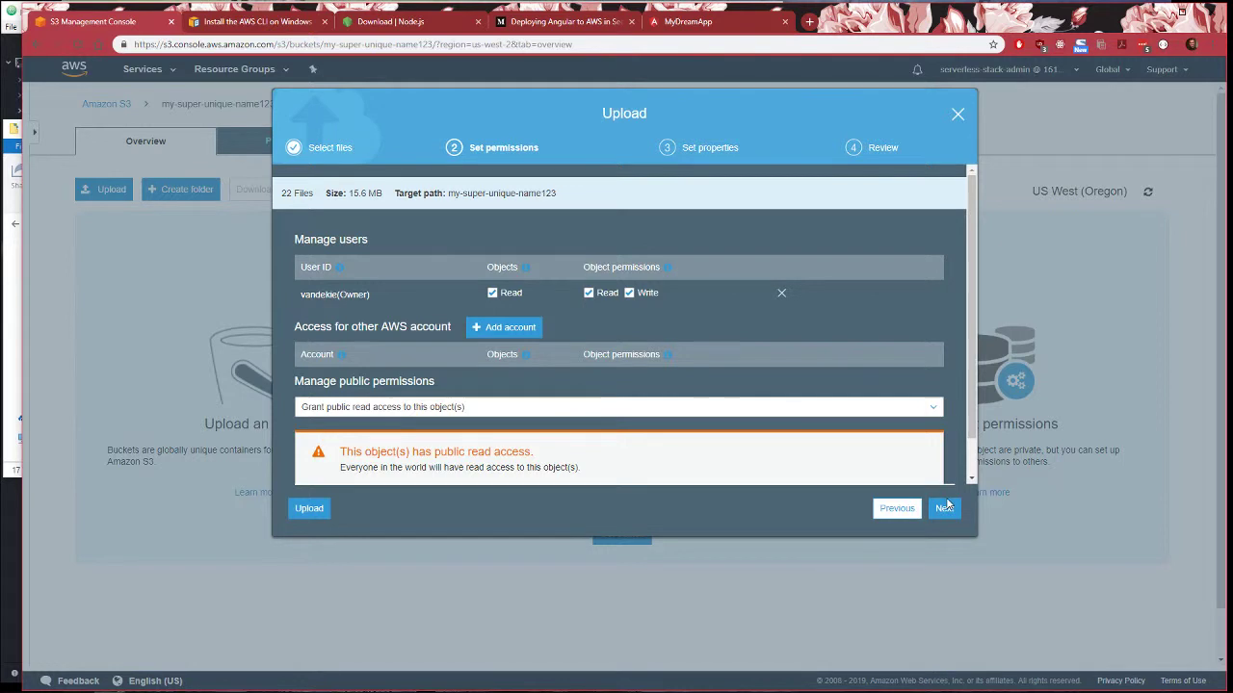
left_click(944, 507)
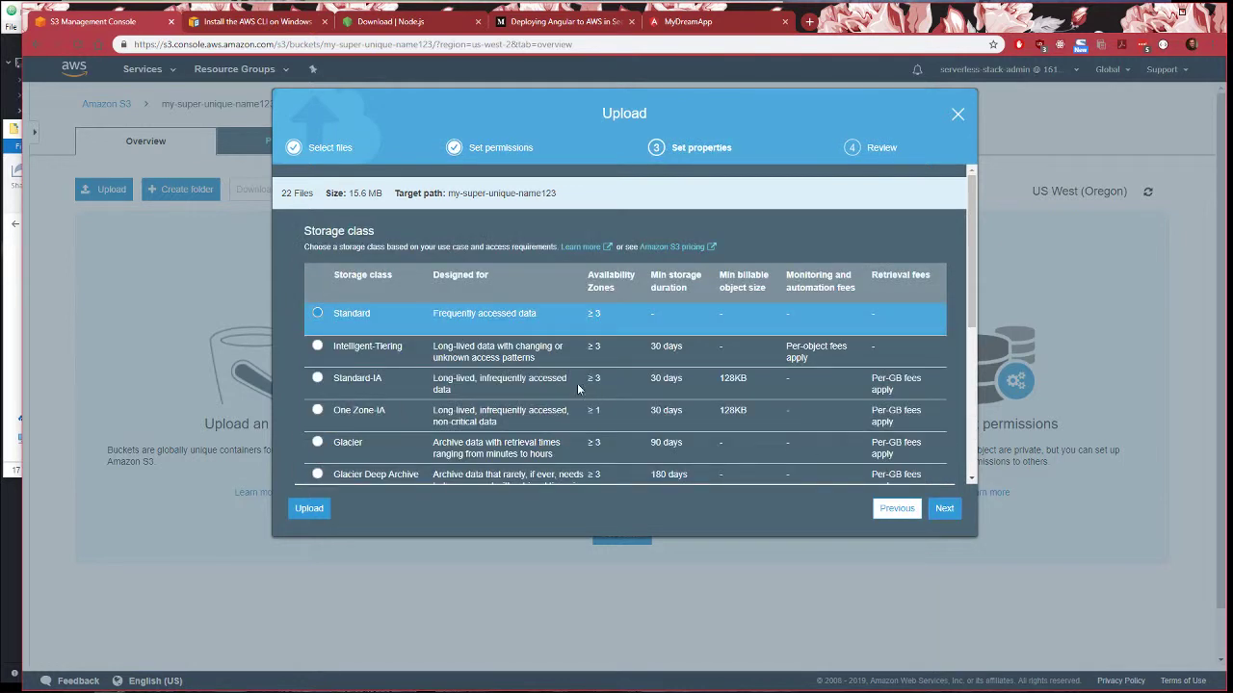
left_click(944, 507)
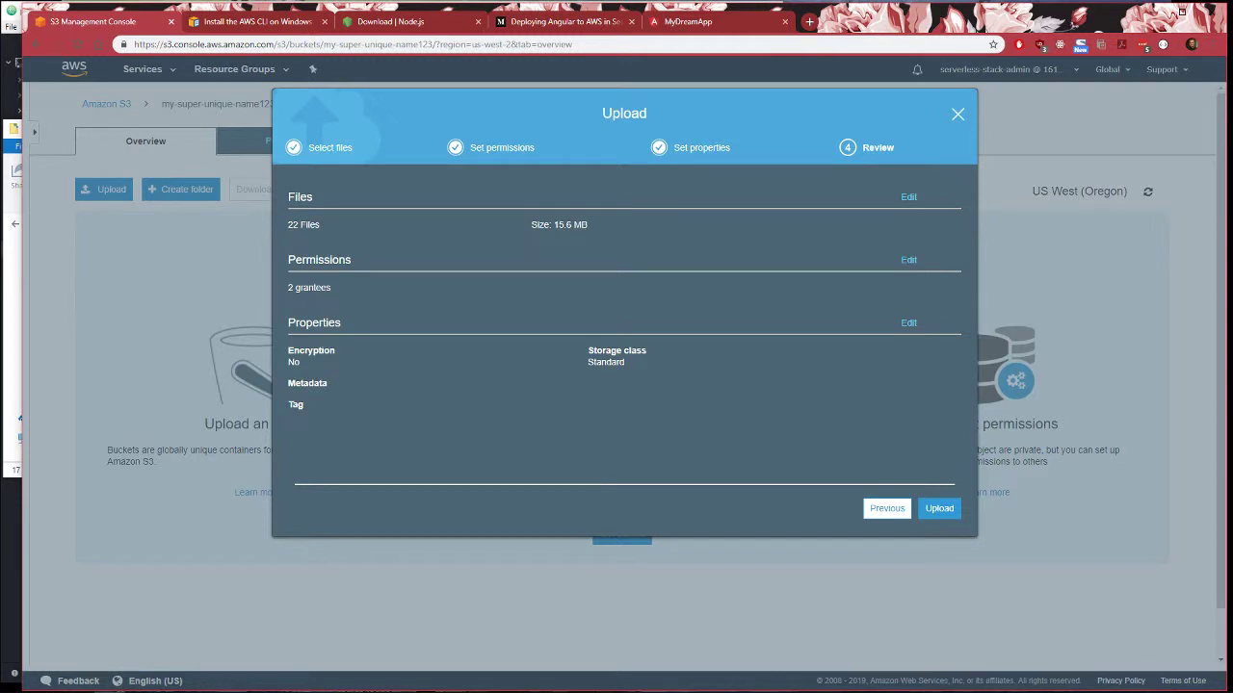
left_click(938, 508)
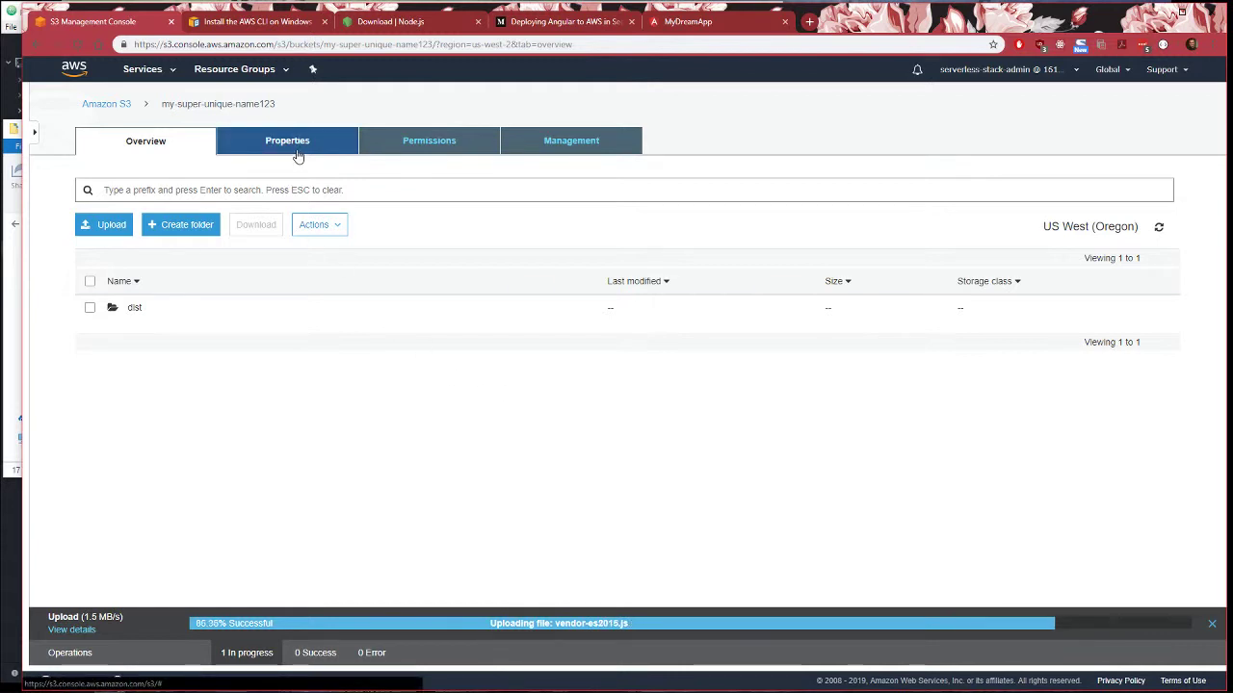
Enable Static website hosting with index.html as index and error document
left_click(287, 141)
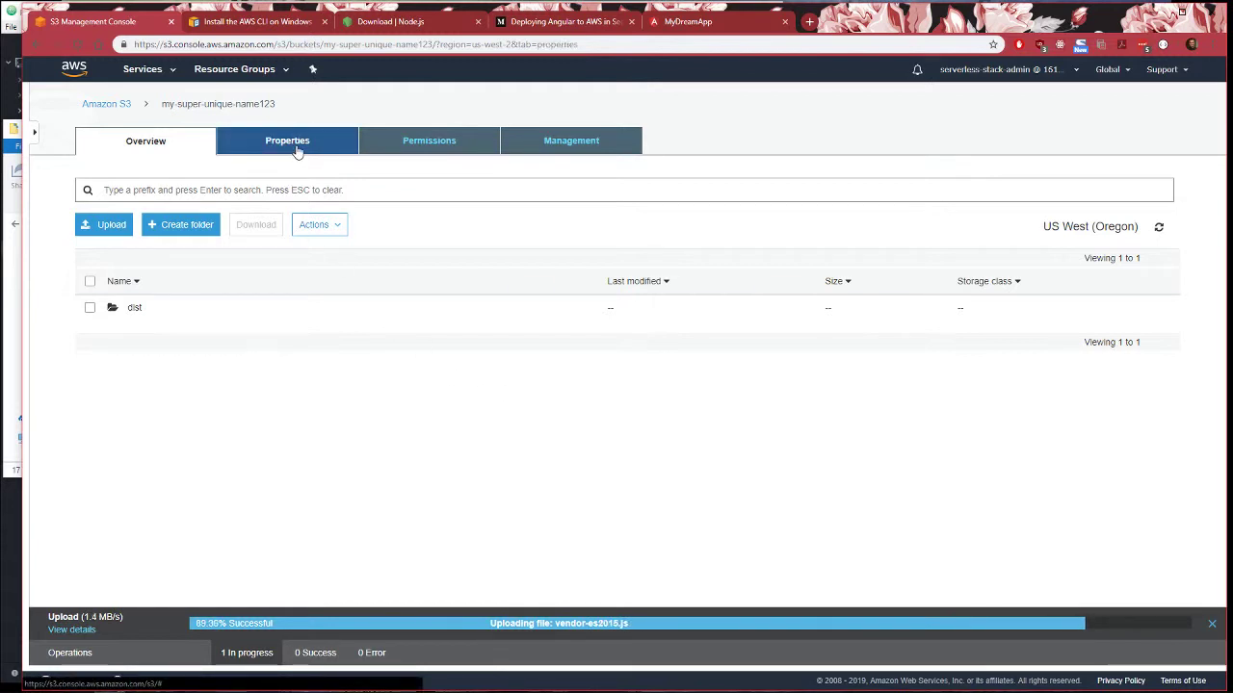
left_click(287, 140)
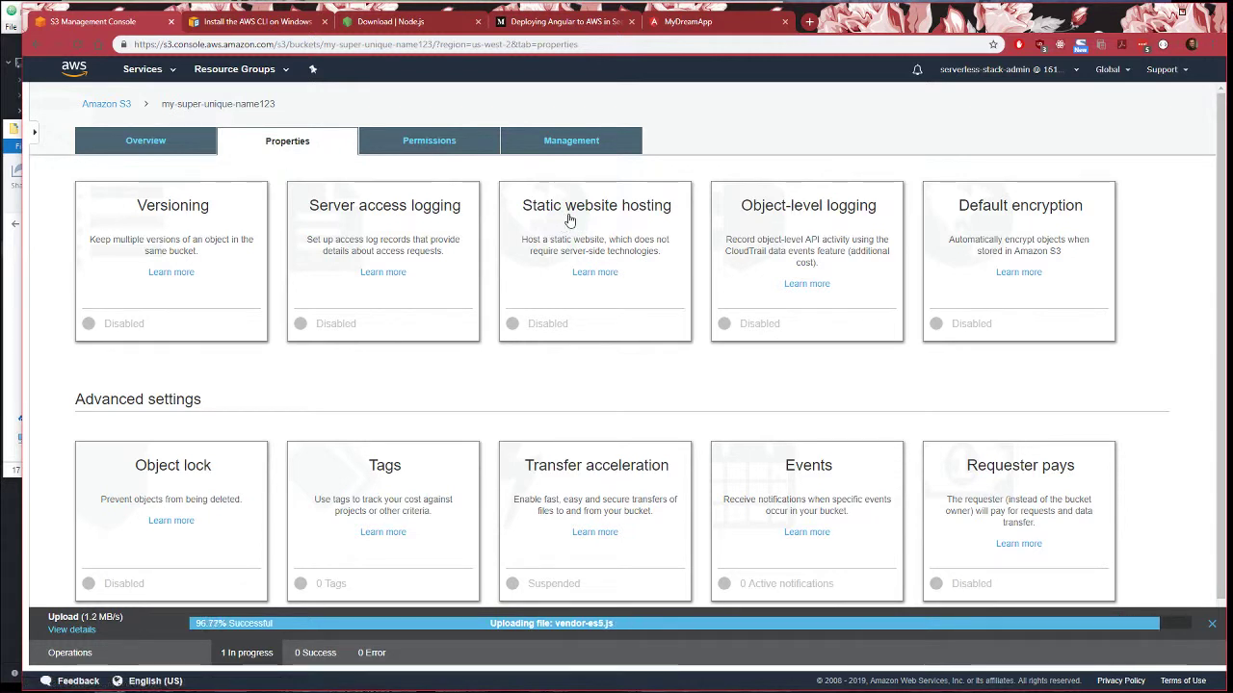
left_click(597, 205)
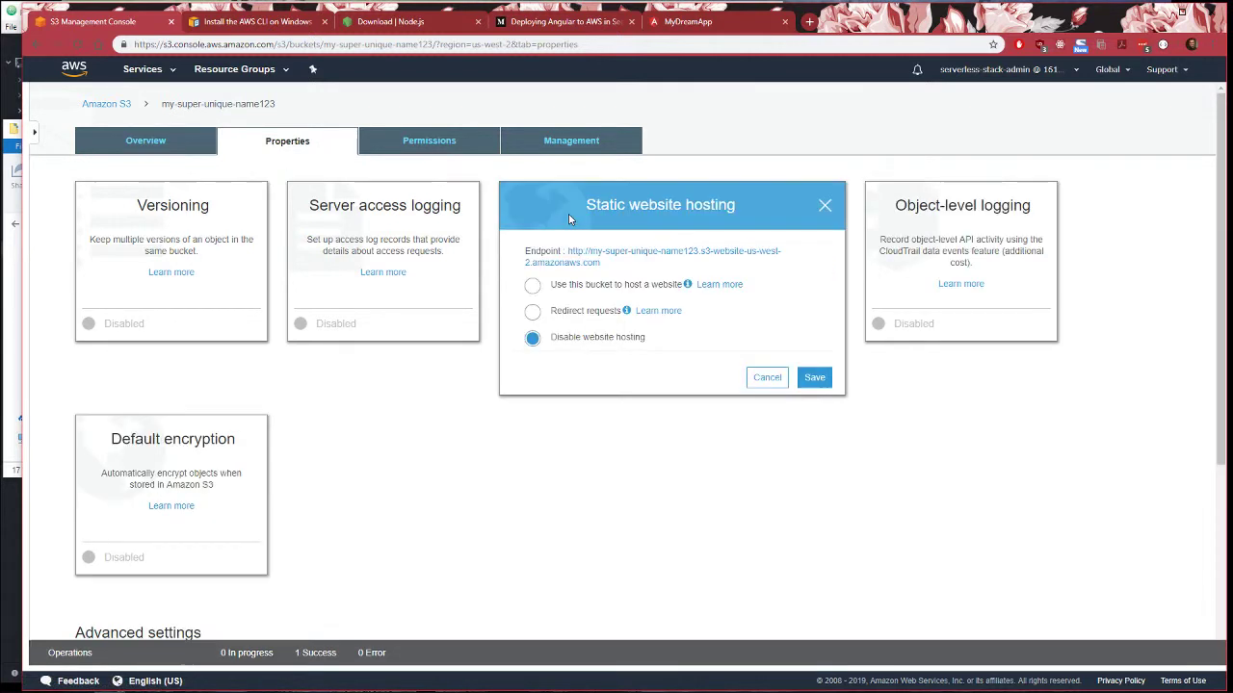
mouse_move(560, 233)
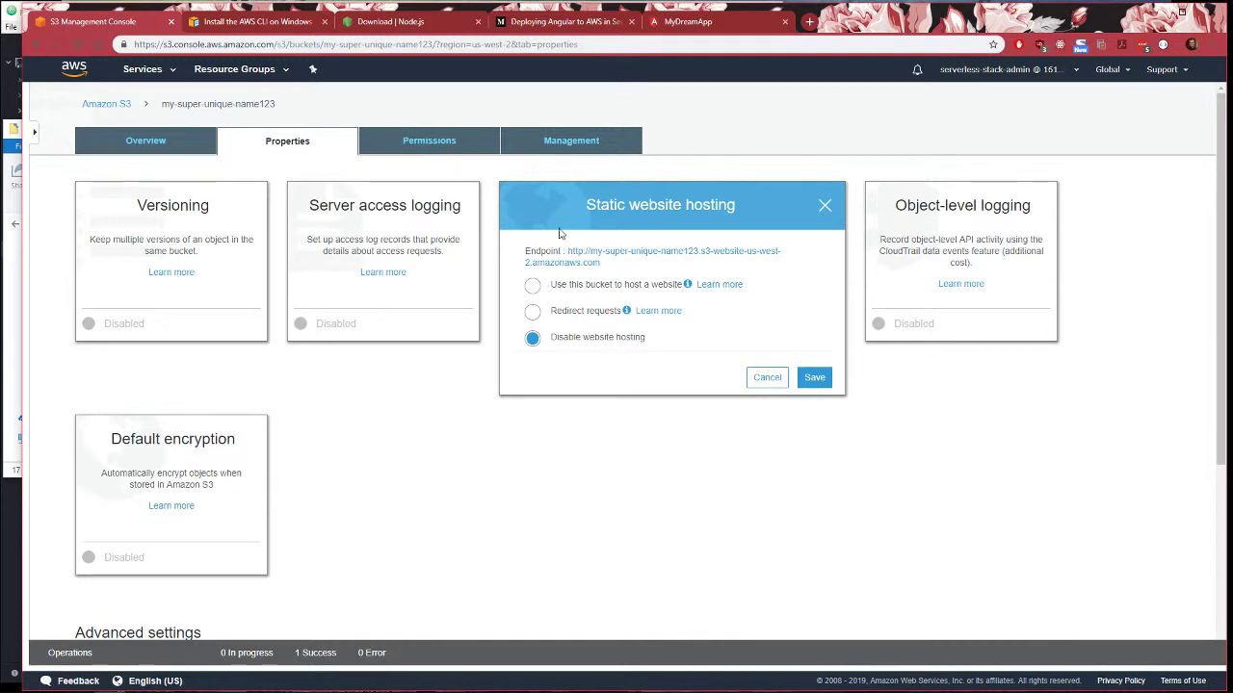
left_click(532, 285)
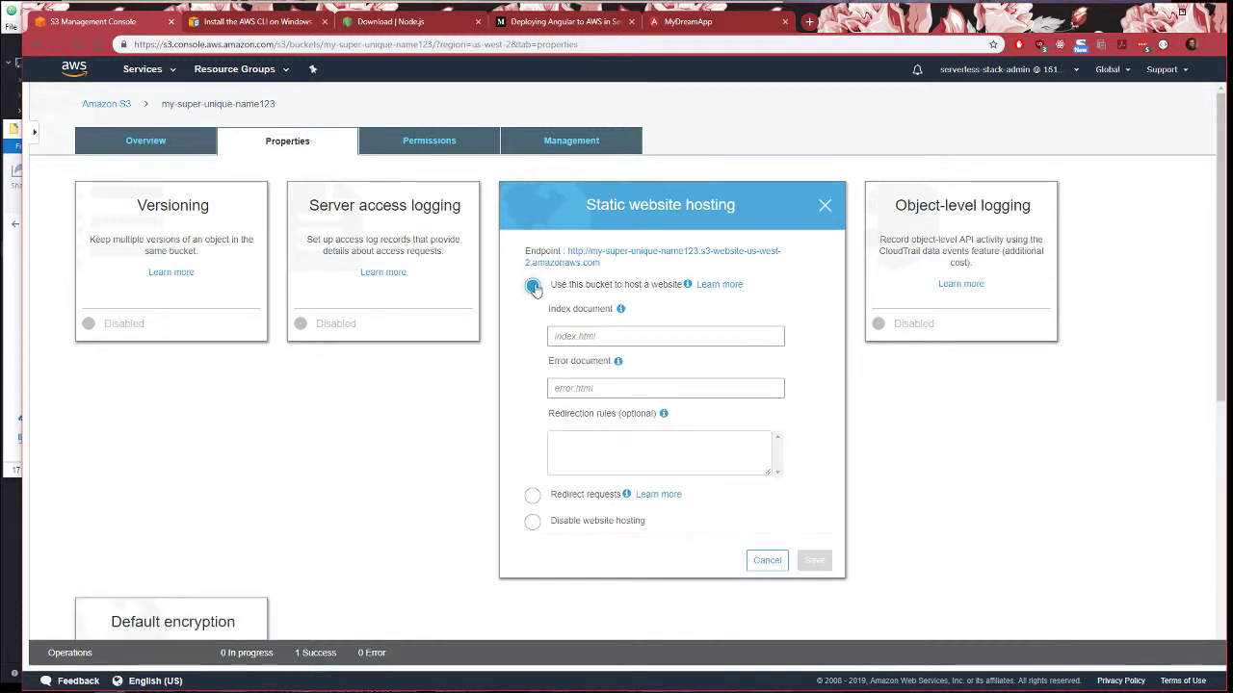
left_click(533, 285)
type("index.html")
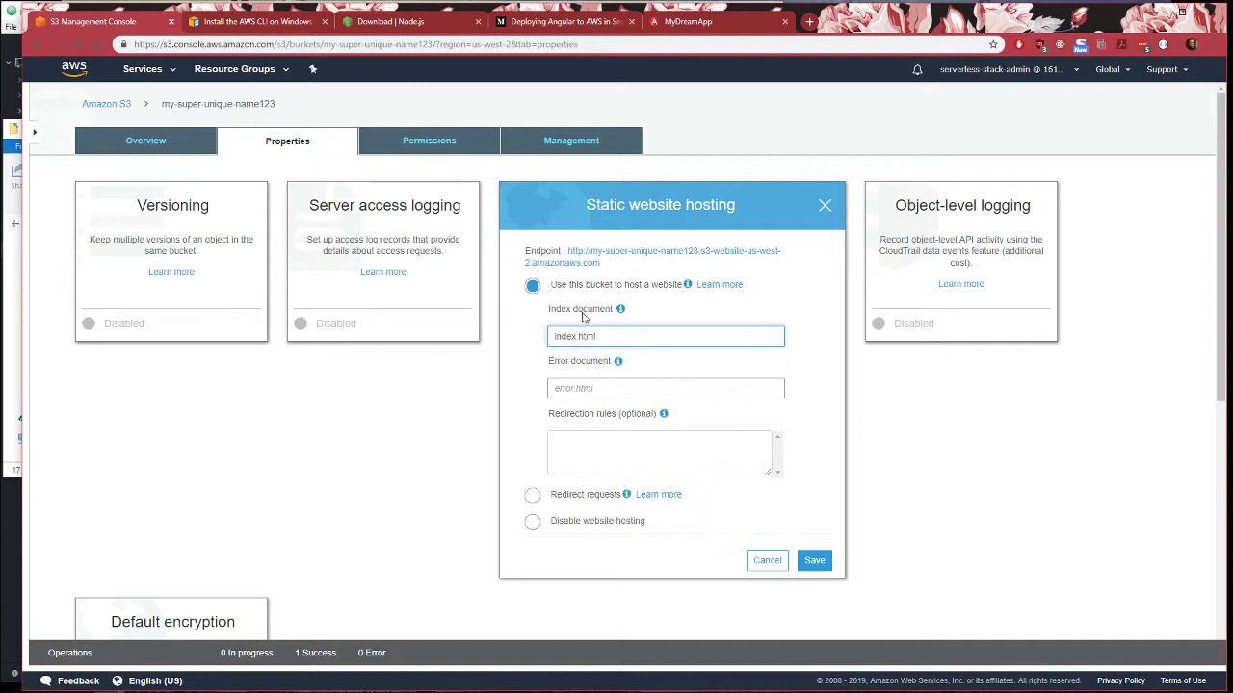
double_click(574, 336)
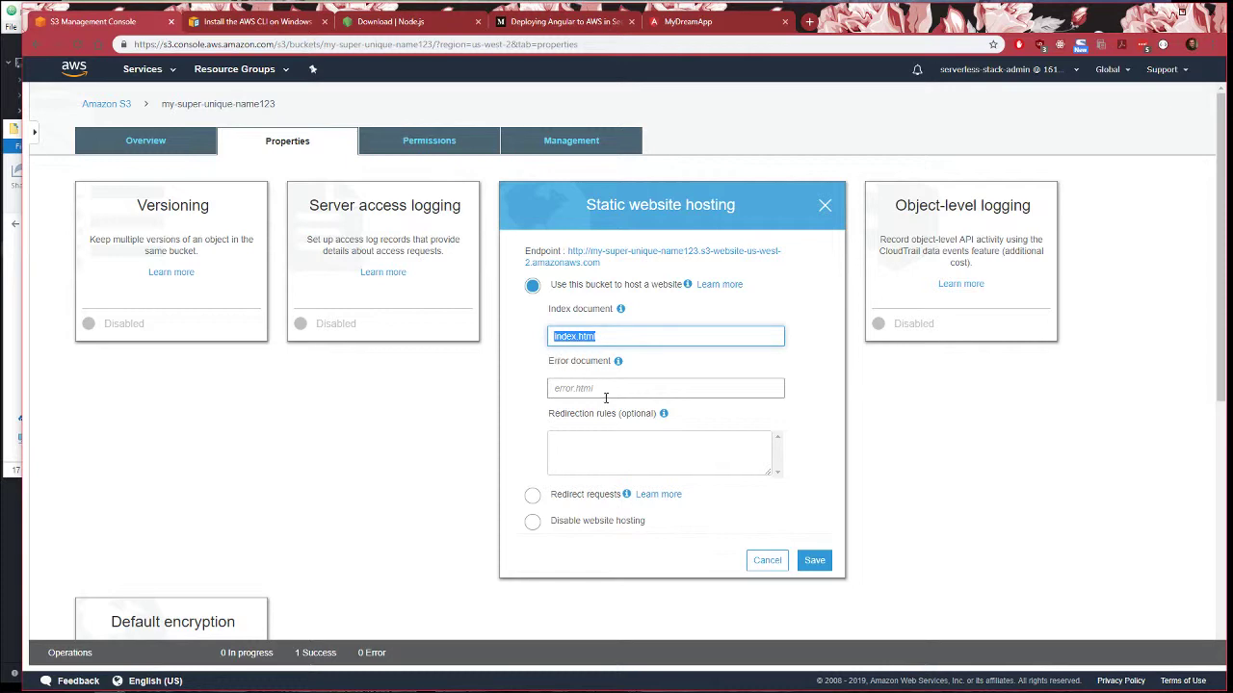
left_click(814, 561)
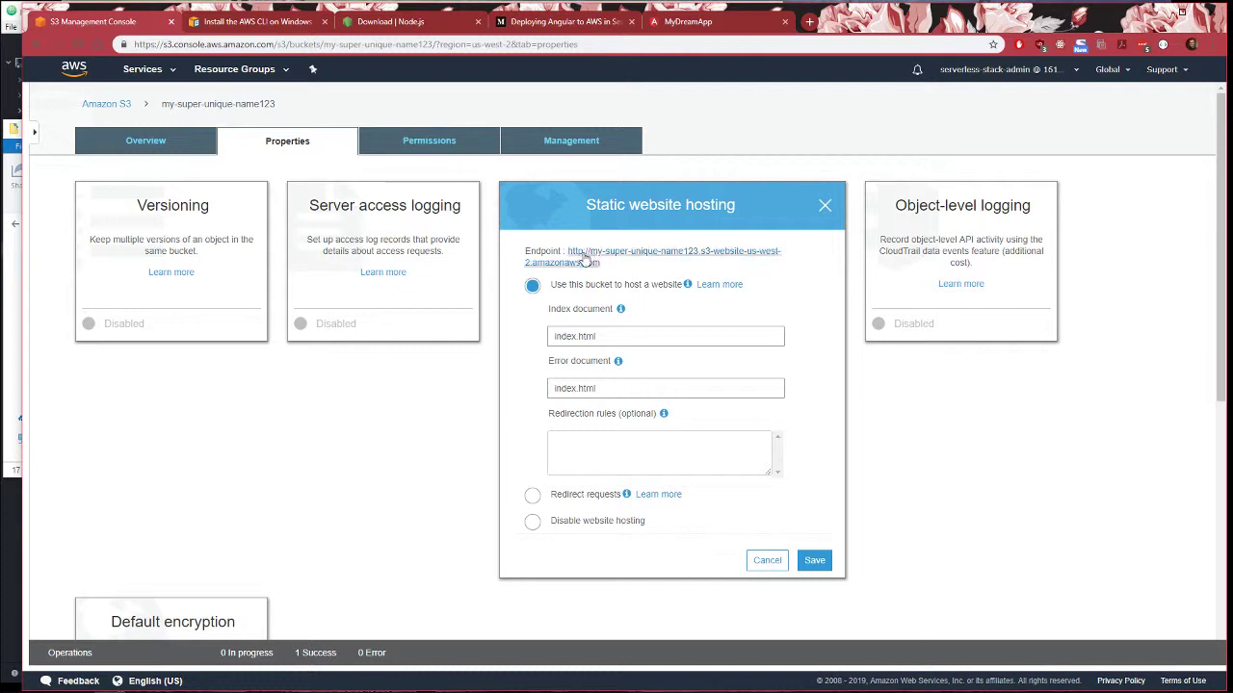
mouse_move(610, 264)
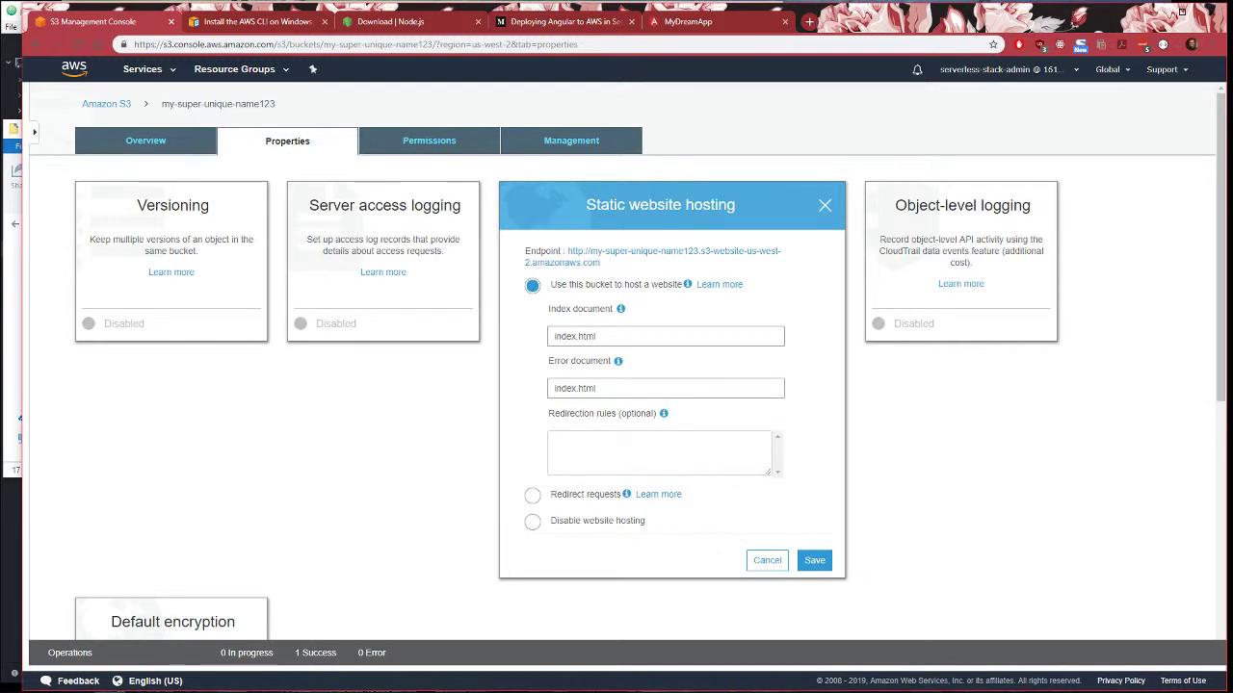
mouse_move(428, 141)
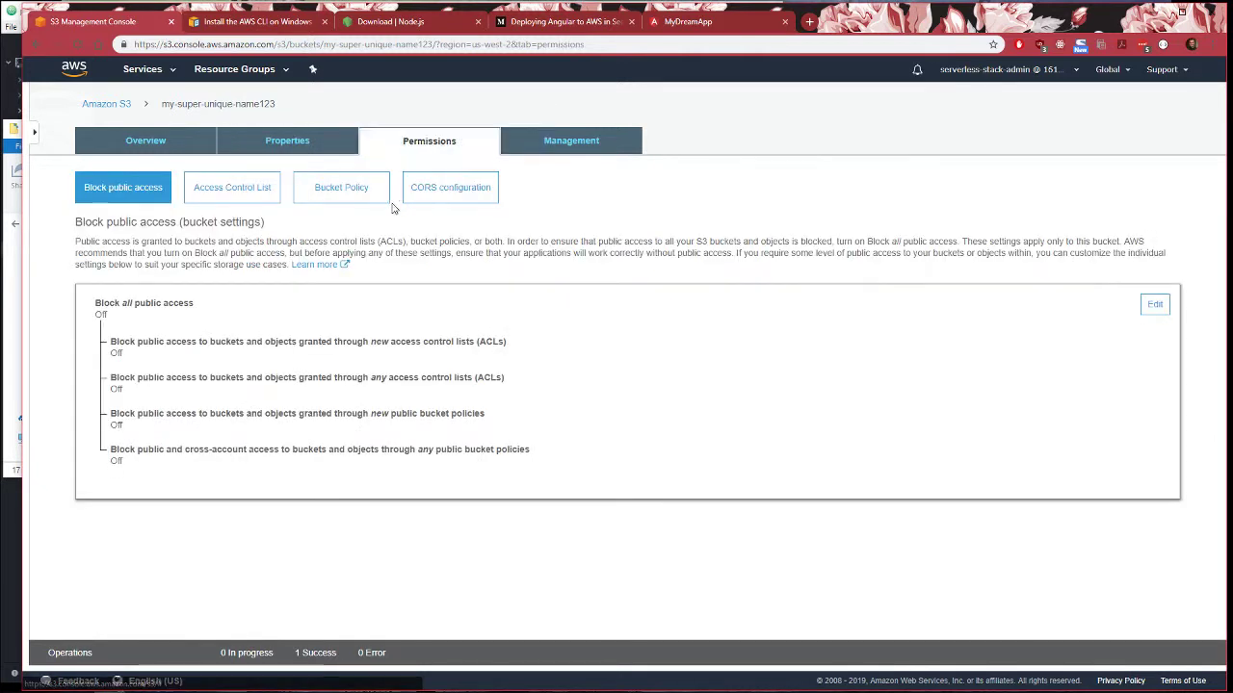
Save a public-read bucket policy with resource my-super-unique-name123/*
left_click(341, 187)
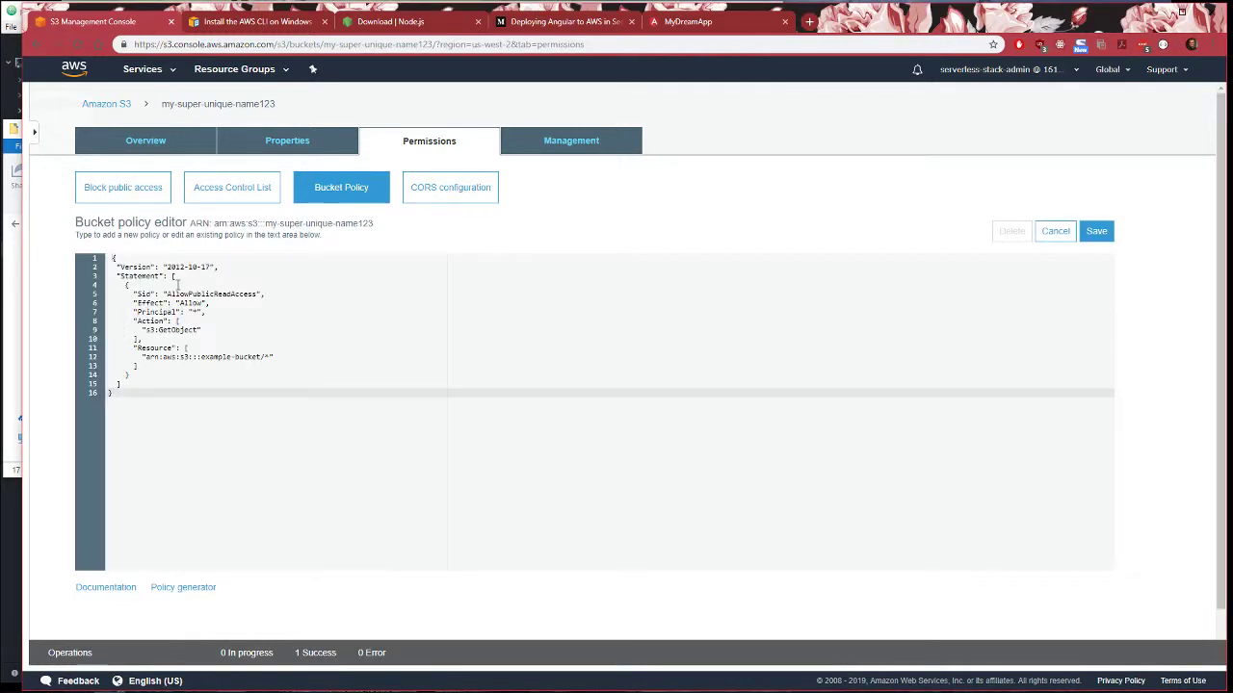
mouse_move(564, 21)
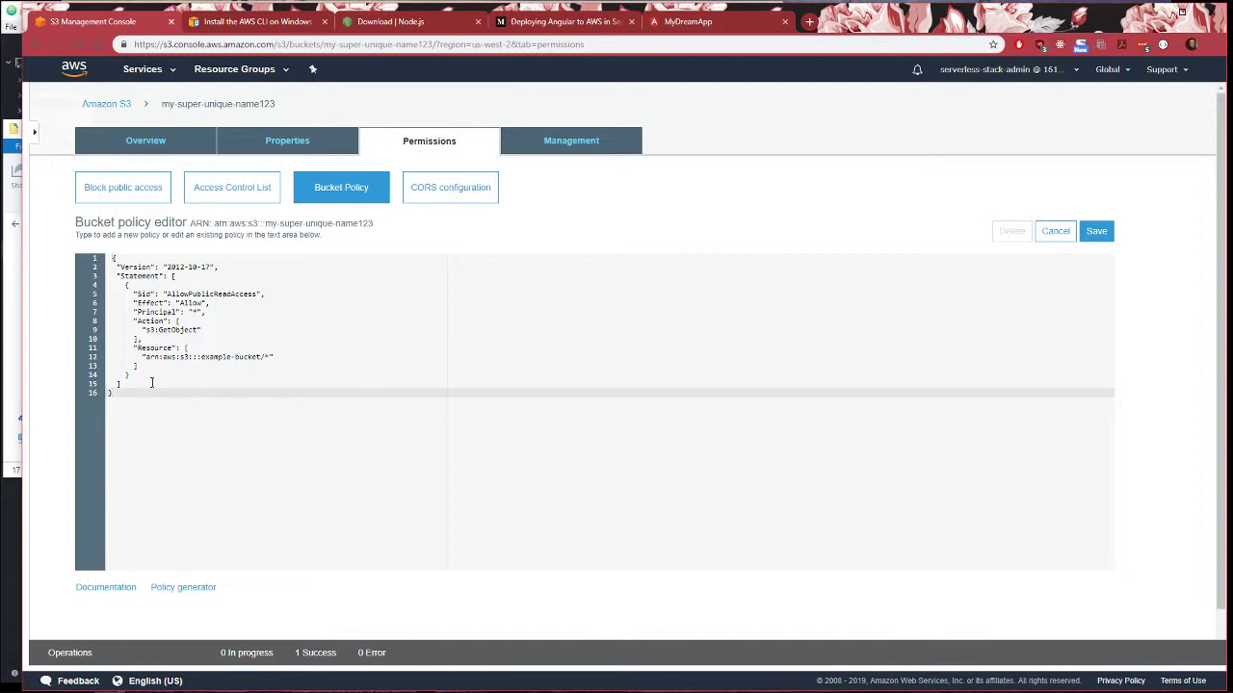
key("ctrl+a")
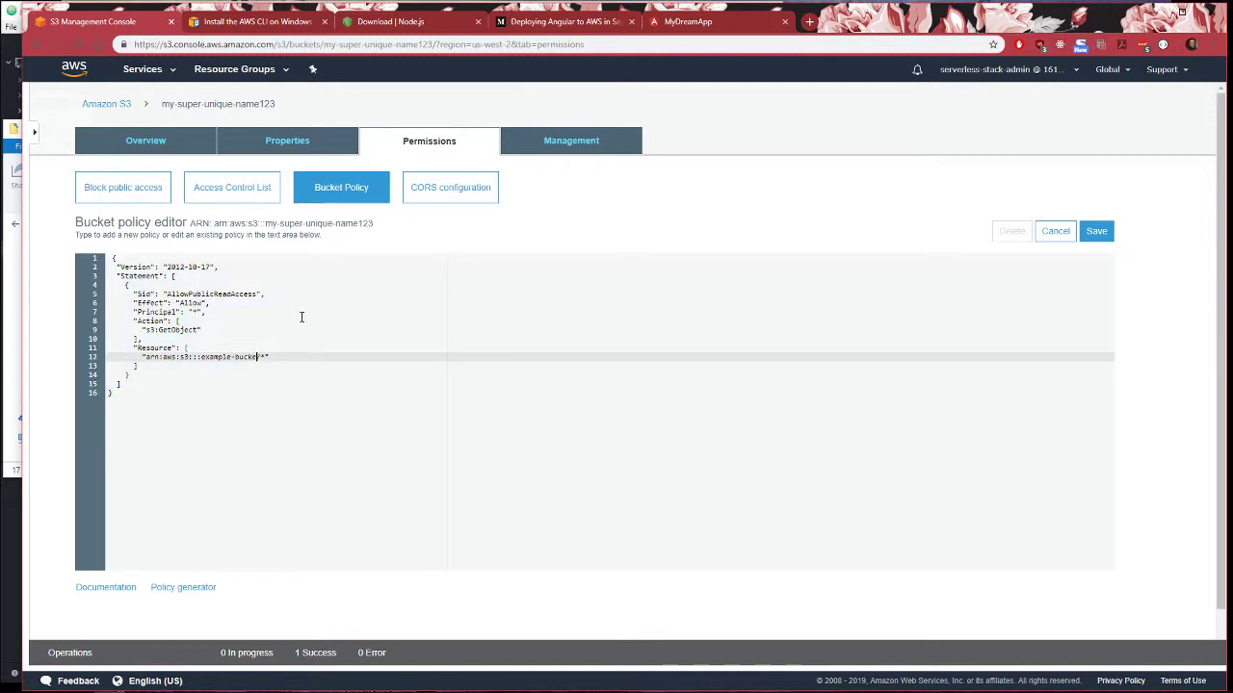
key("Backspace")
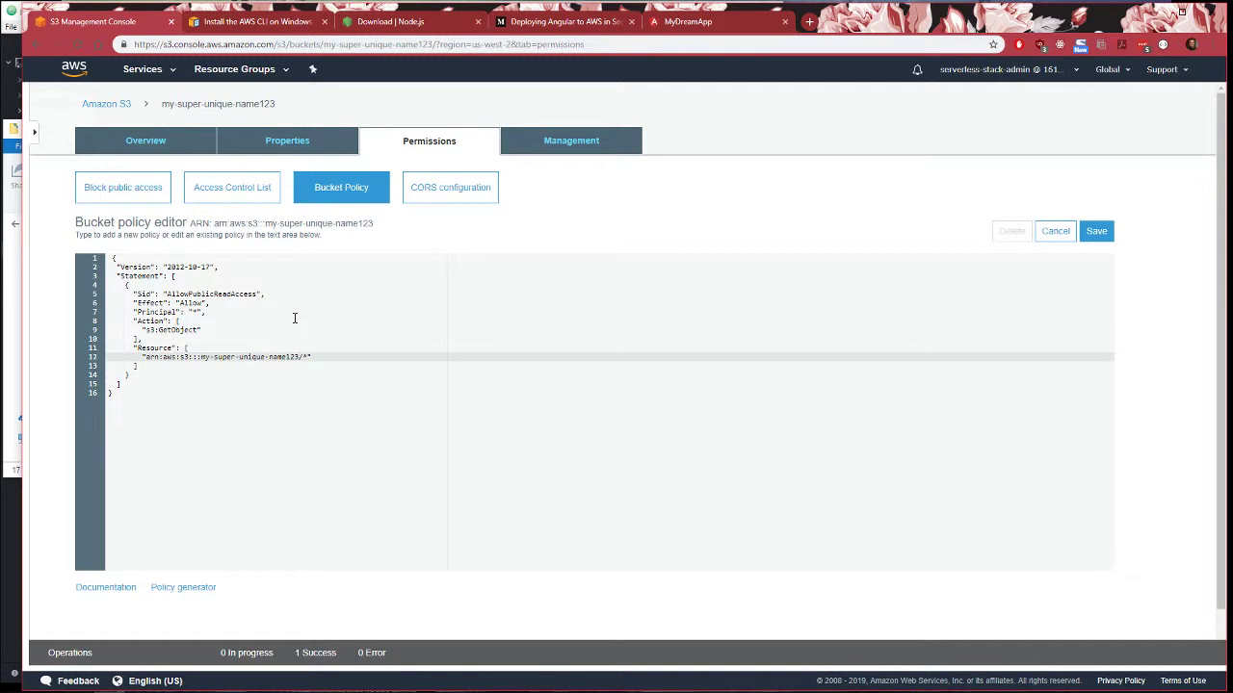
left_click(1096, 231)
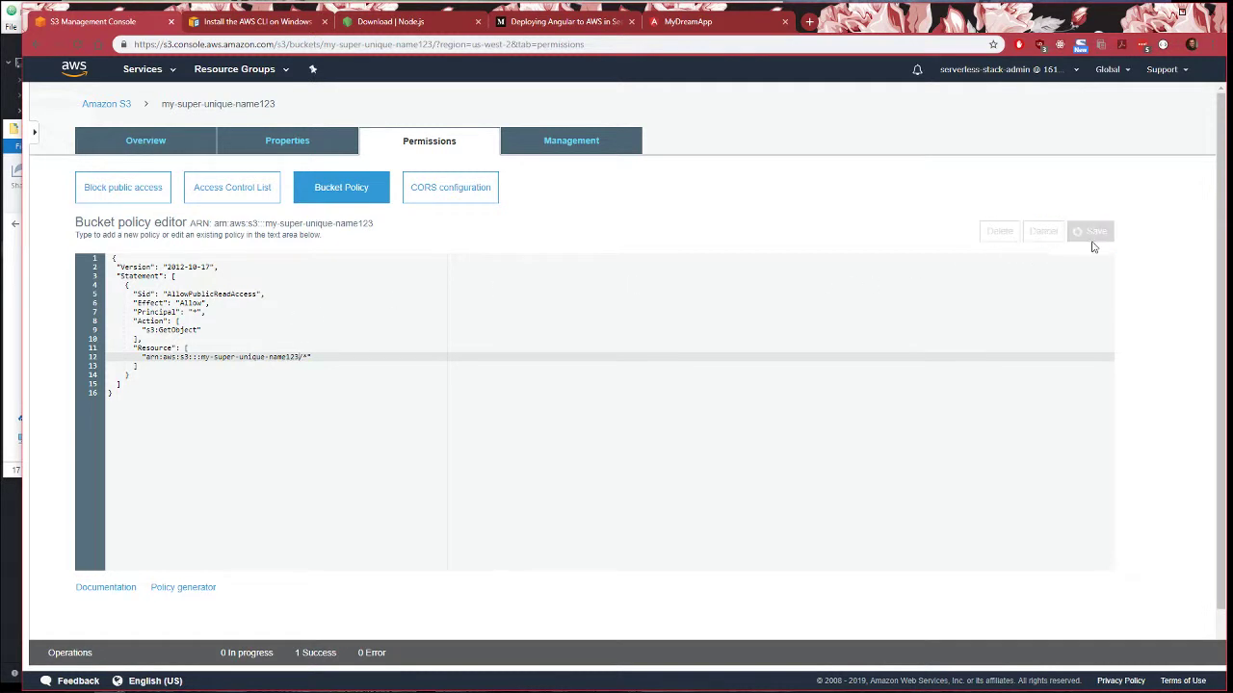
left_click(1095, 231)
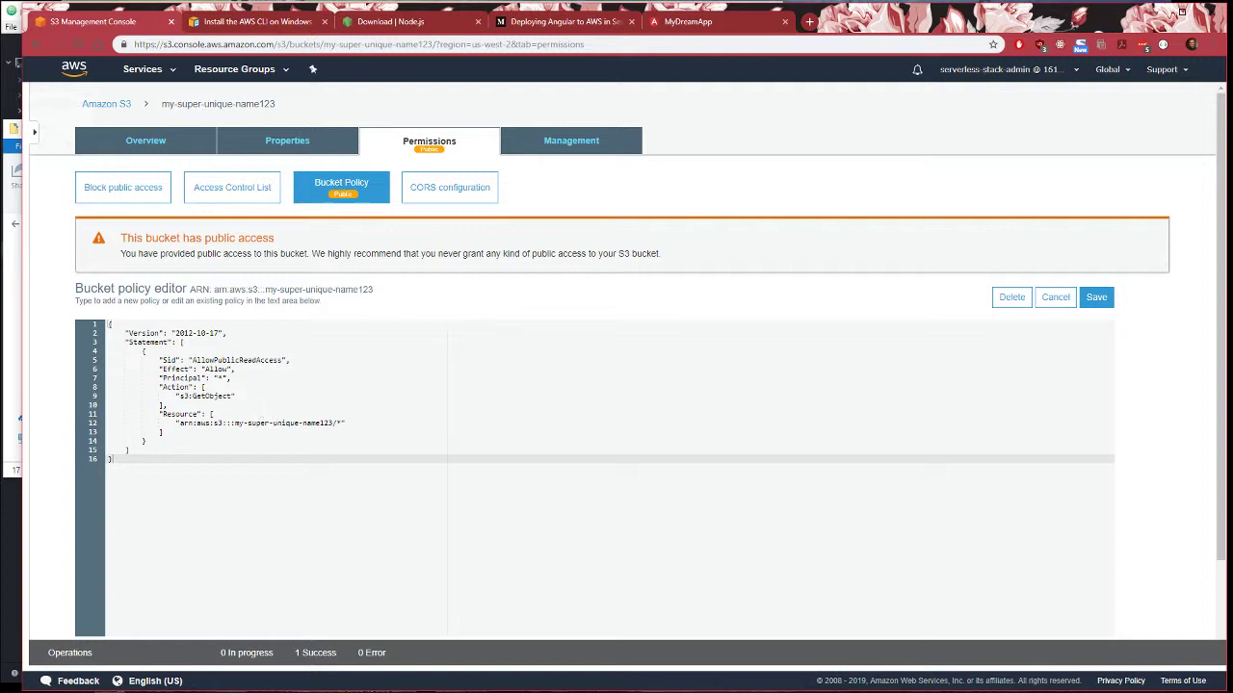
mouse_move(341, 193)
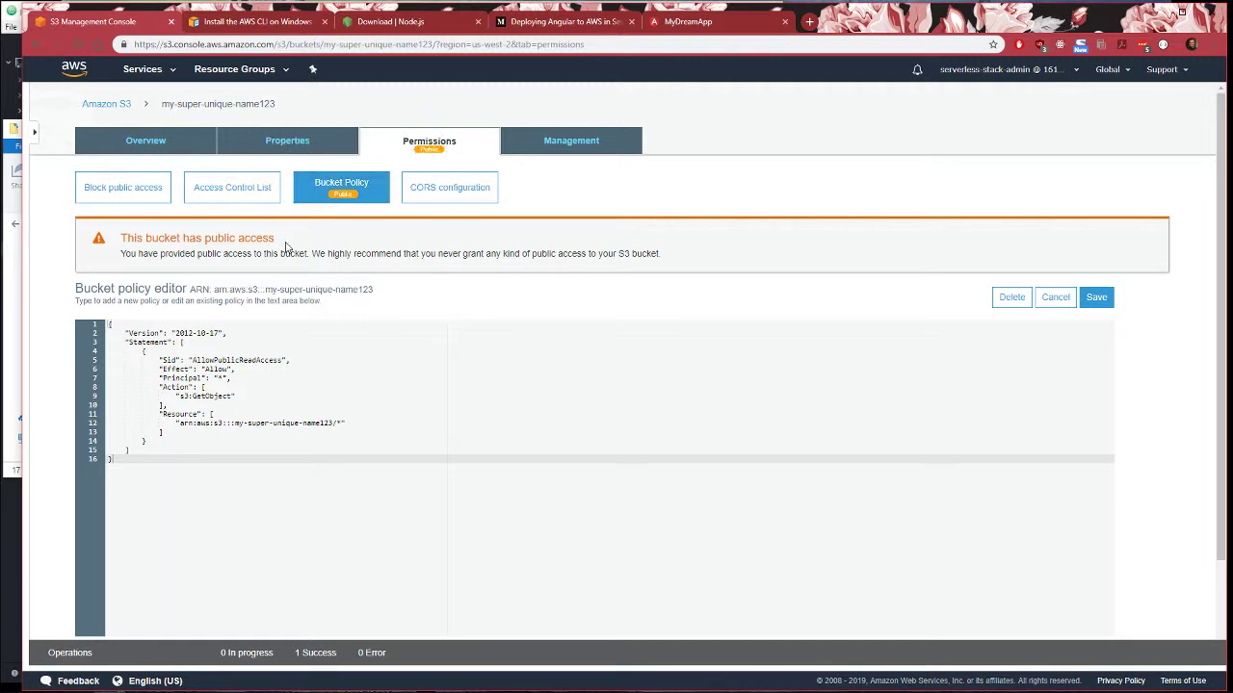
mouse_move(267, 221)
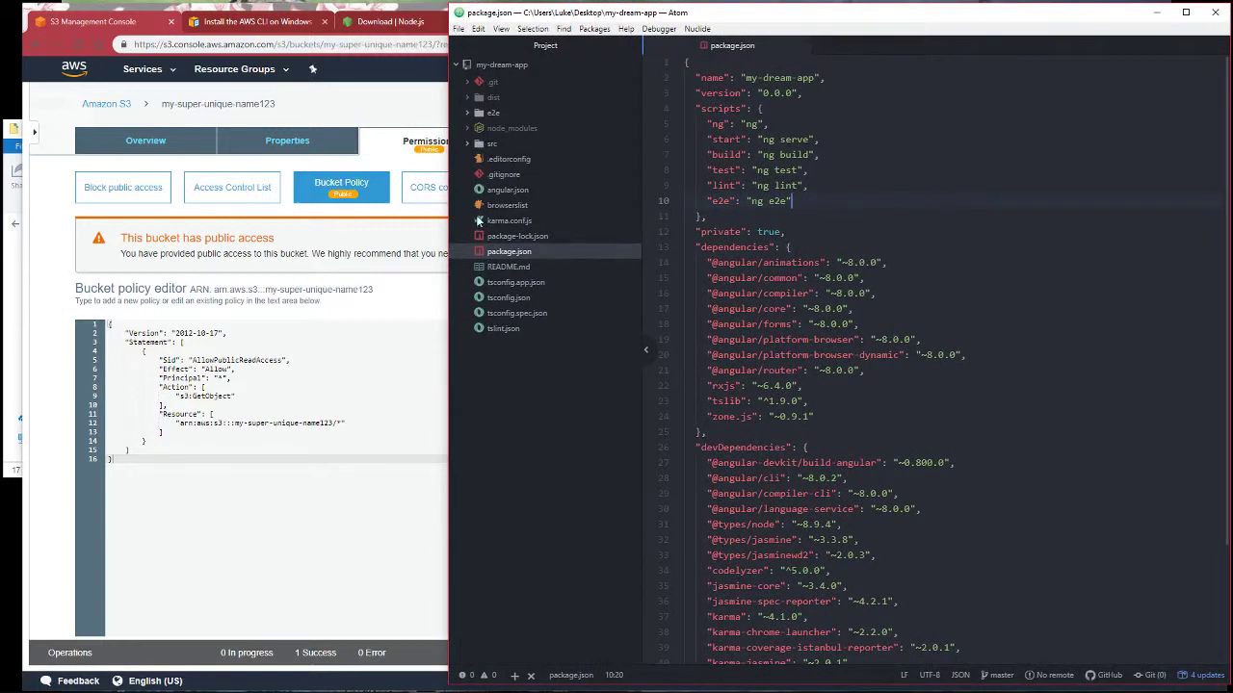
mouse_move(511, 260)
type(",")
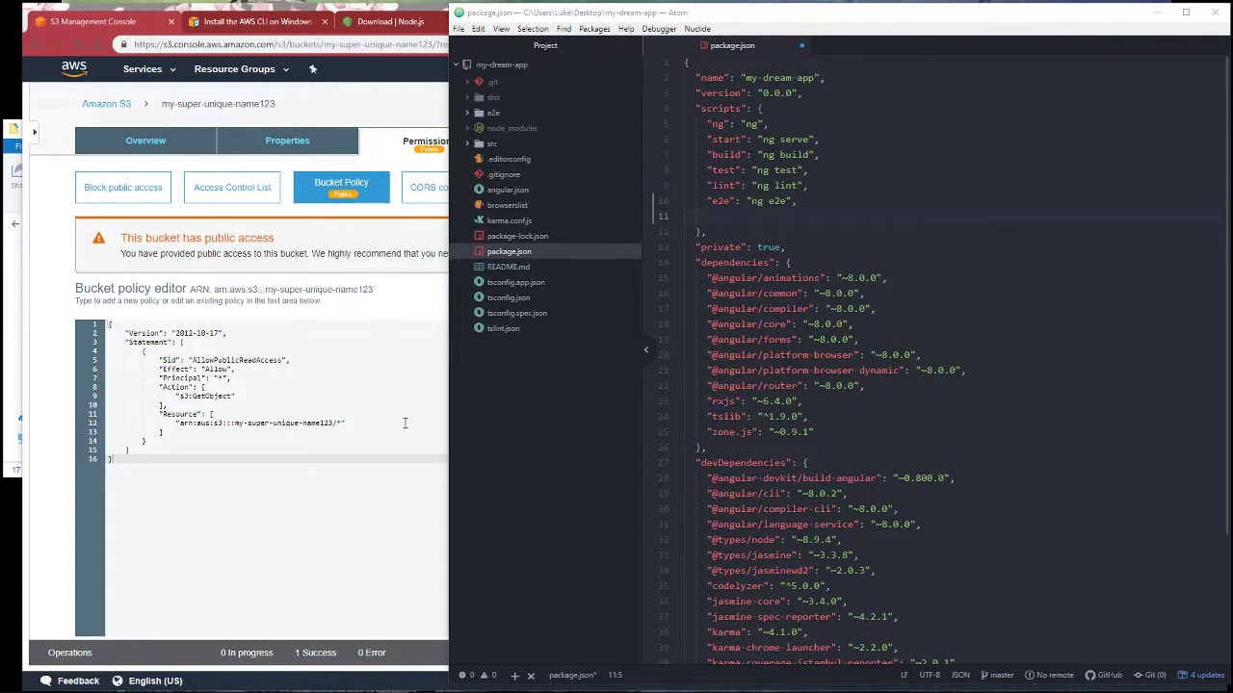
Add "aws-deploy": "aws s3 sync dist/my-dream-app/ s3://my-super-unique-name123" to package.json scripts
type("\"aws-deploy\": \"aws s3 sync dist/my-dream-app/ s3://my-super-unique-name123\"")
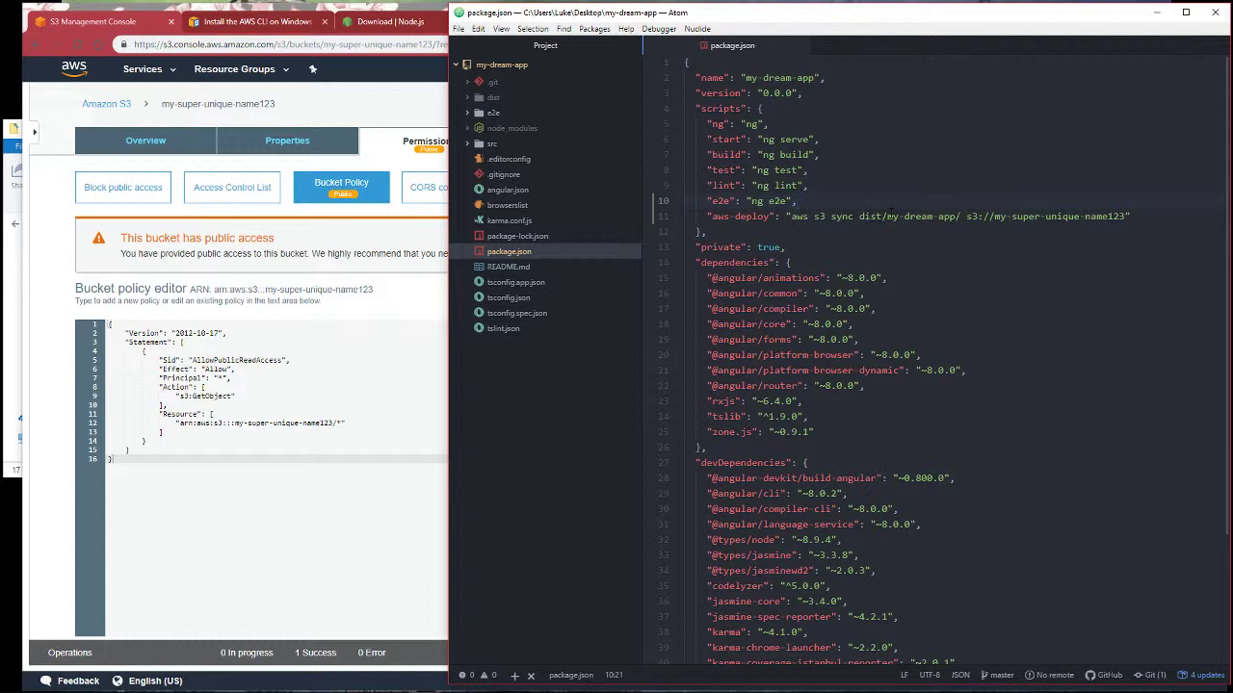
double_click(913, 216)
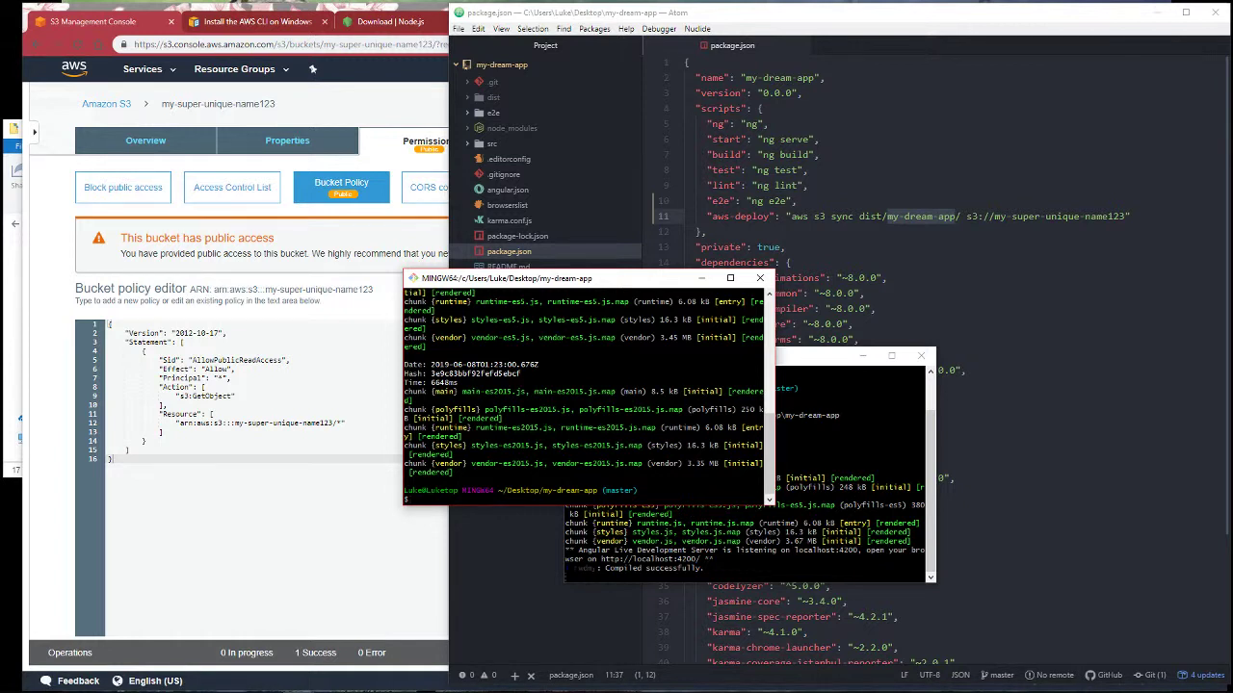
Enter ng build && npm run aws-deploy in Git Bash
type("ng build")
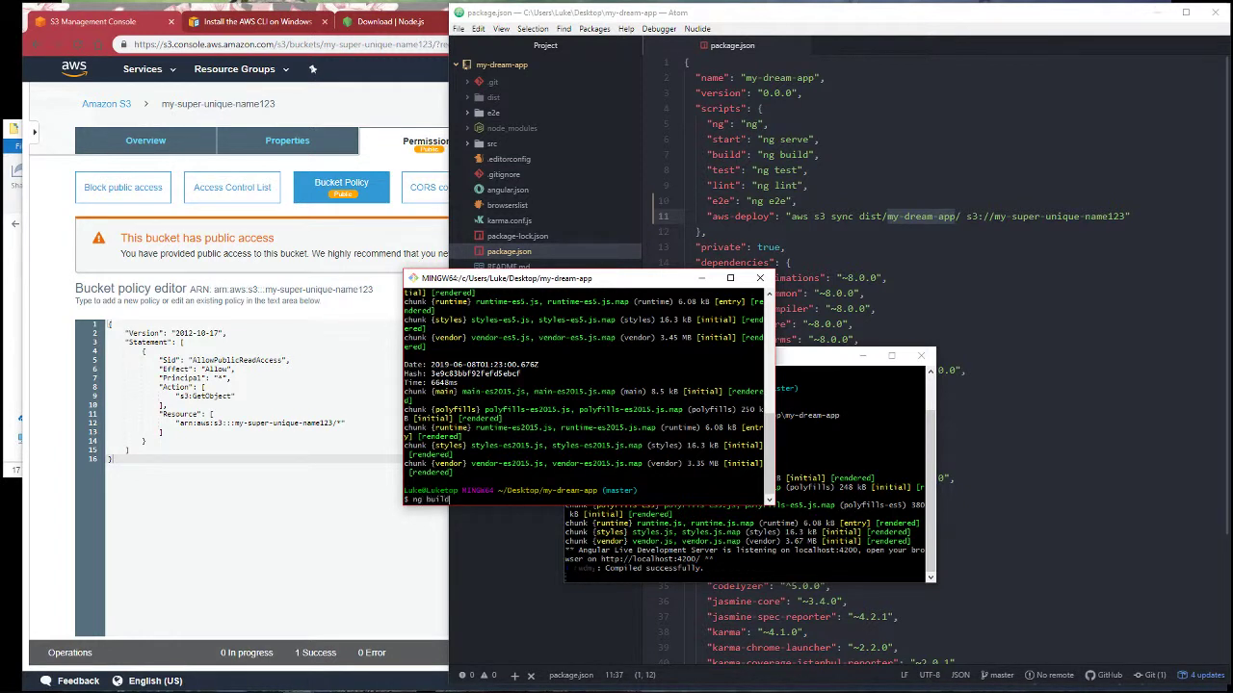
type("&& npm")
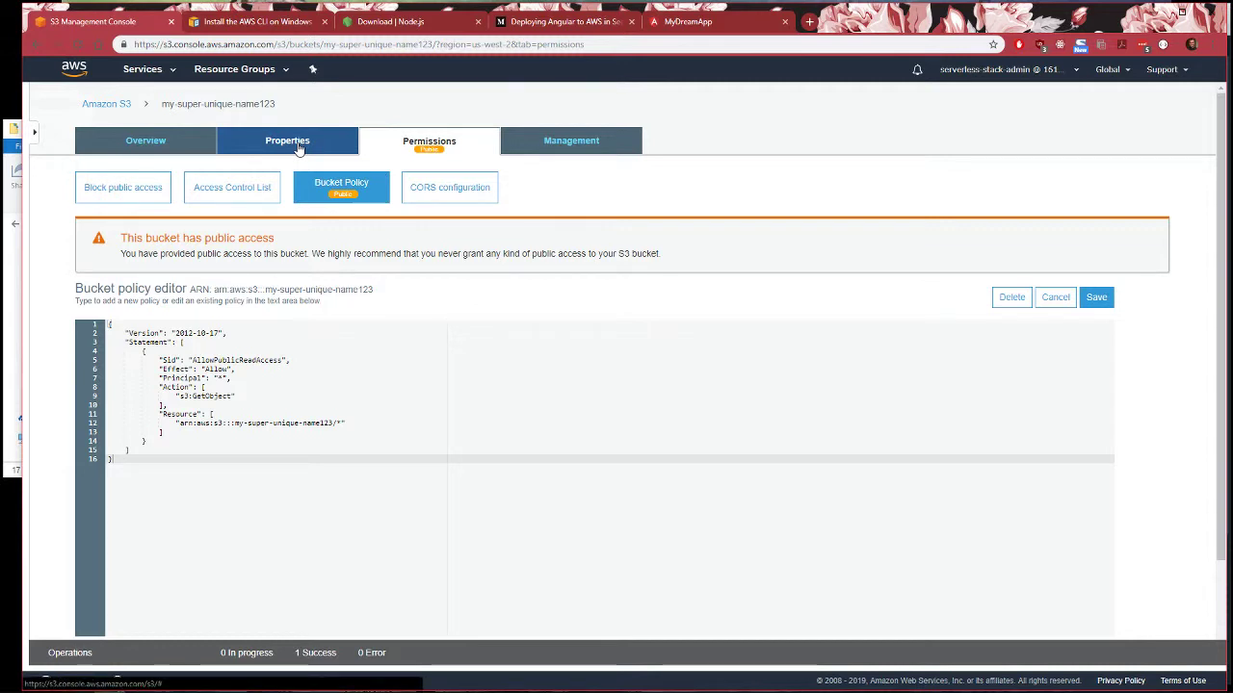
Go to the bucket's Properties tab to find the website endpoint
left_click(287, 141)
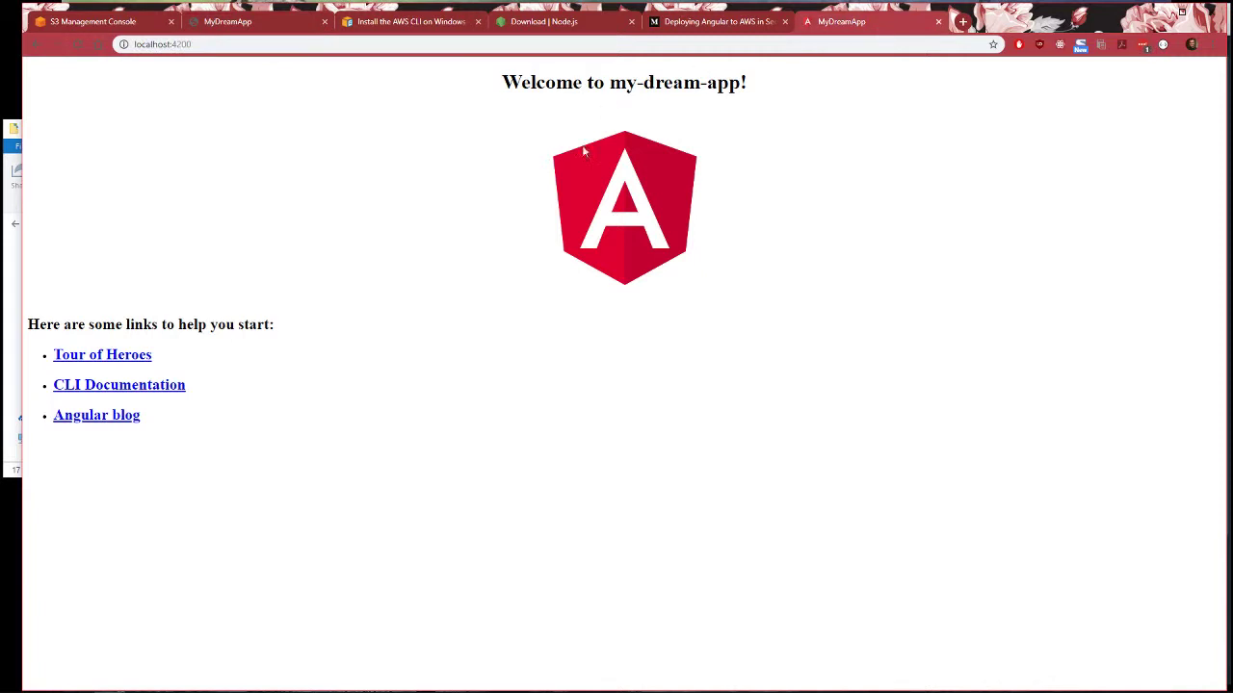
Compare the S3 website endpoint tab of my-dream-app against the localhost:4200 version
left_click(228, 21)
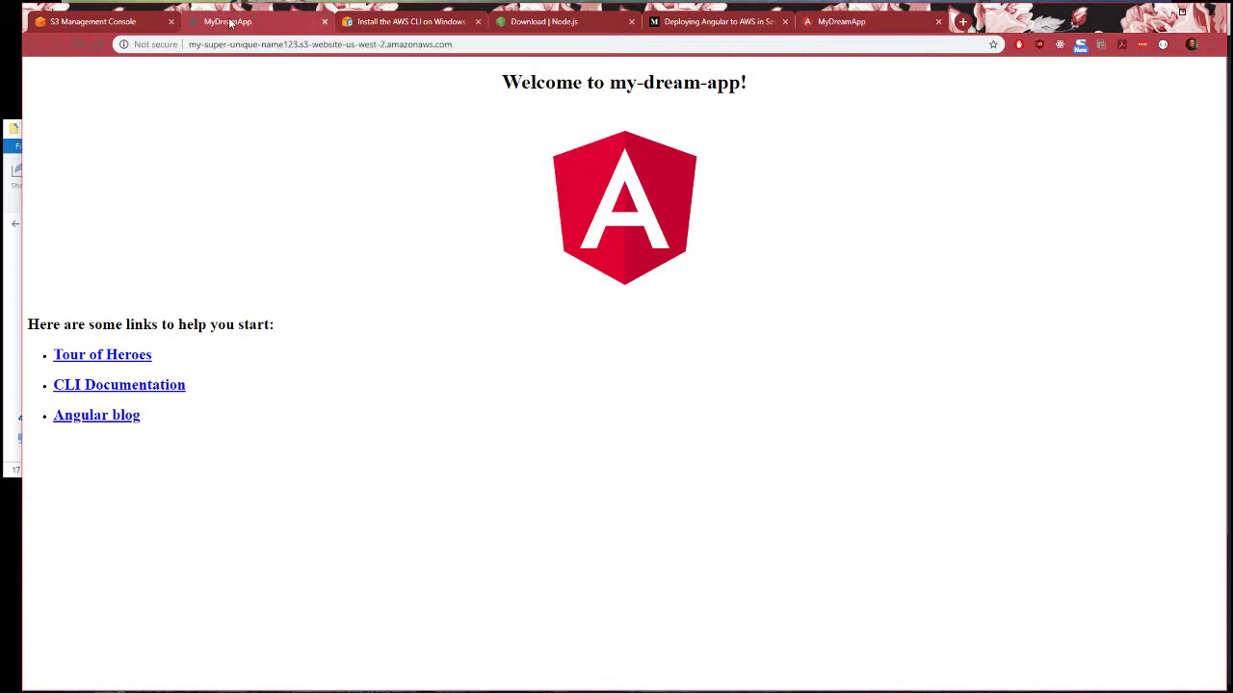
mouse_move(566, 274)
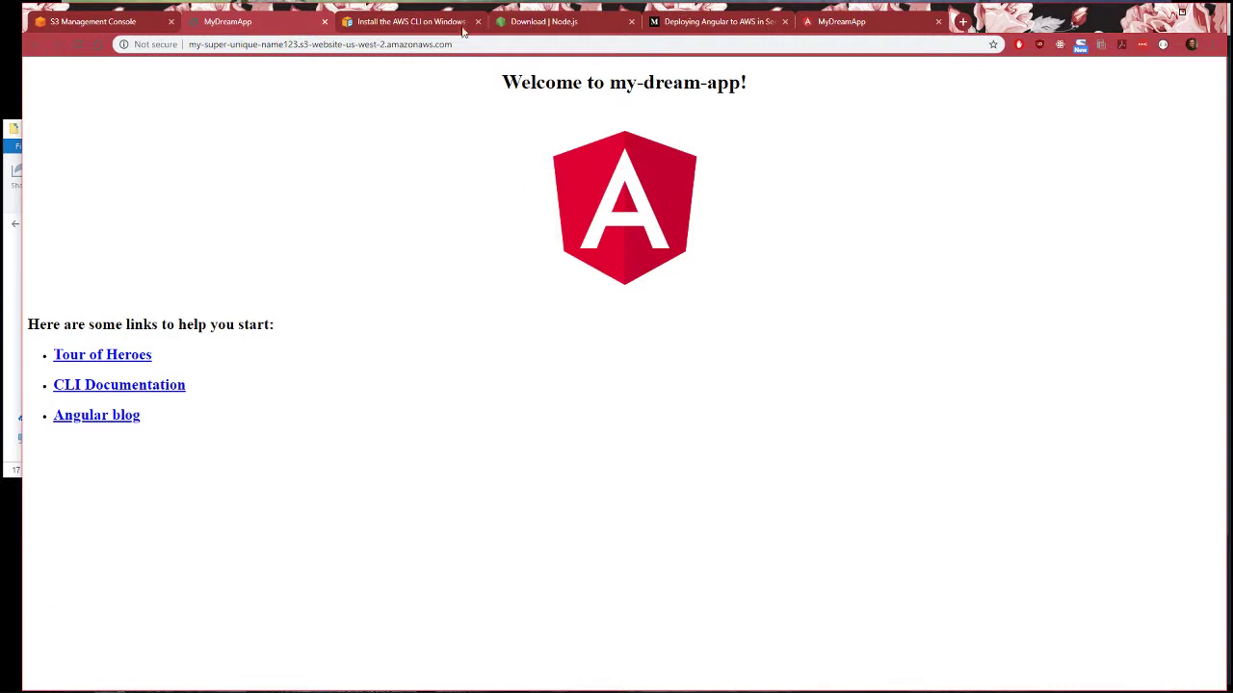
left_click(318, 44)
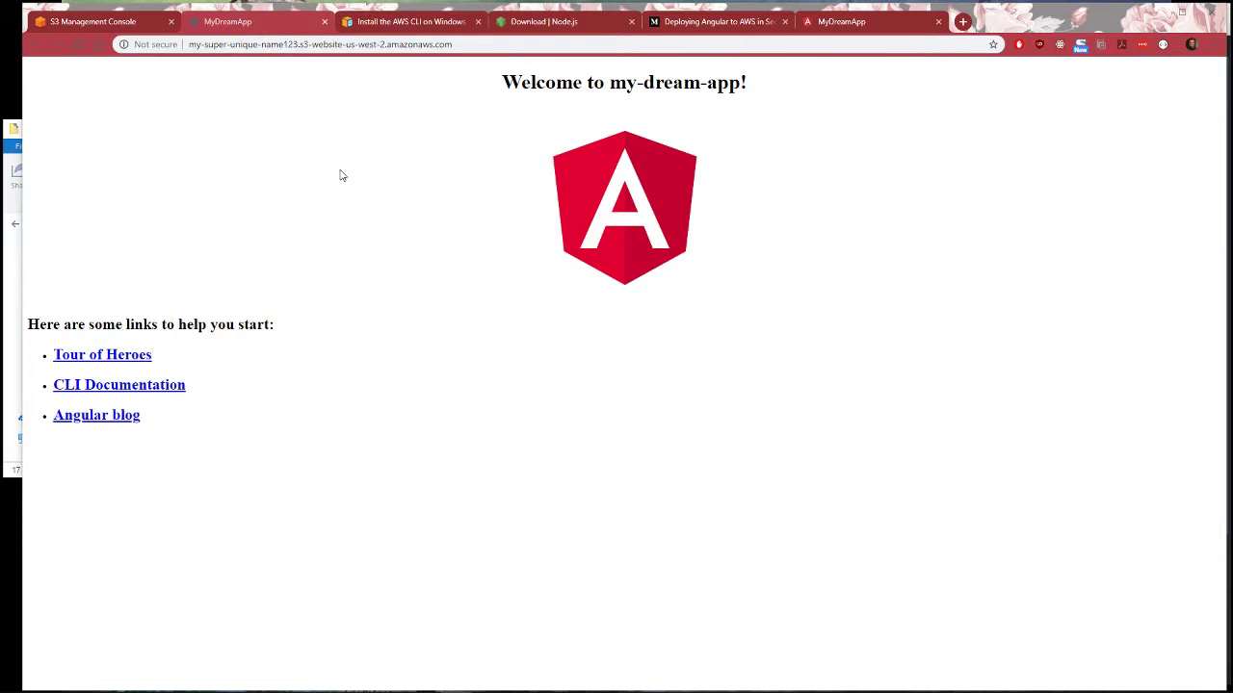
mouse_move(406, 163)
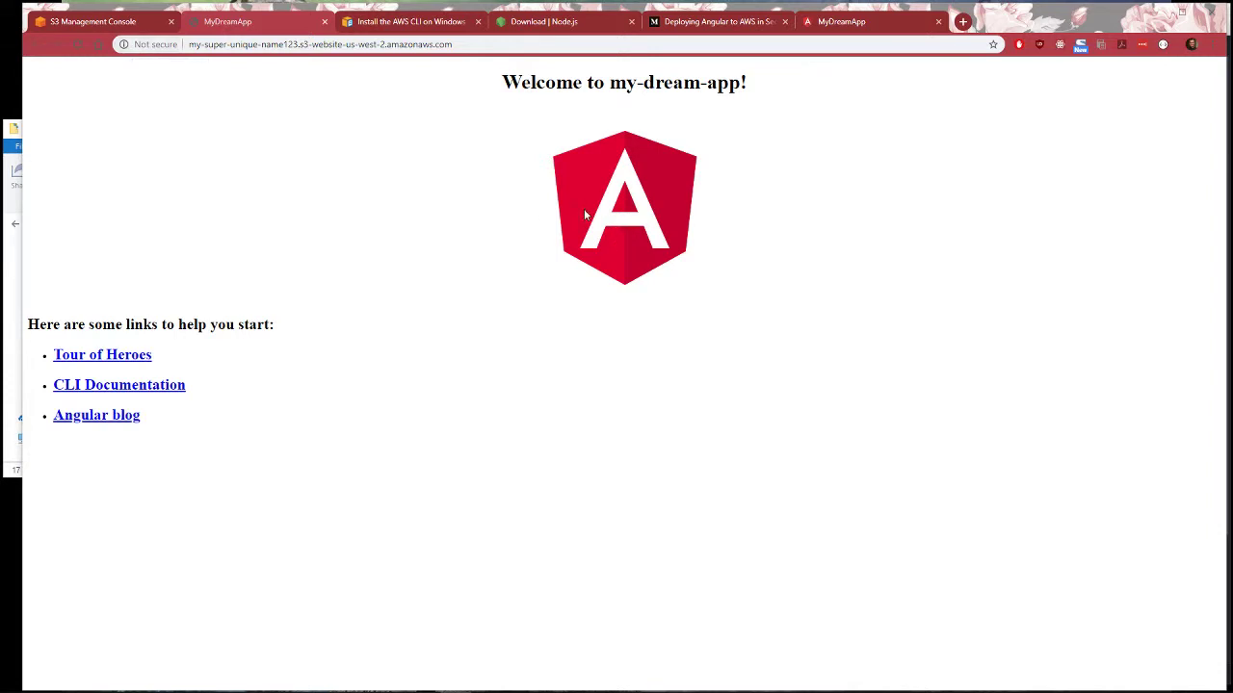
mouse_move(589, 183)
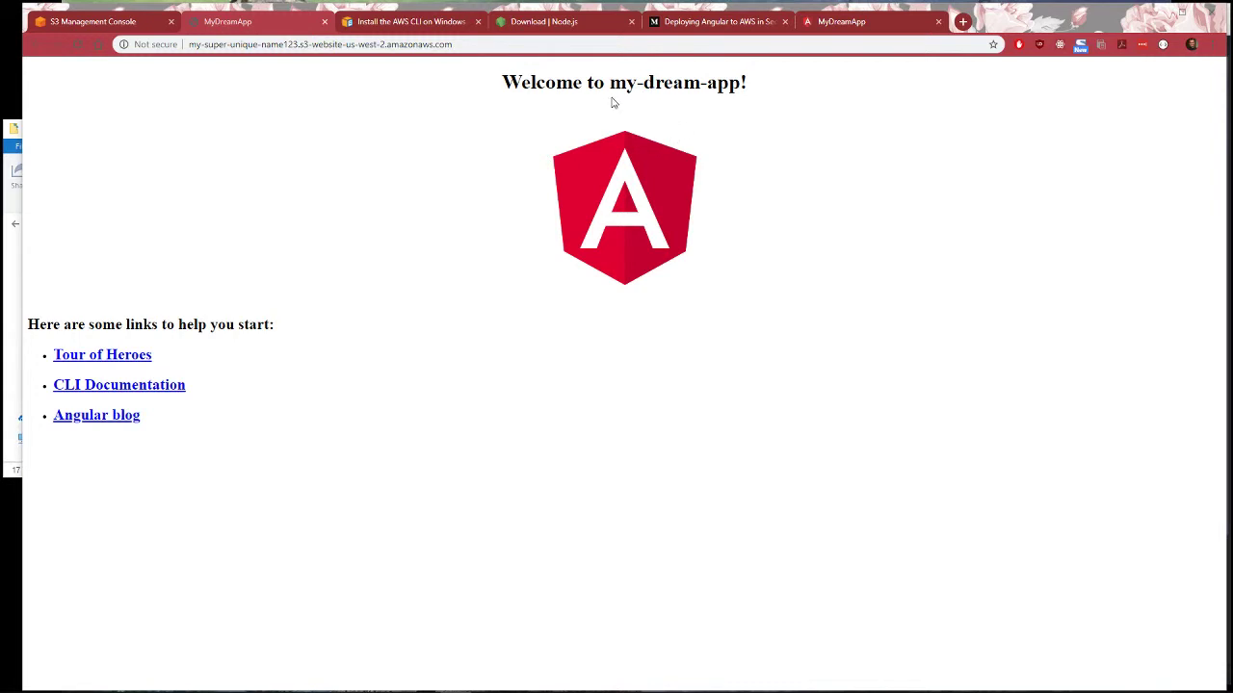
mouse_move(537, 182)
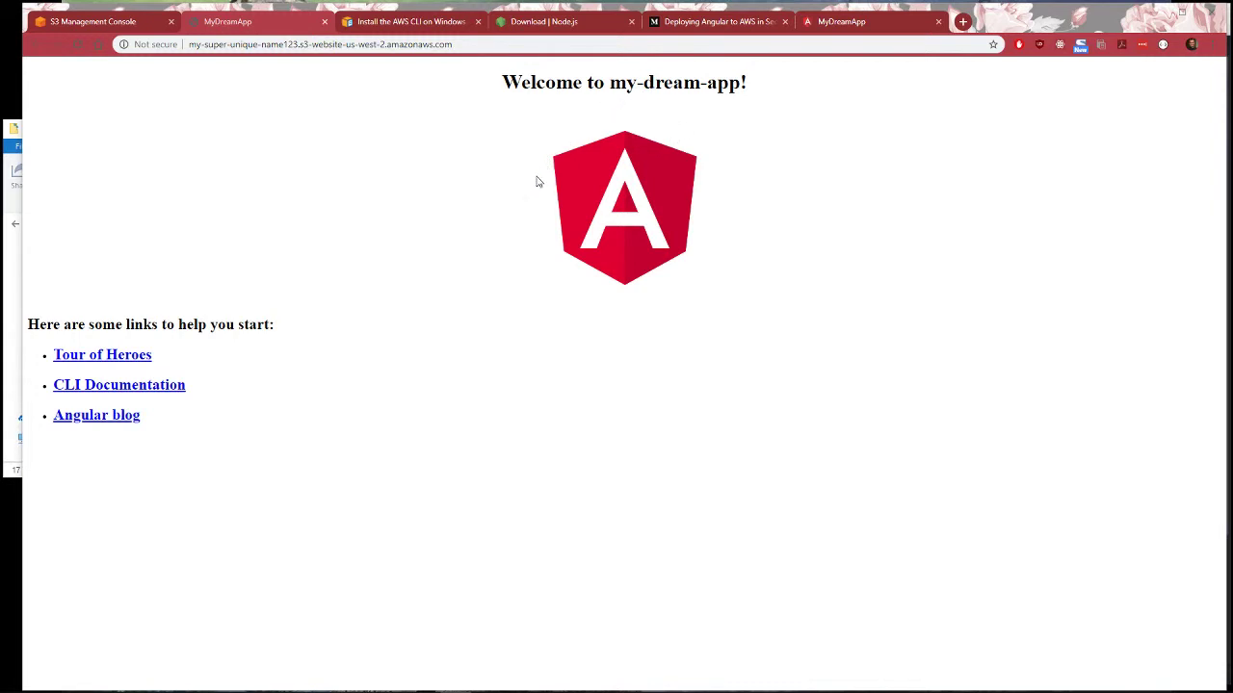
mouse_move(526, 192)
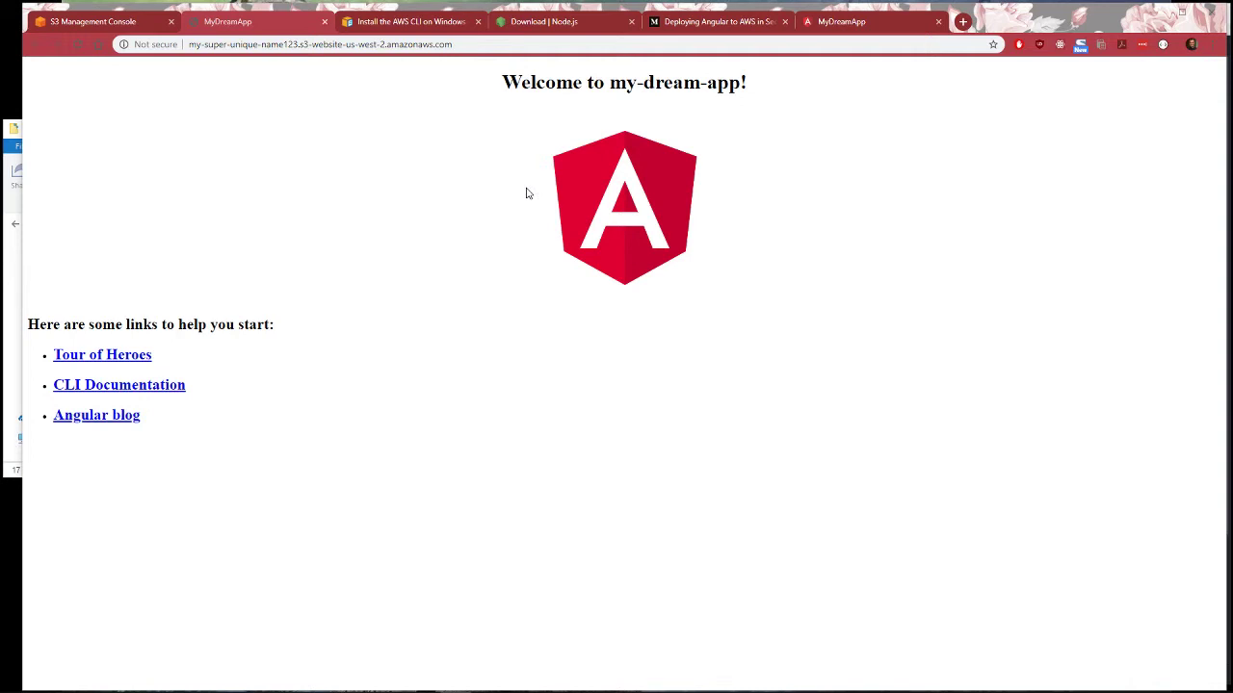
mouse_move(261, 361)
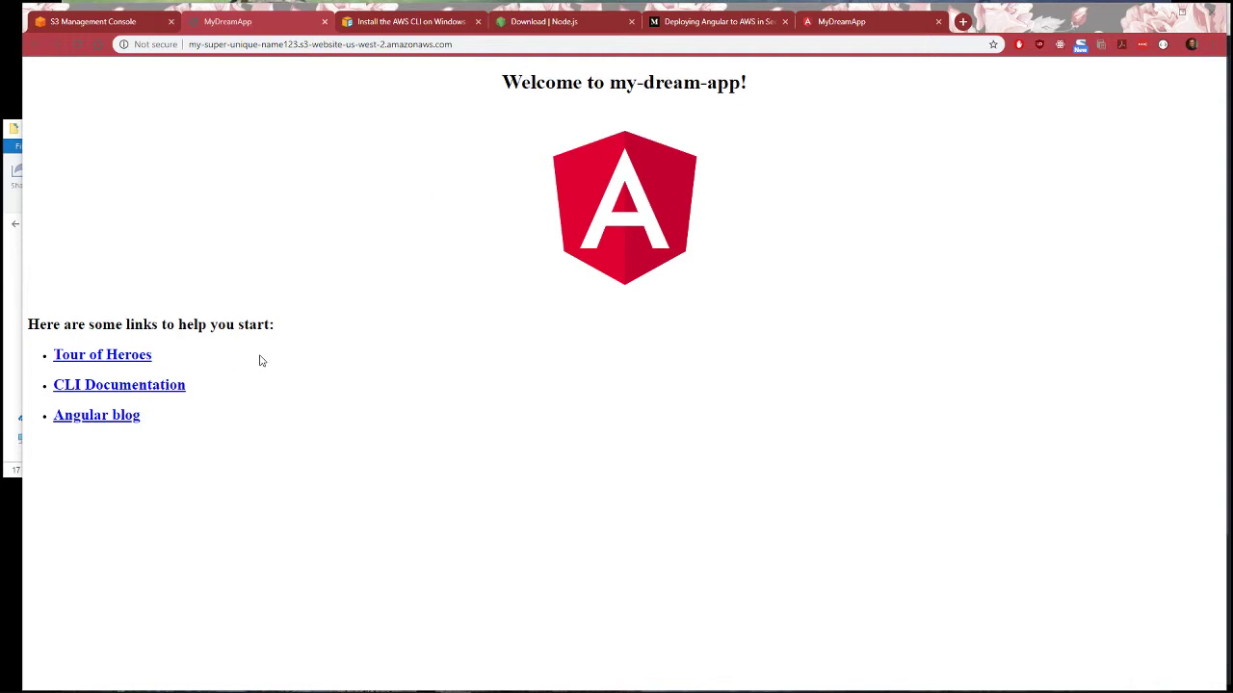